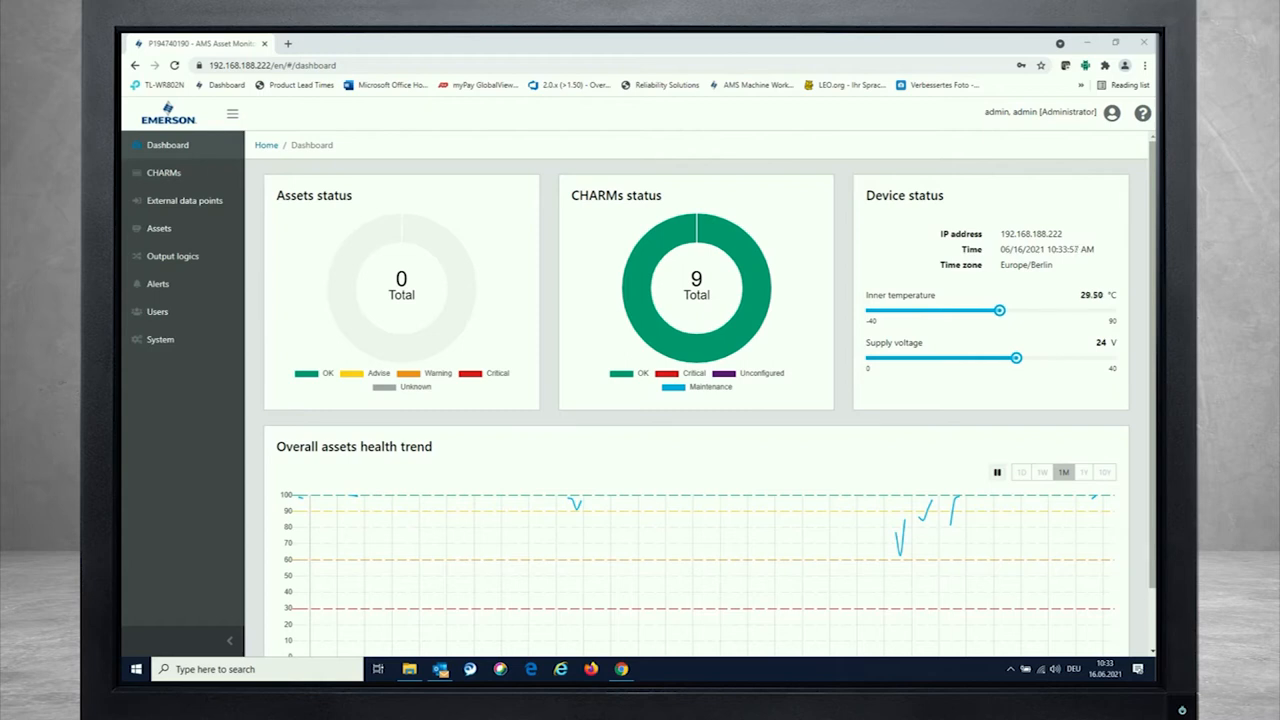
pyautogui.moveTo(528, 460)
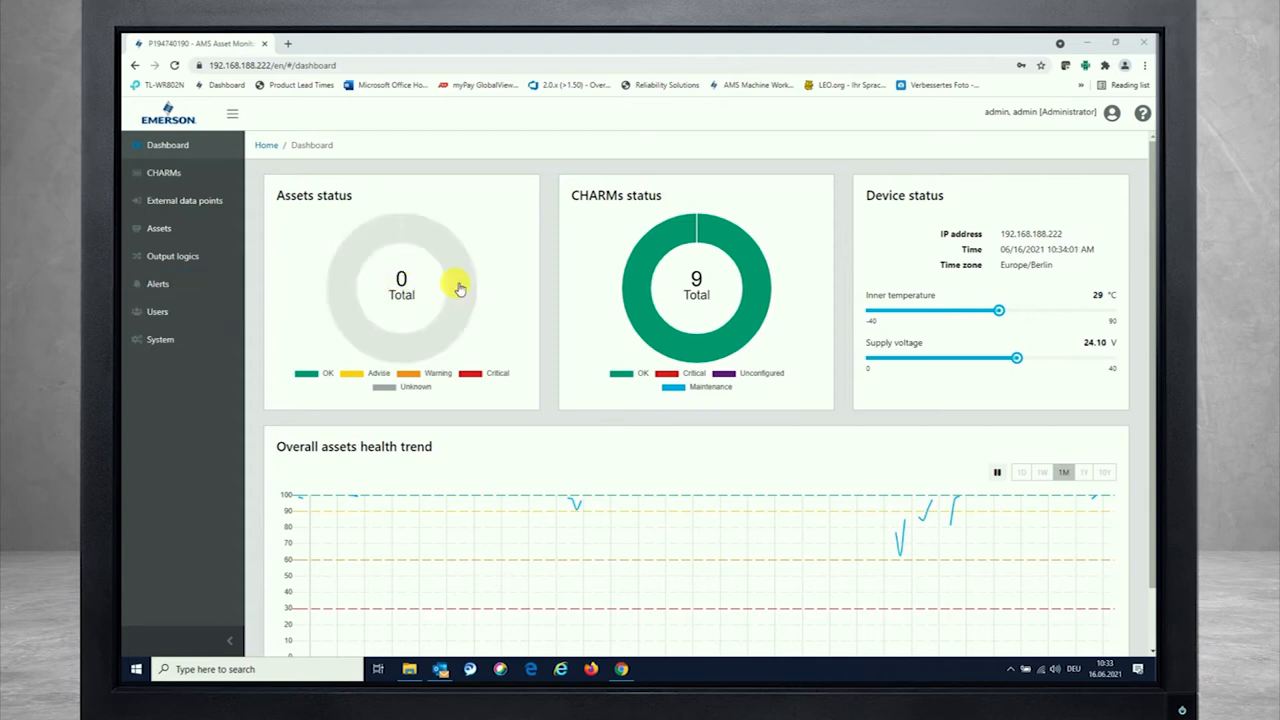
# - From the Assets list, start a new asset of type 'Fan - axial, direct motor drive'
pyautogui.click(158, 228)
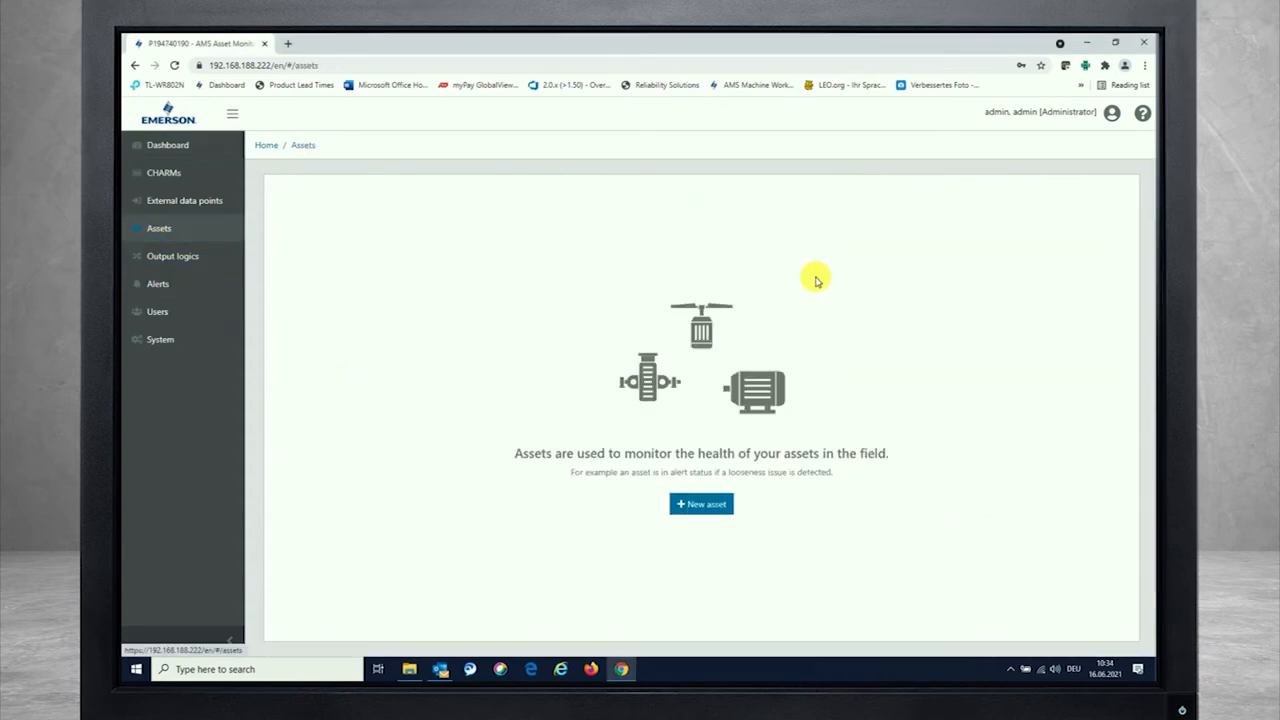
pyautogui.moveTo(716, 400)
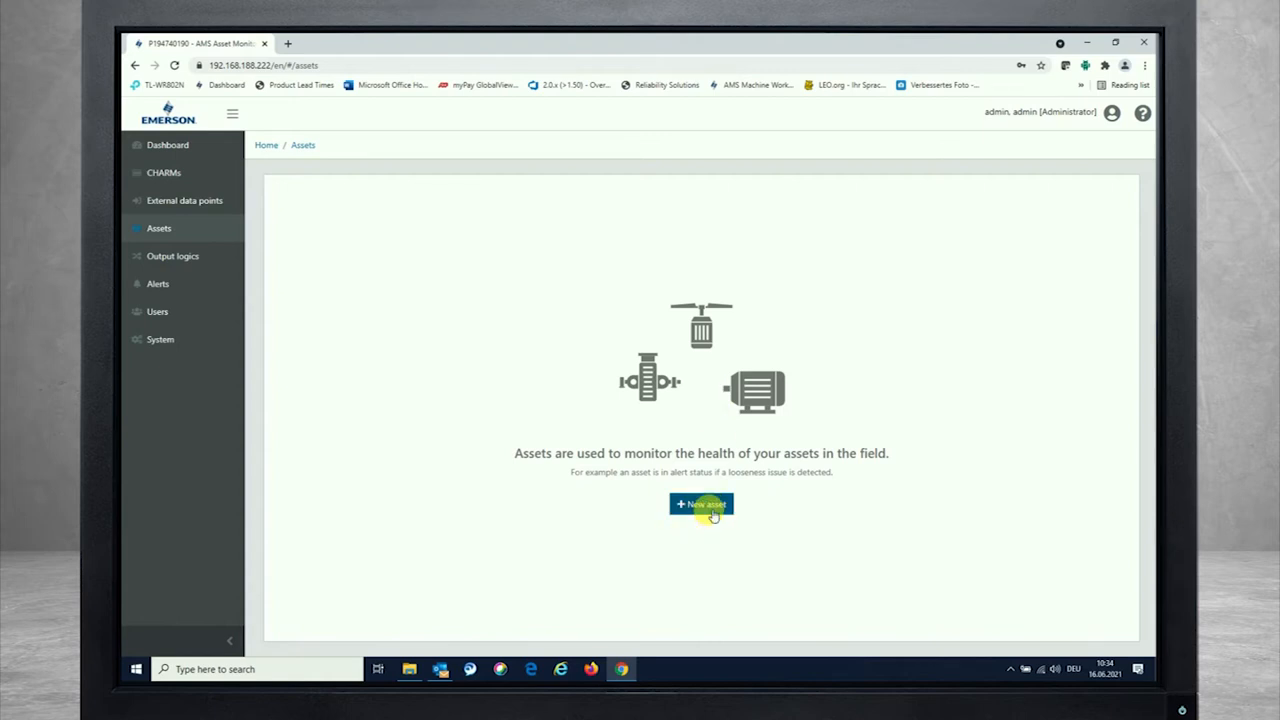
pyautogui.click(700, 504)
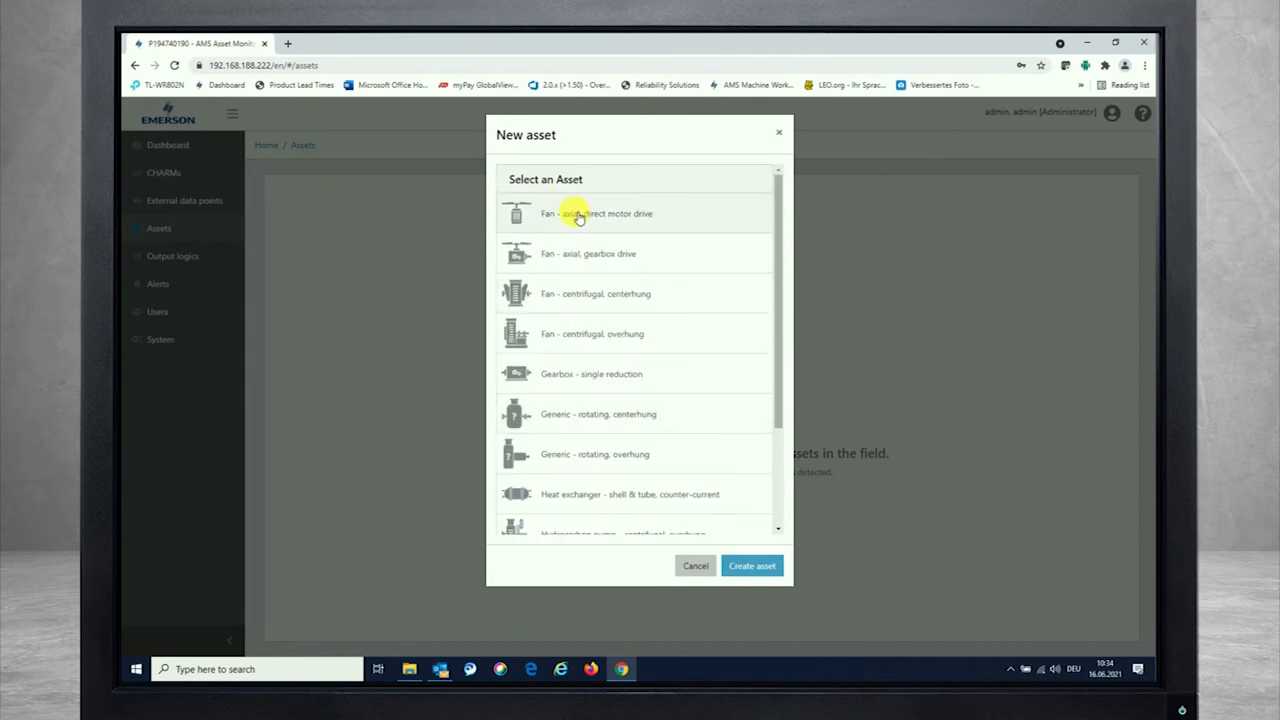
pyautogui.click(596, 212)
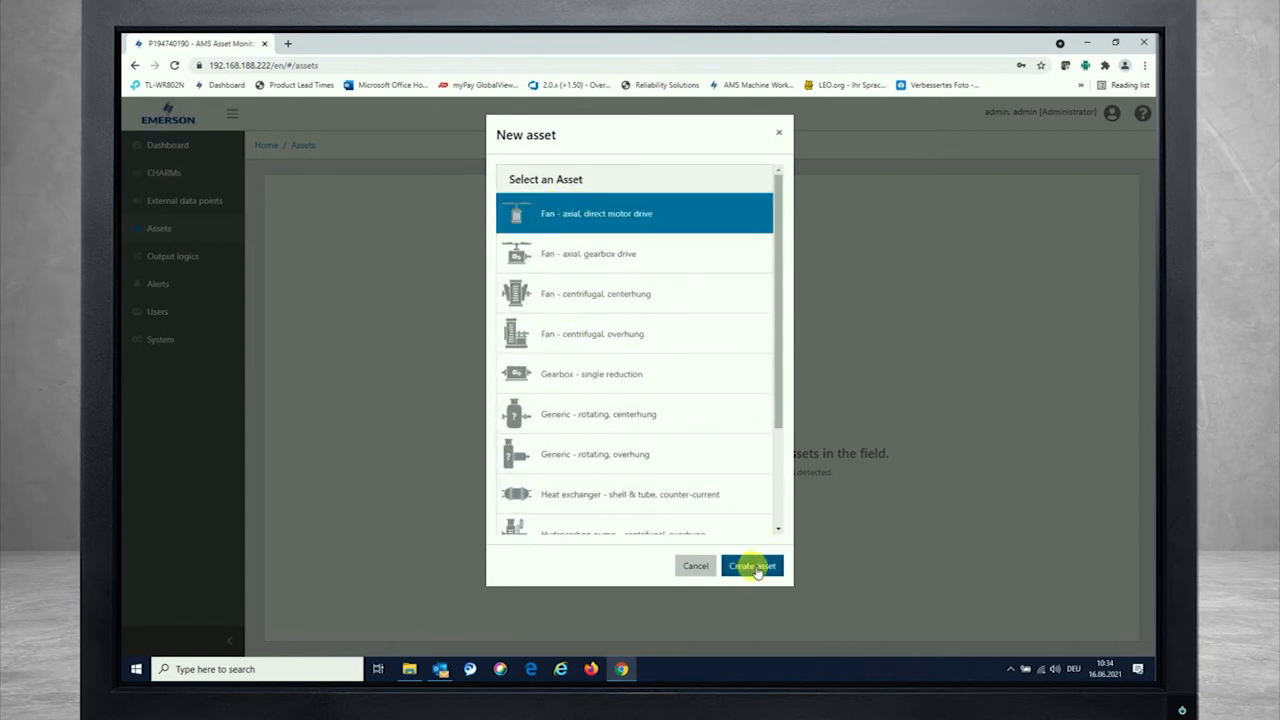
# - Create the asset and enter 3000 RPM running speed, 4 poles, 50 Hz line frequency and blade count
pyautogui.click(752, 564)
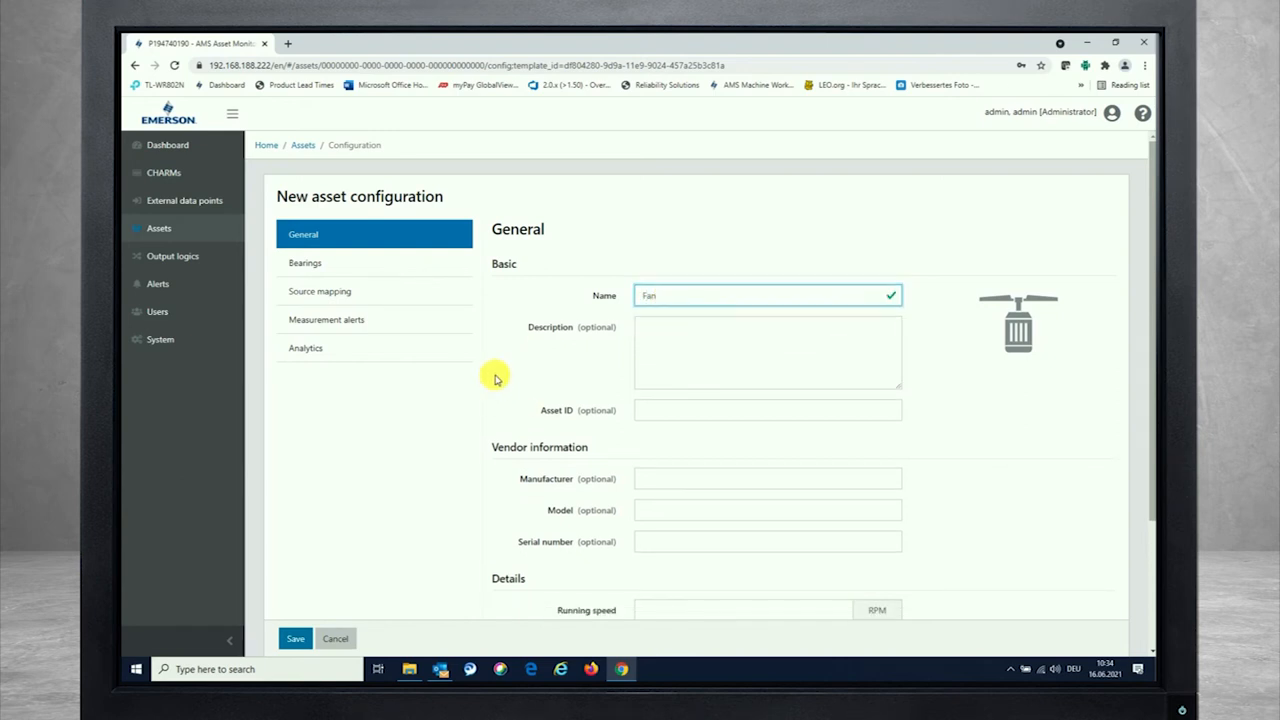
pyautogui.scroll(-3)
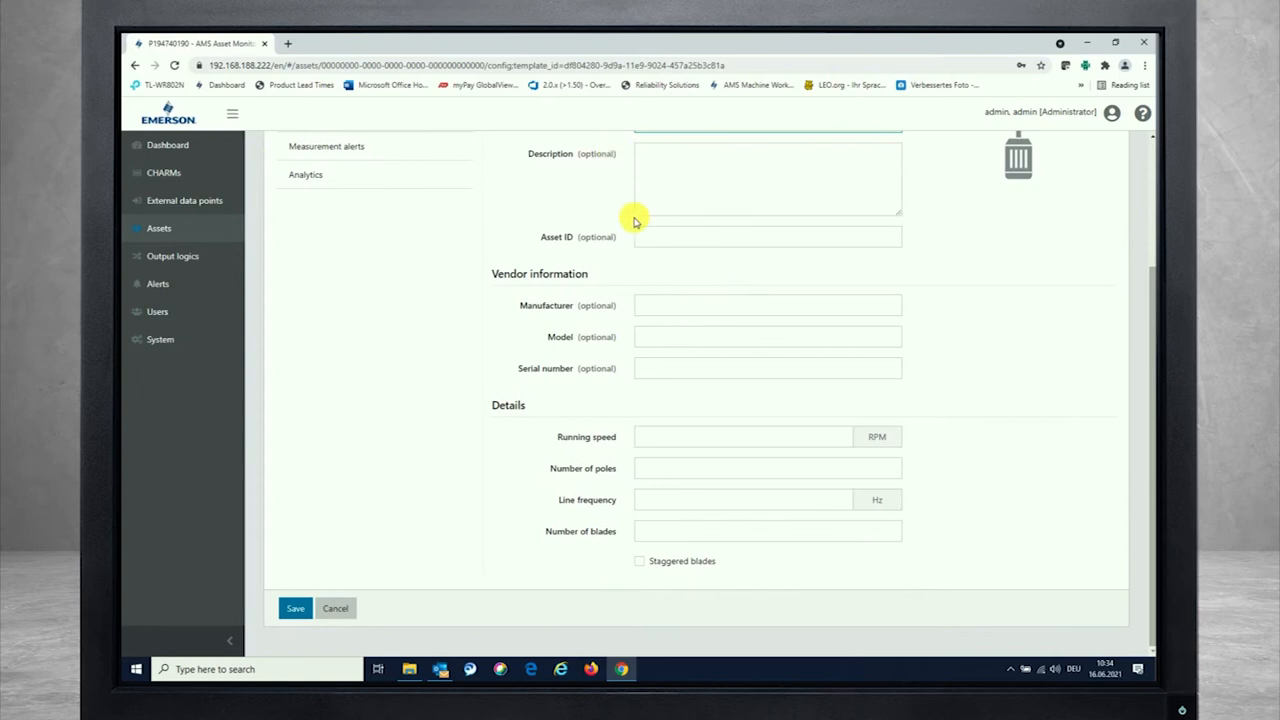
pyautogui.moveTo(736, 248)
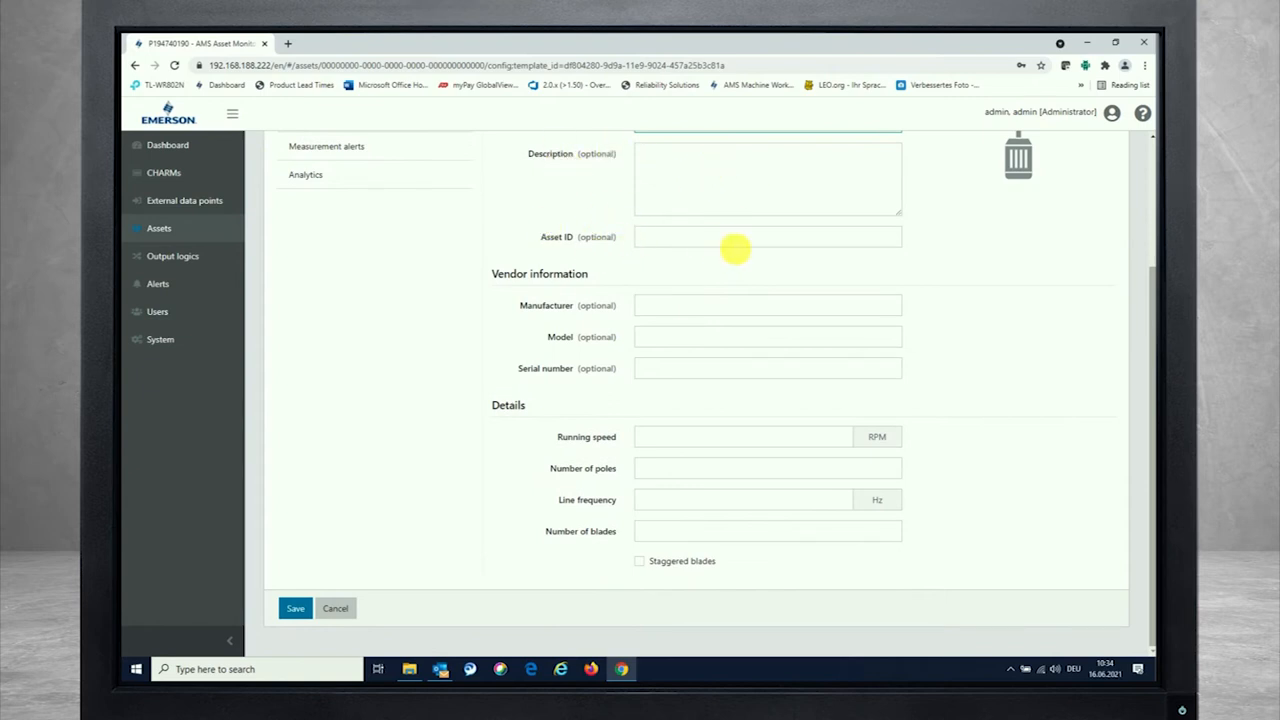
pyautogui.moveTo(816, 340)
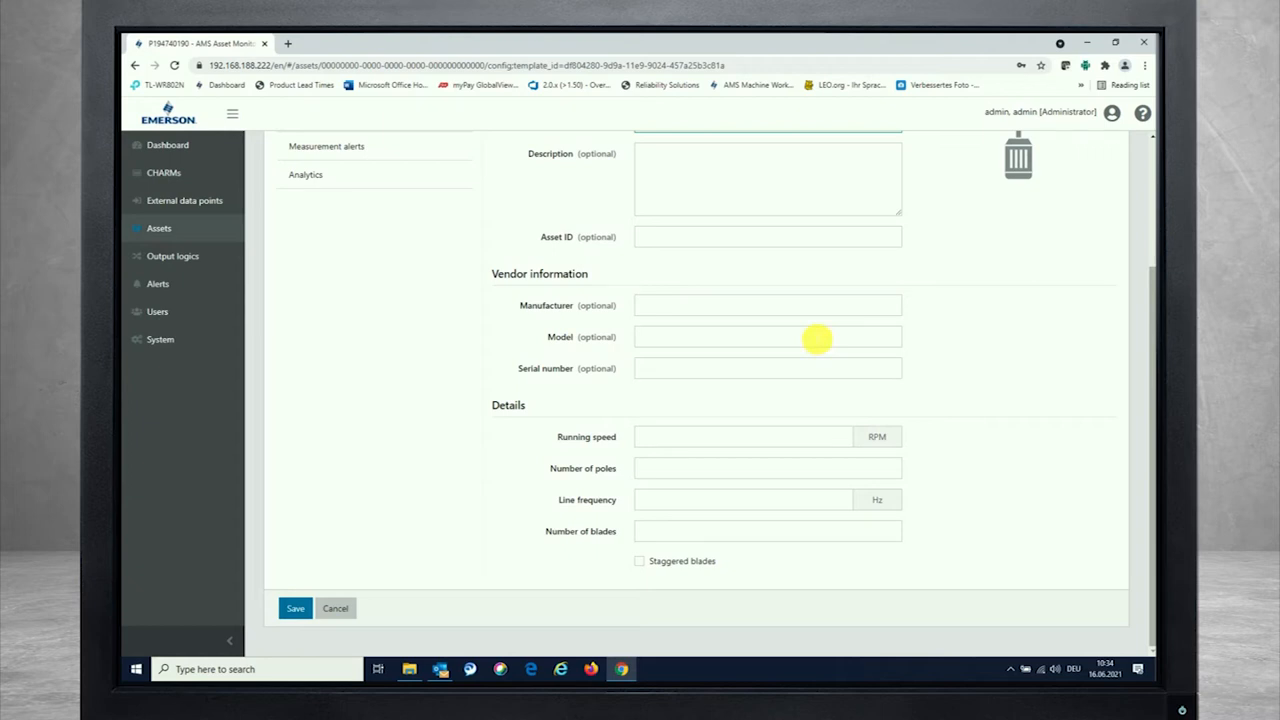
pyautogui.moveTo(696, 322)
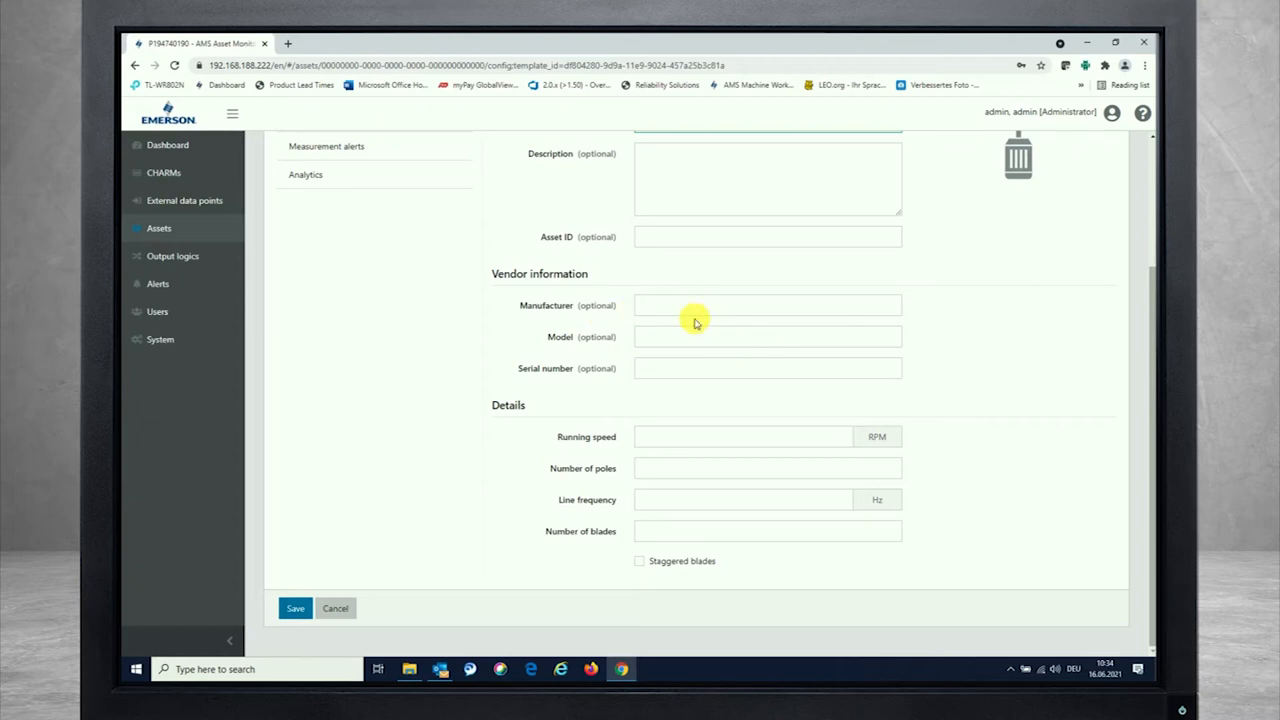
pyautogui.moveTo(720, 336)
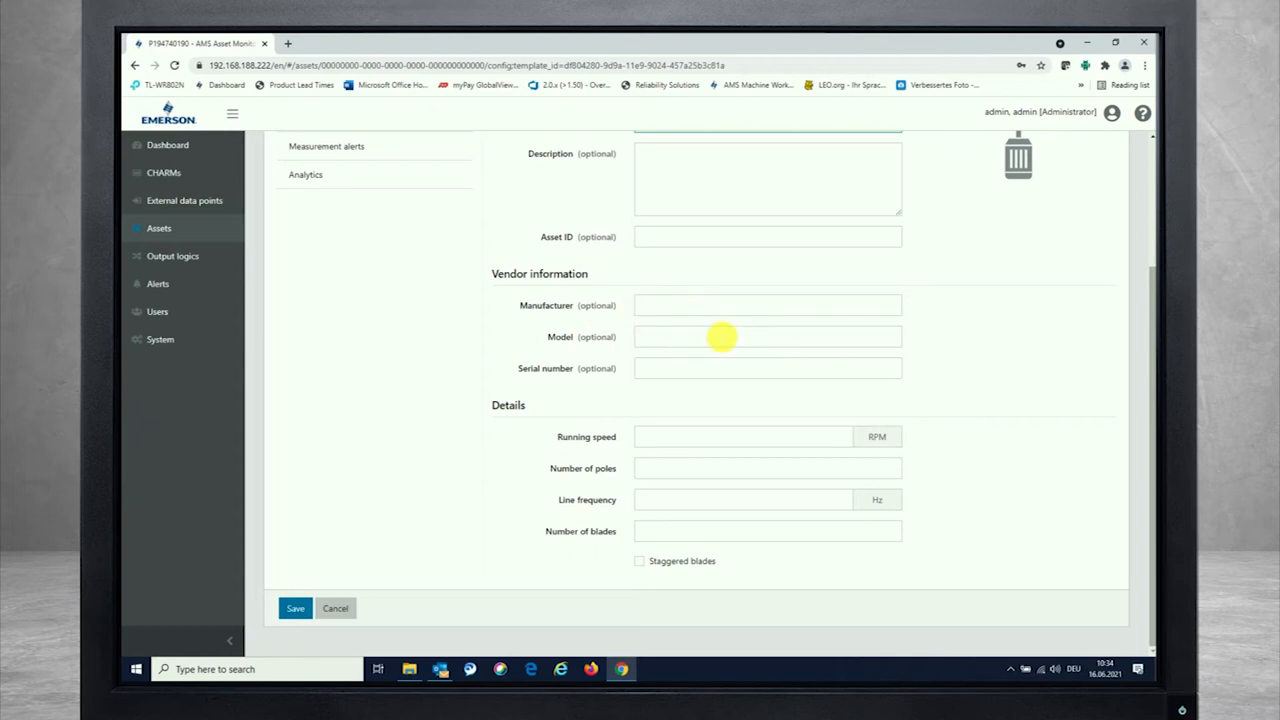
pyautogui.moveTo(526, 414)
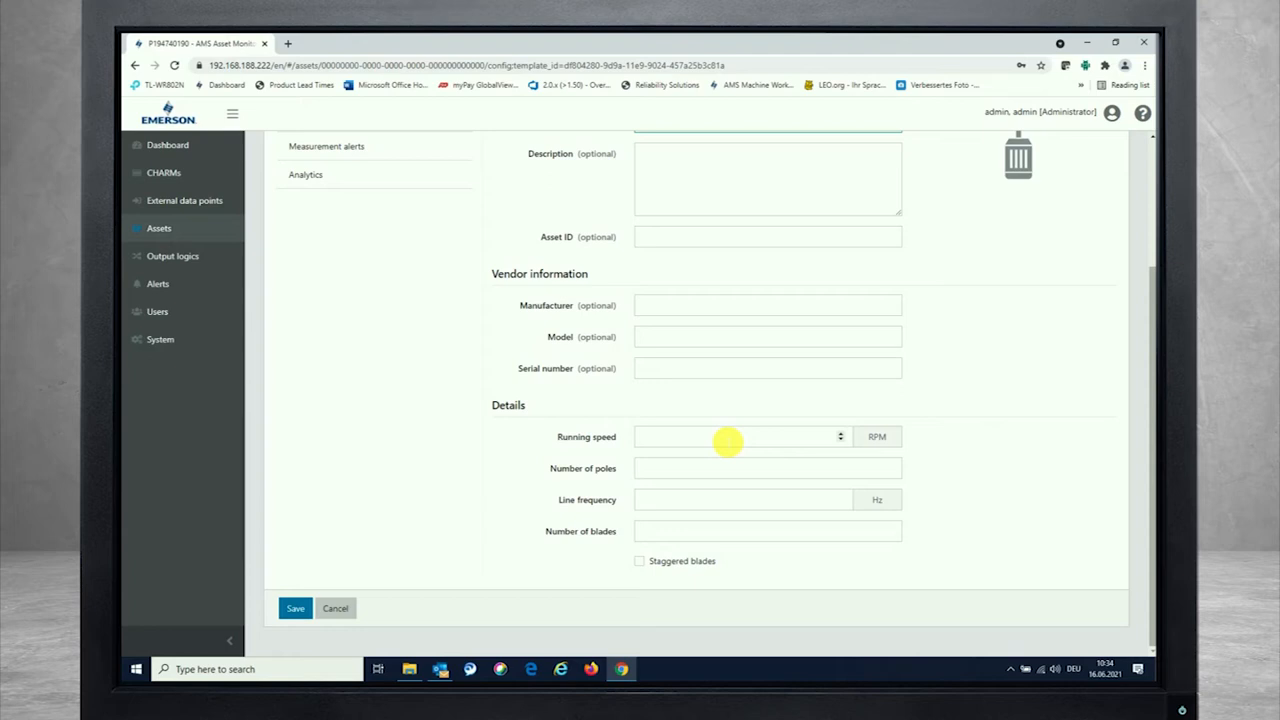
pyautogui.write('30')
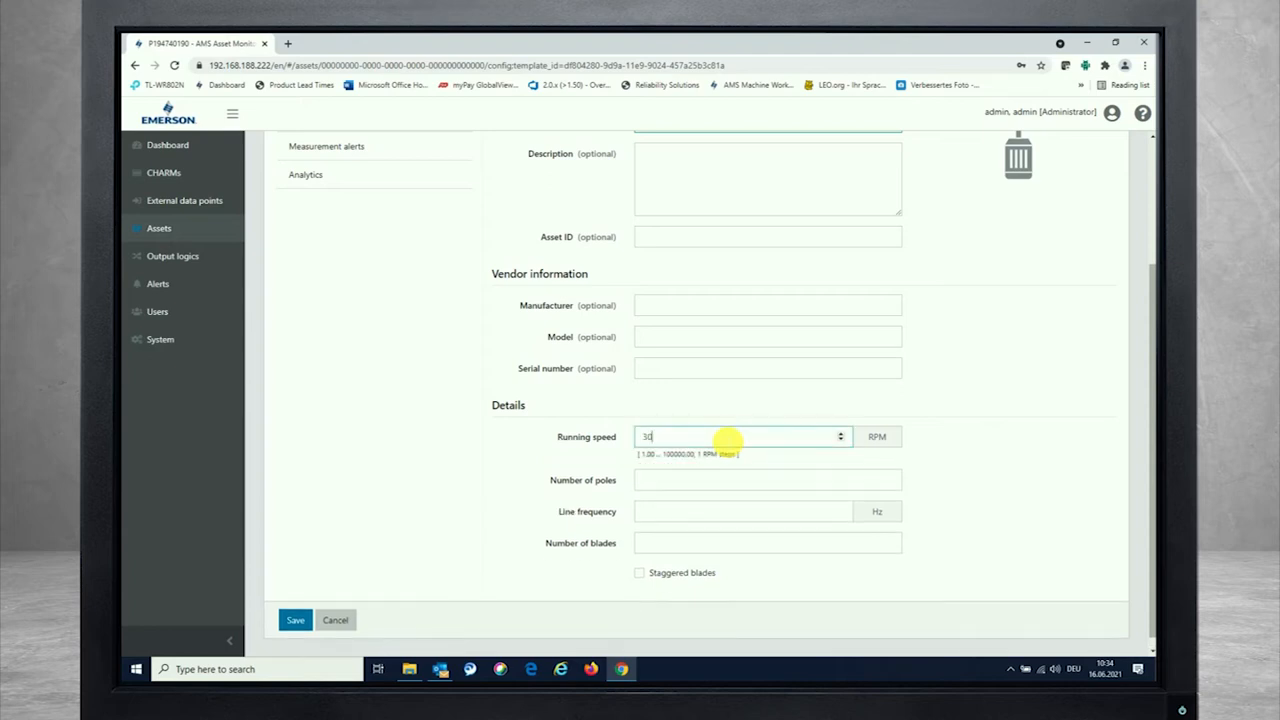
pyautogui.click(762, 468)
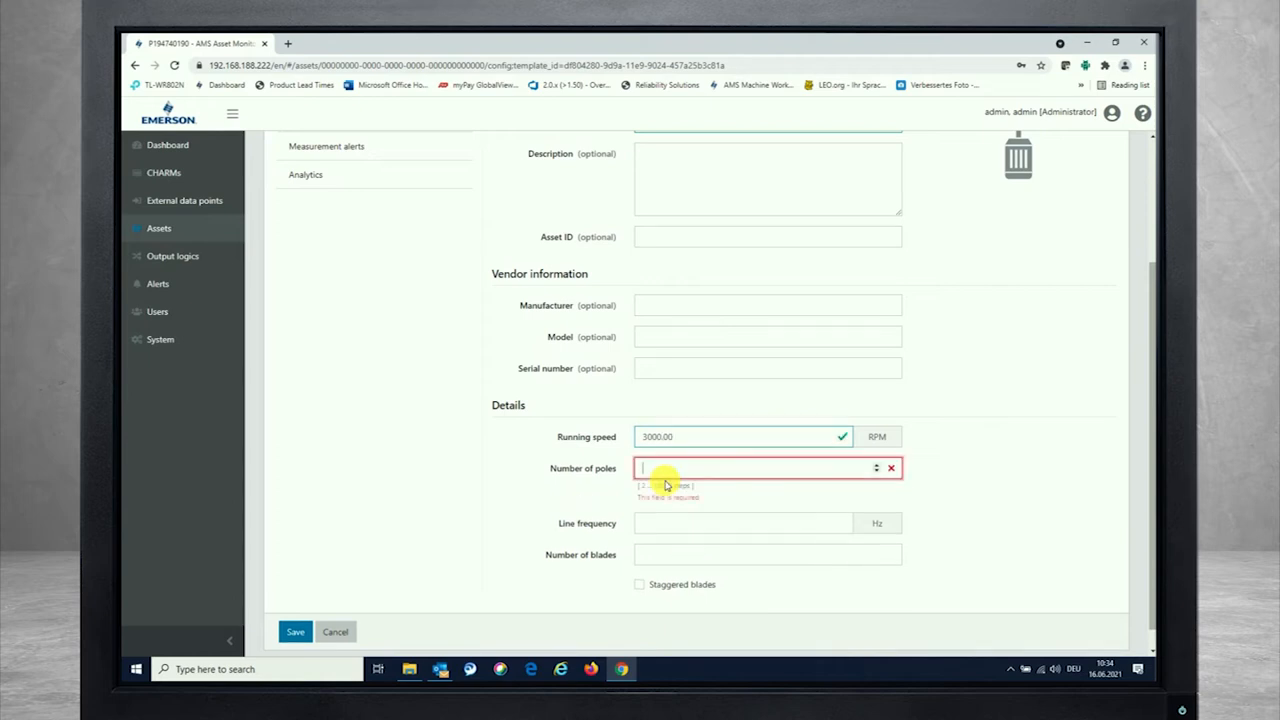
pyautogui.write('4')
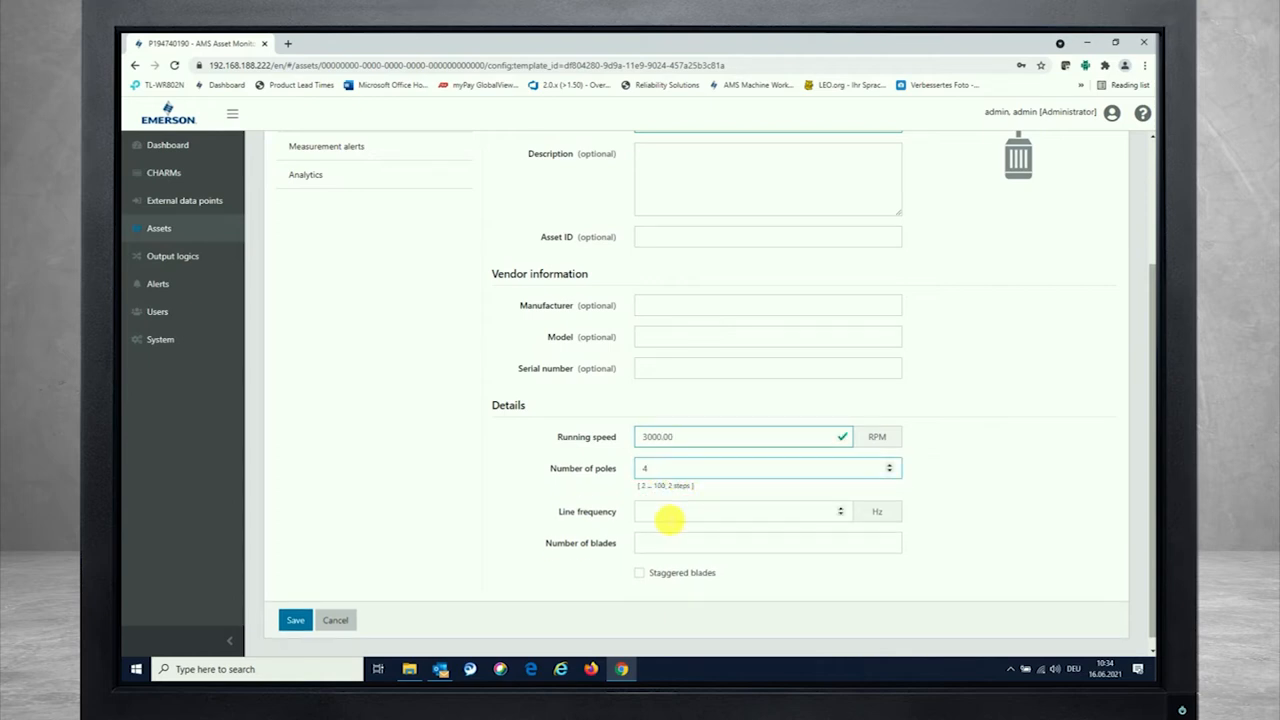
pyautogui.write('50')
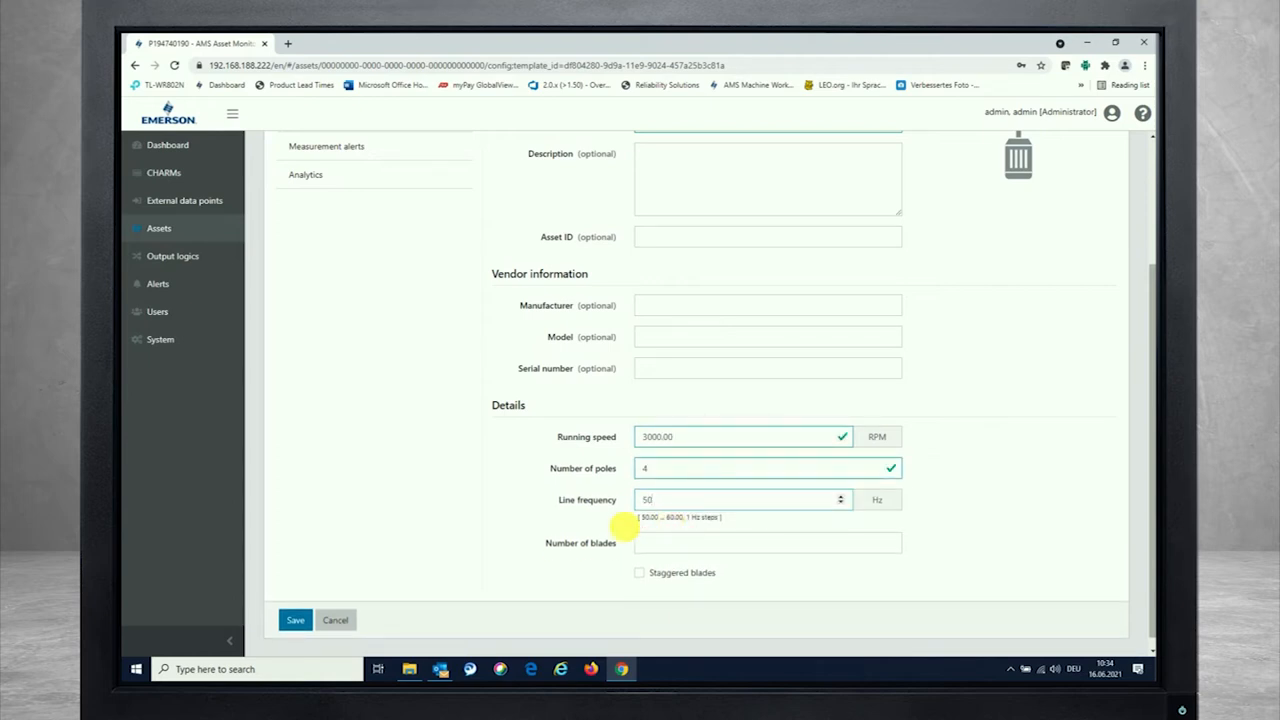
pyautogui.click(756, 542)
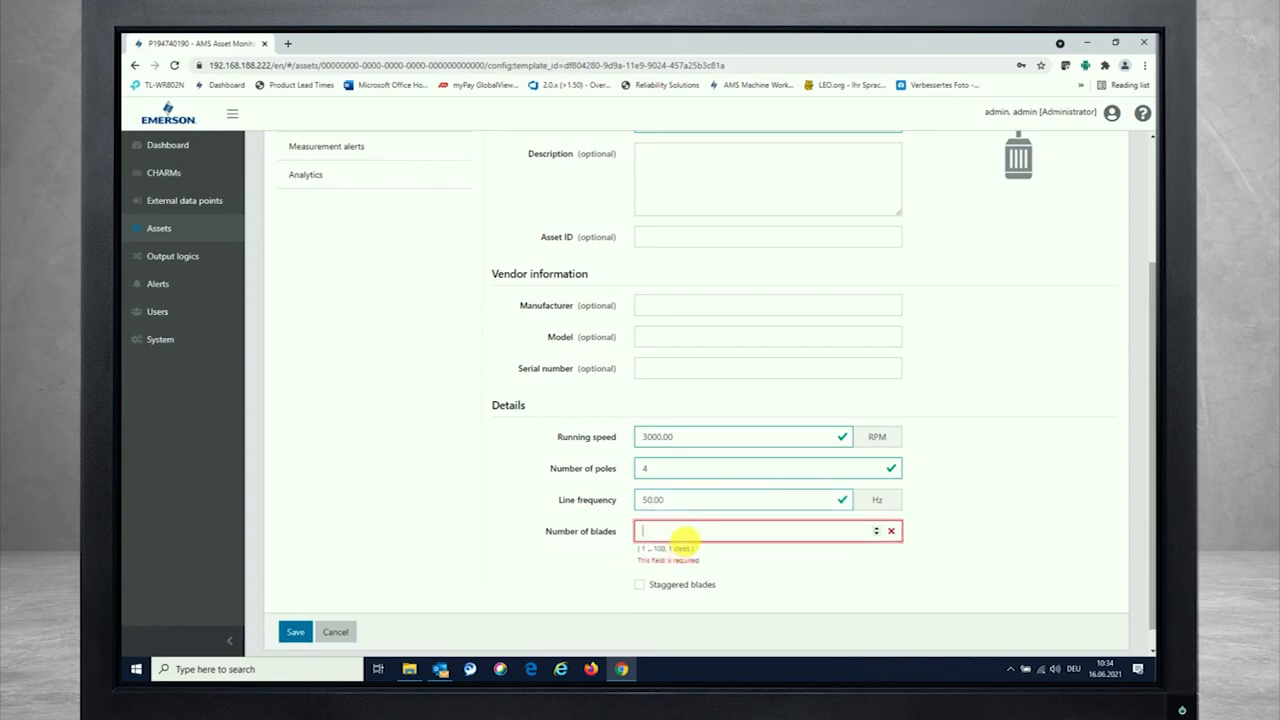
pyautogui.write('1')
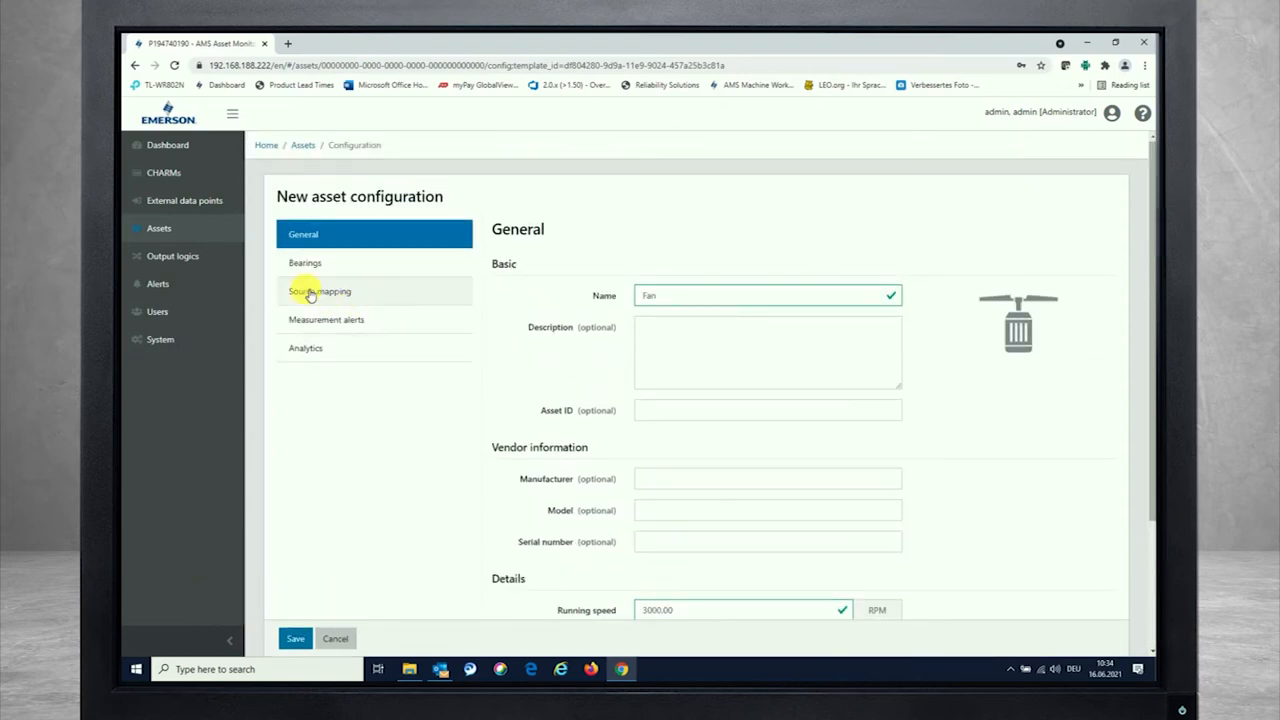
# - On the Bearings page, set the inboard bearing type to Antifriction with bearing frequency parameters
pyautogui.click(304, 262)
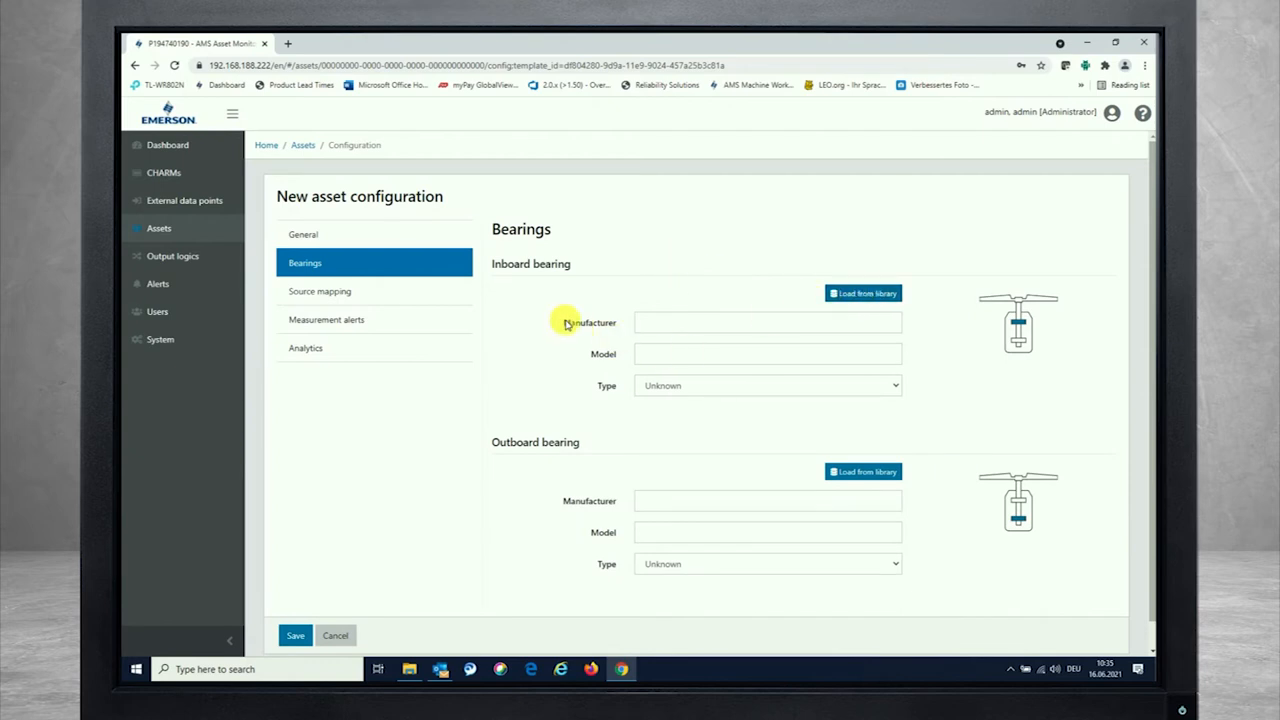
pyautogui.click(768, 322)
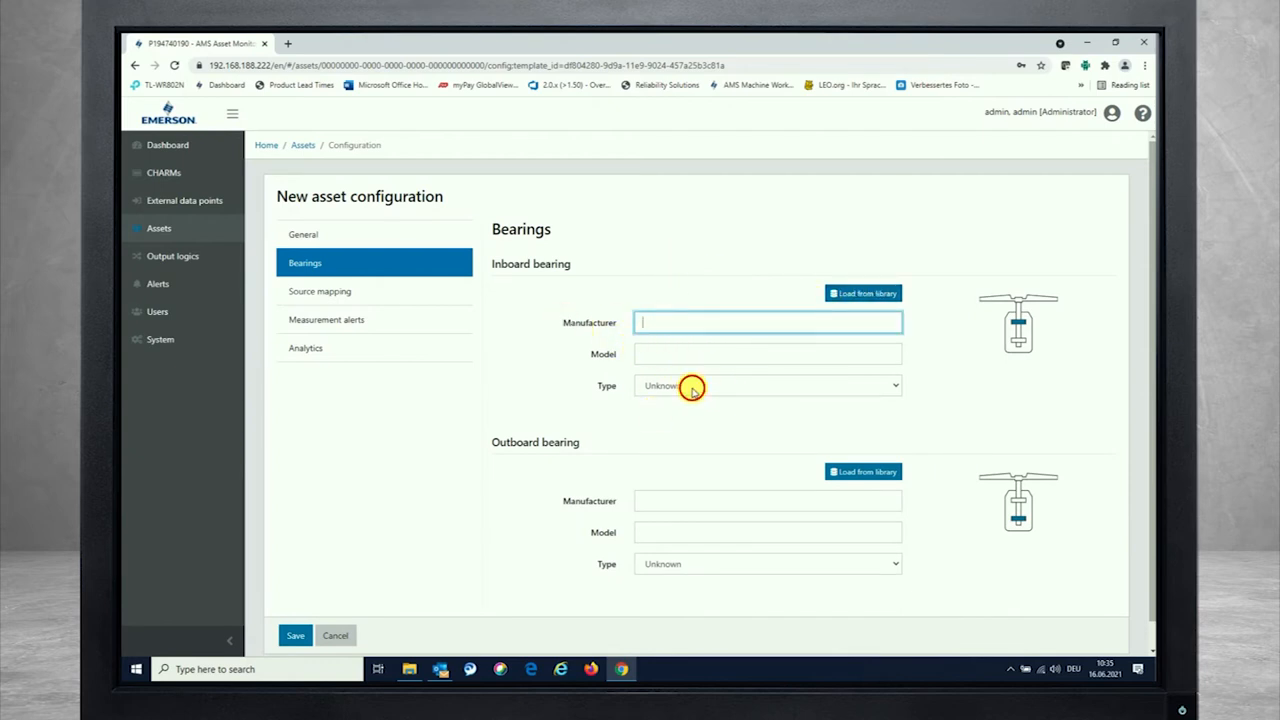
pyautogui.click(768, 384)
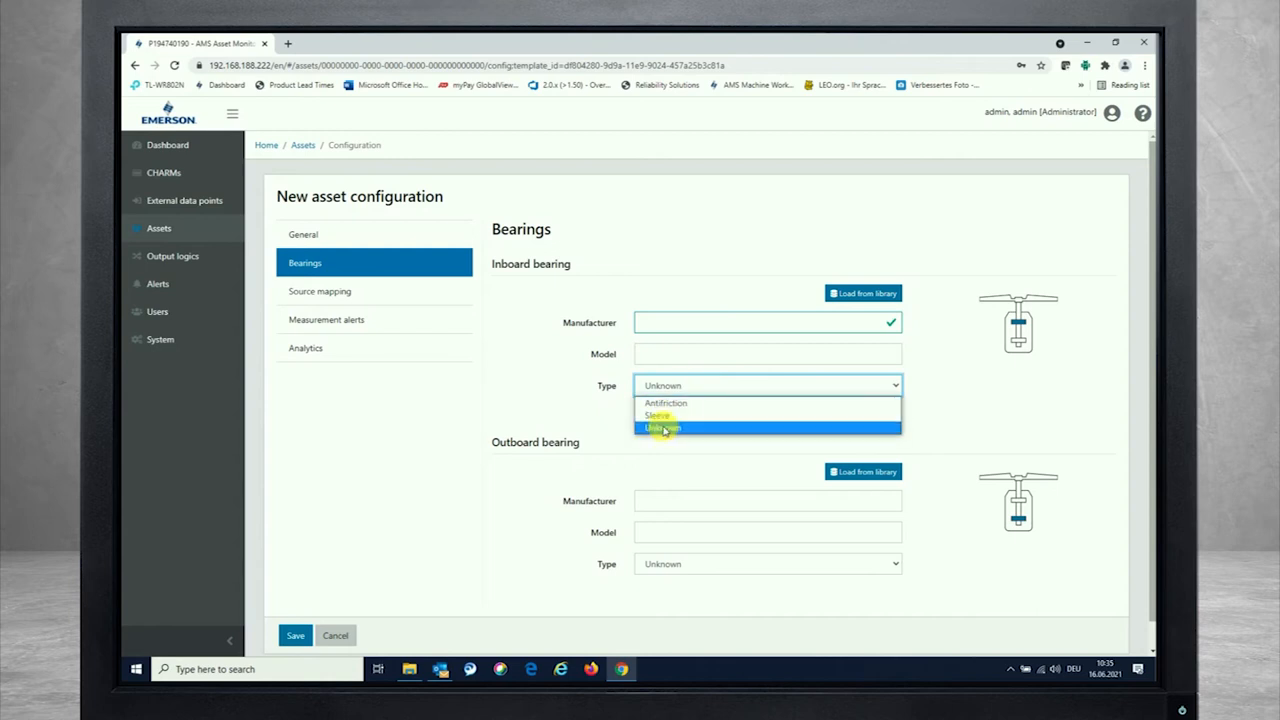
pyautogui.moveTo(664, 404)
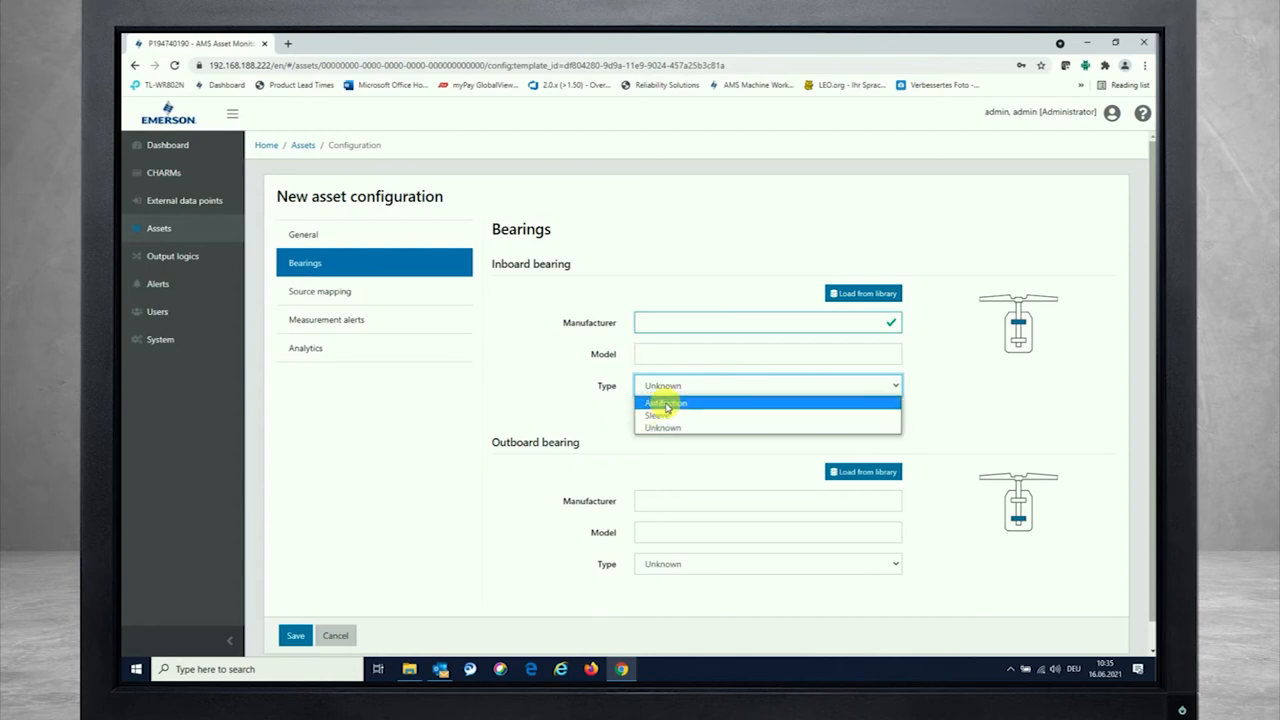
pyautogui.click(664, 402)
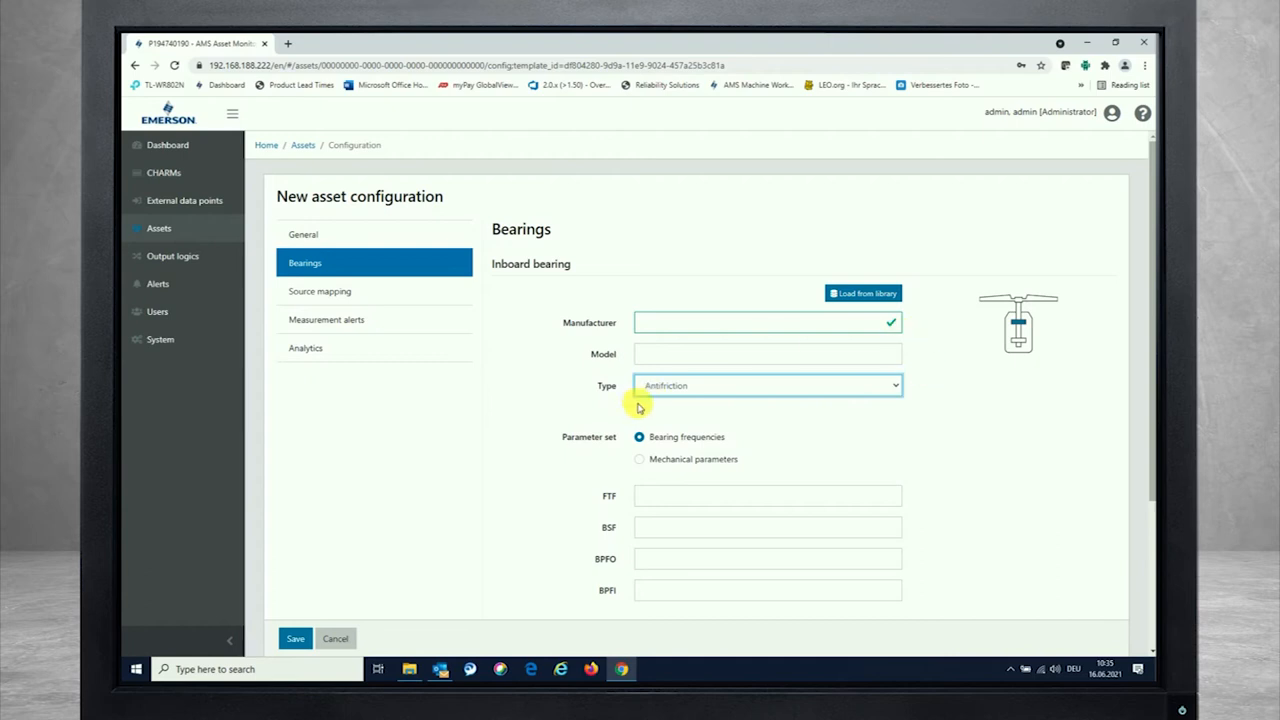
pyautogui.scroll(-3)
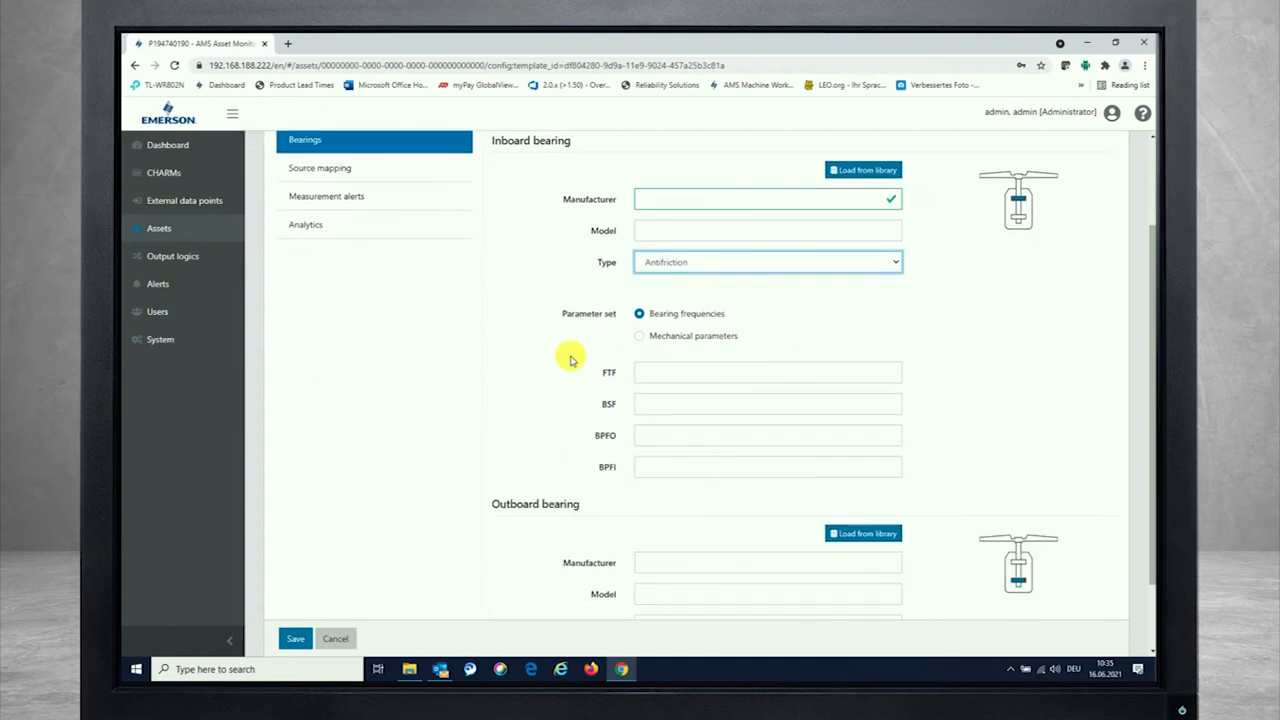
pyautogui.moveTo(636, 336)
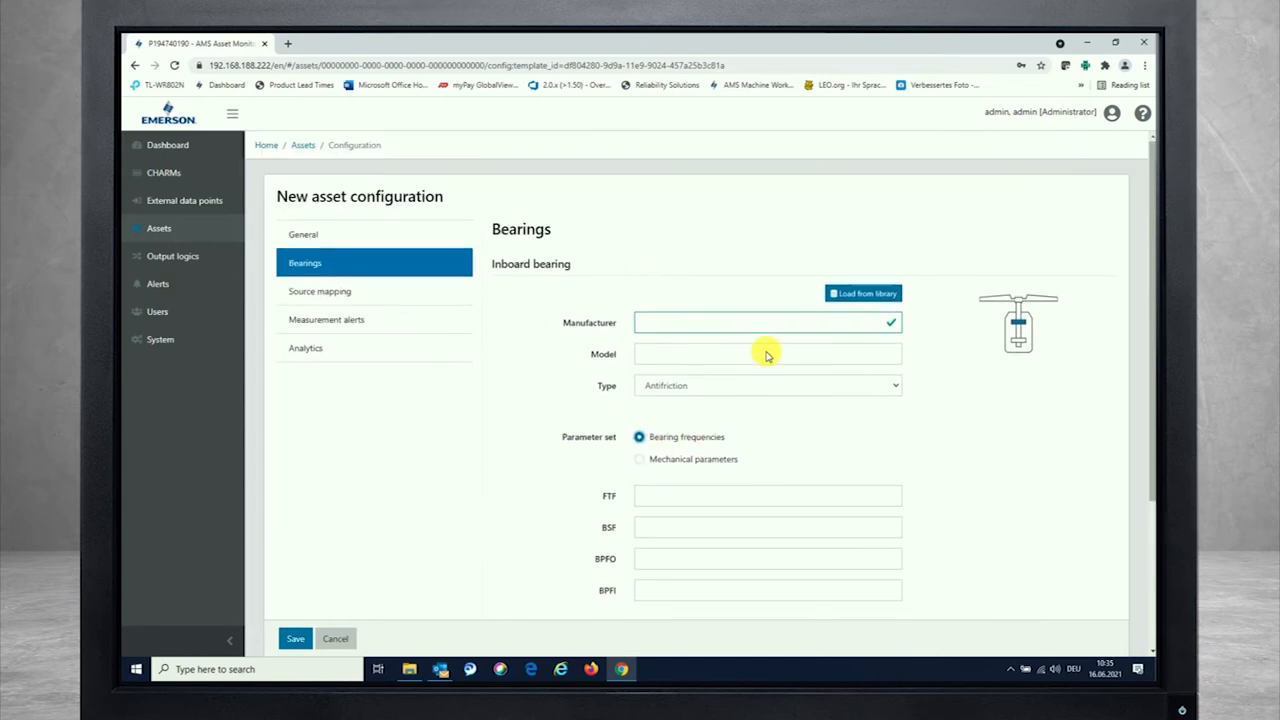
pyautogui.moveTo(856, 292)
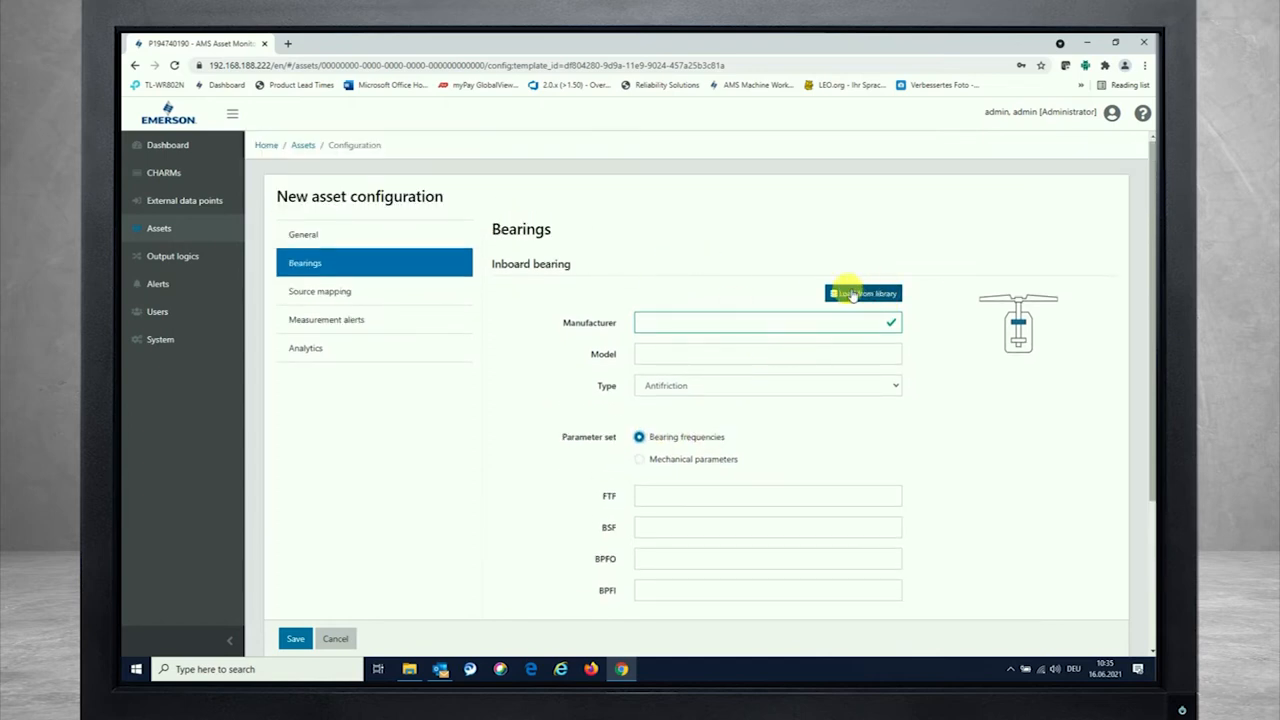
# - Load the SKF 1111 inboard bearing from the library, filling FTF, BSF, BPFO and BPFI
pyautogui.click(864, 292)
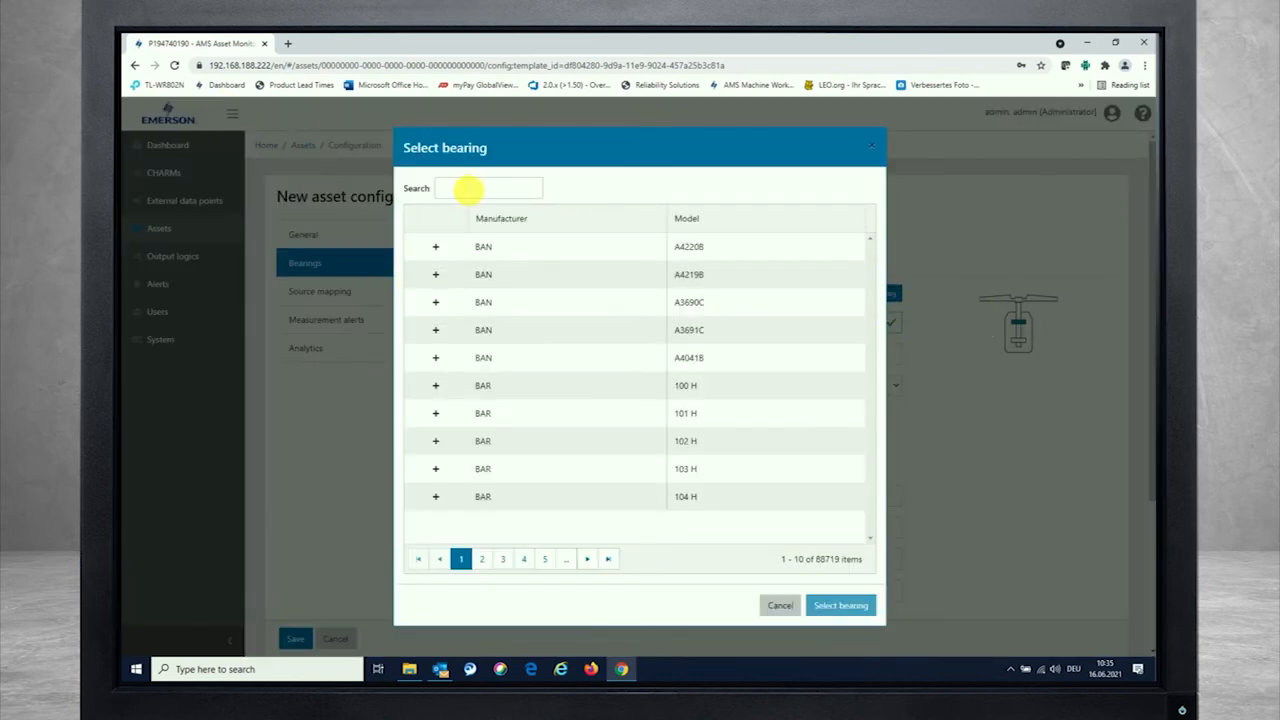
pyautogui.click(488, 188)
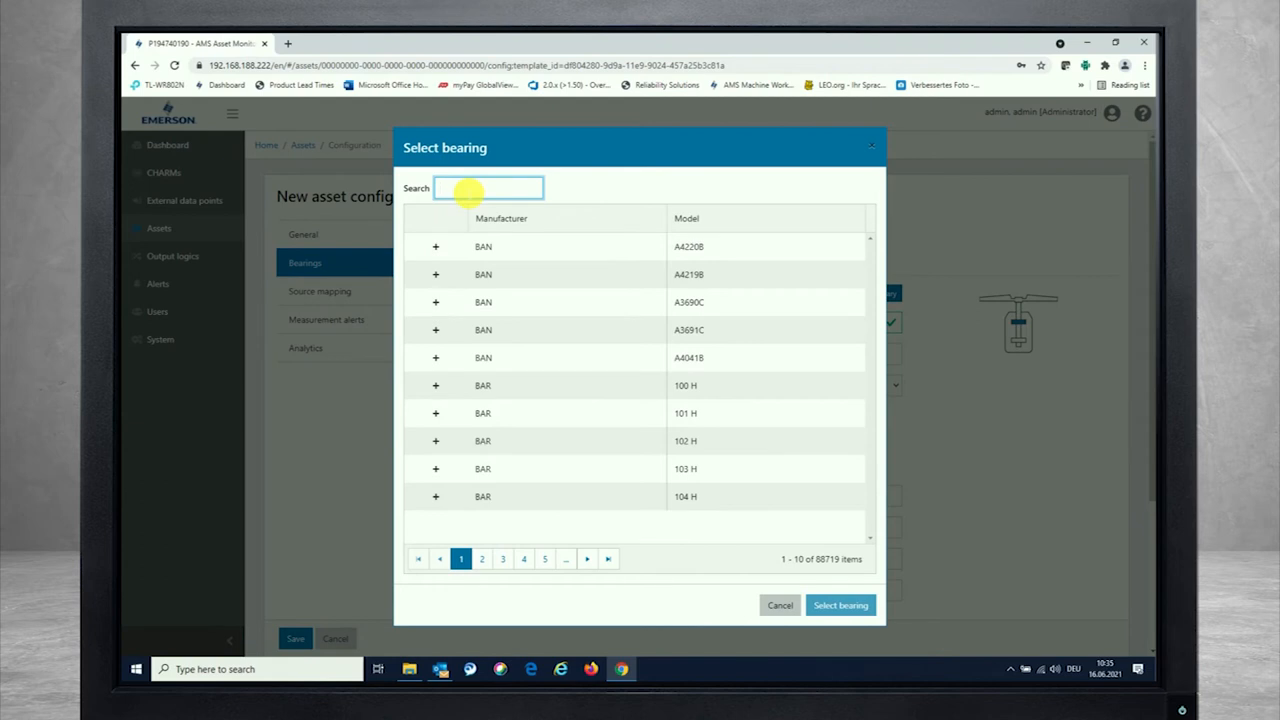
pyautogui.write('Skf')
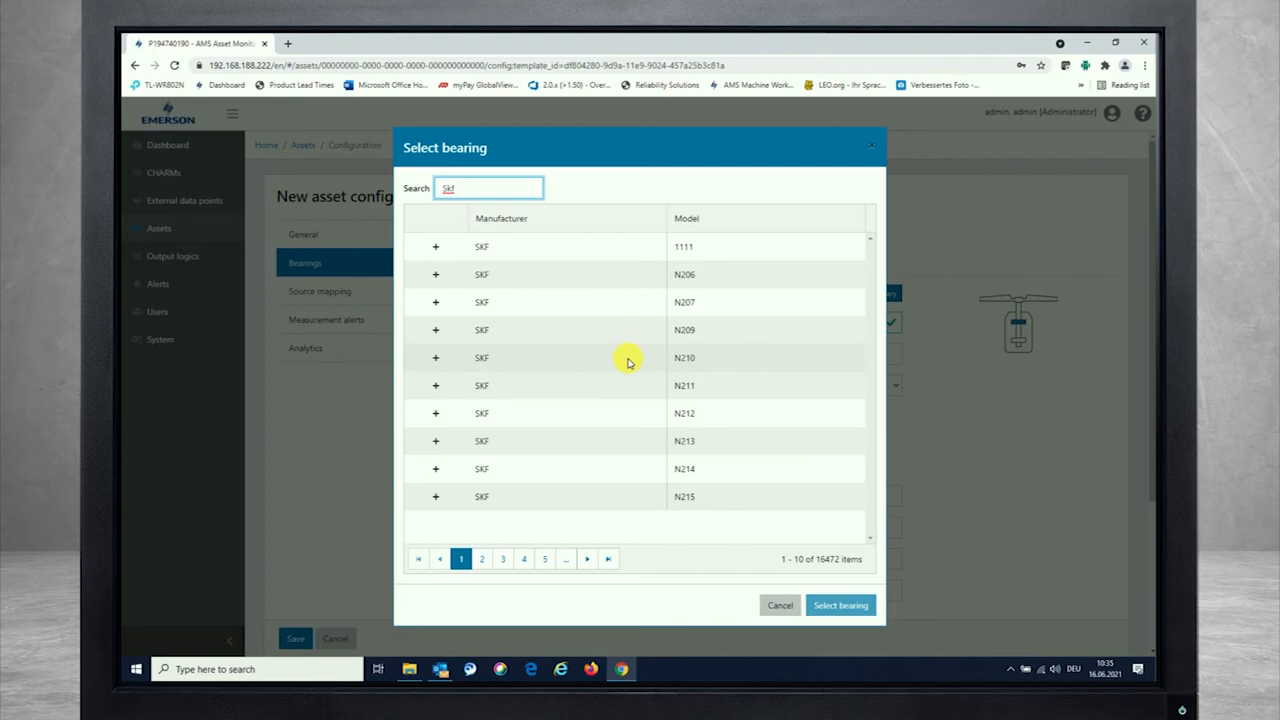
pyautogui.moveTo(684, 446)
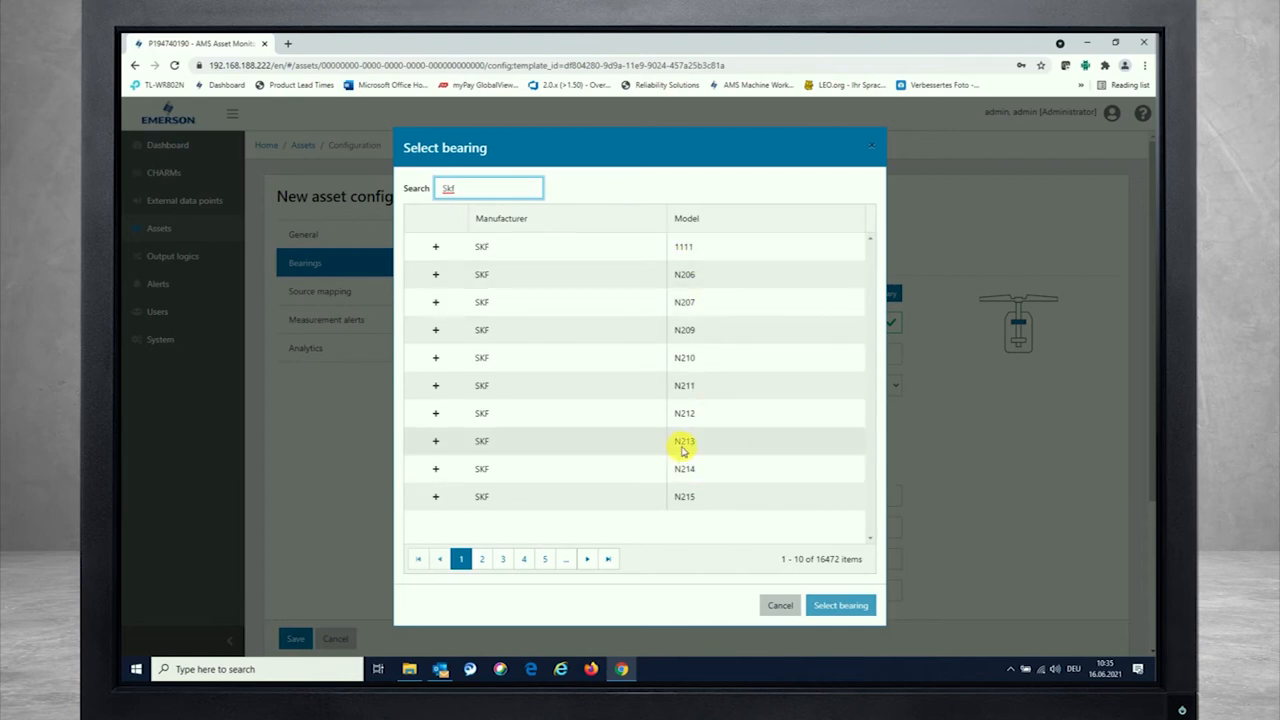
pyautogui.moveTo(456, 198)
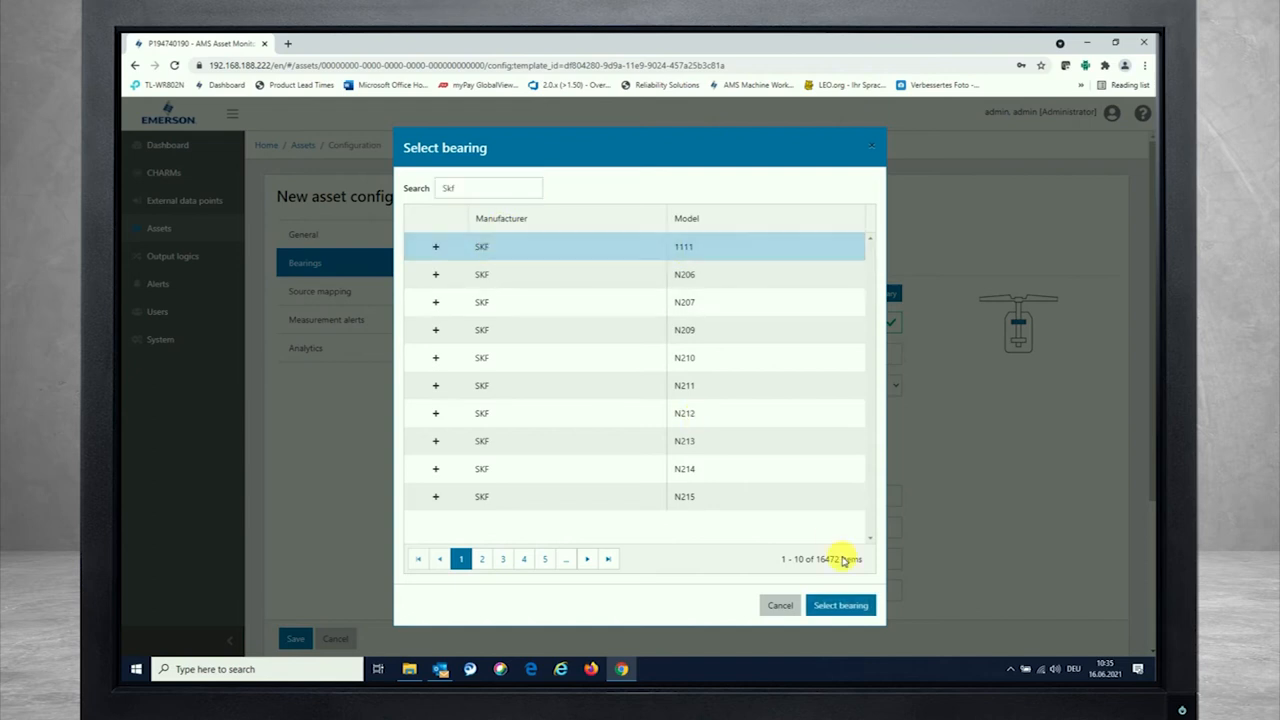
pyautogui.click(840, 604)
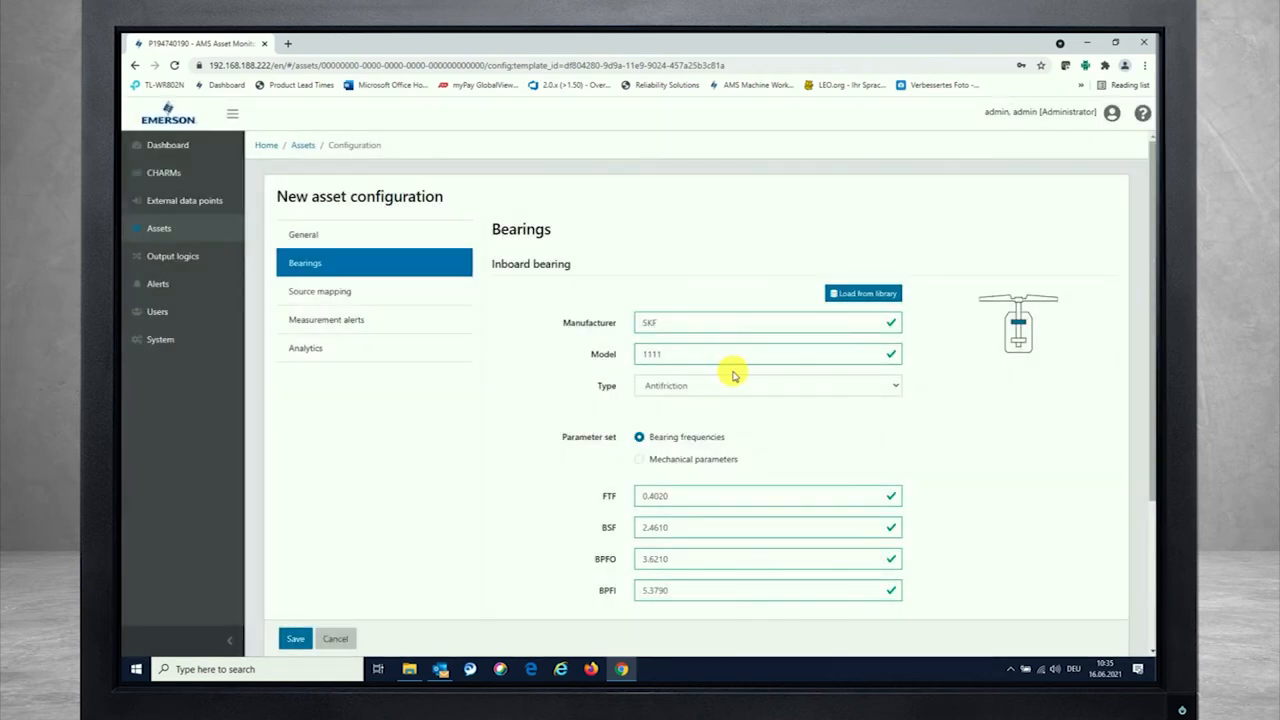
pyautogui.scroll(-3)
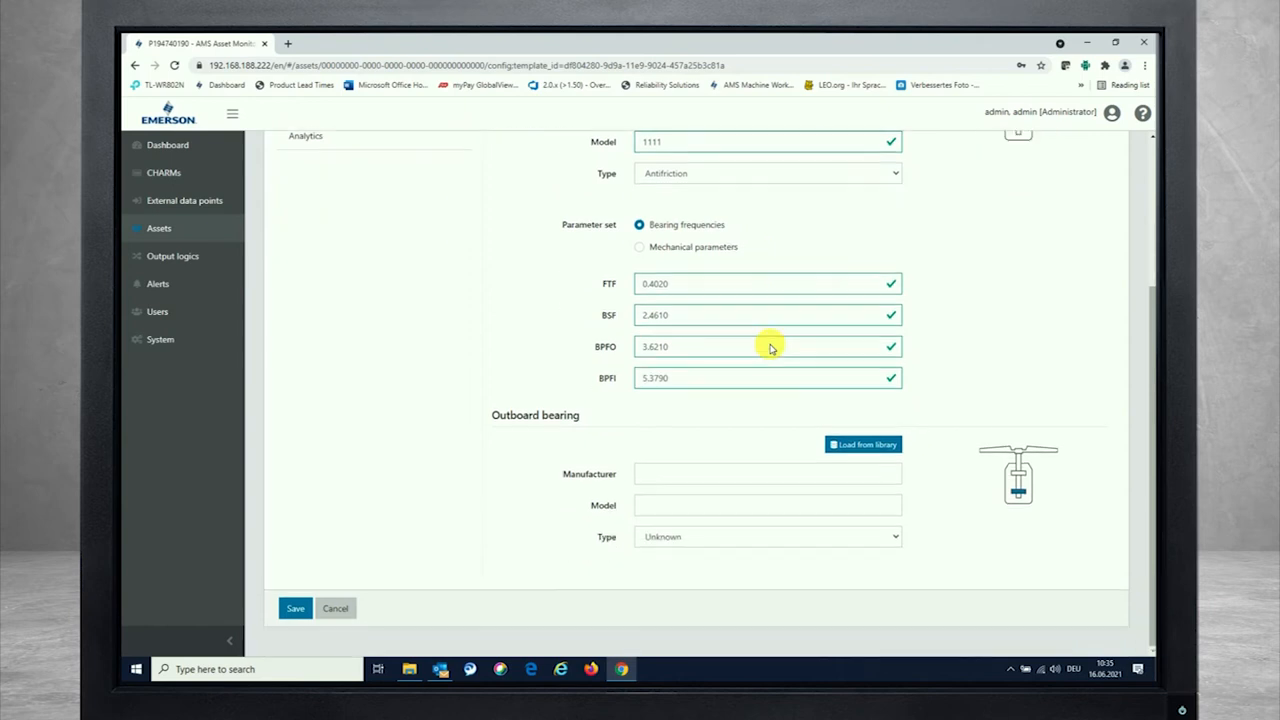
pyautogui.click(862, 444)
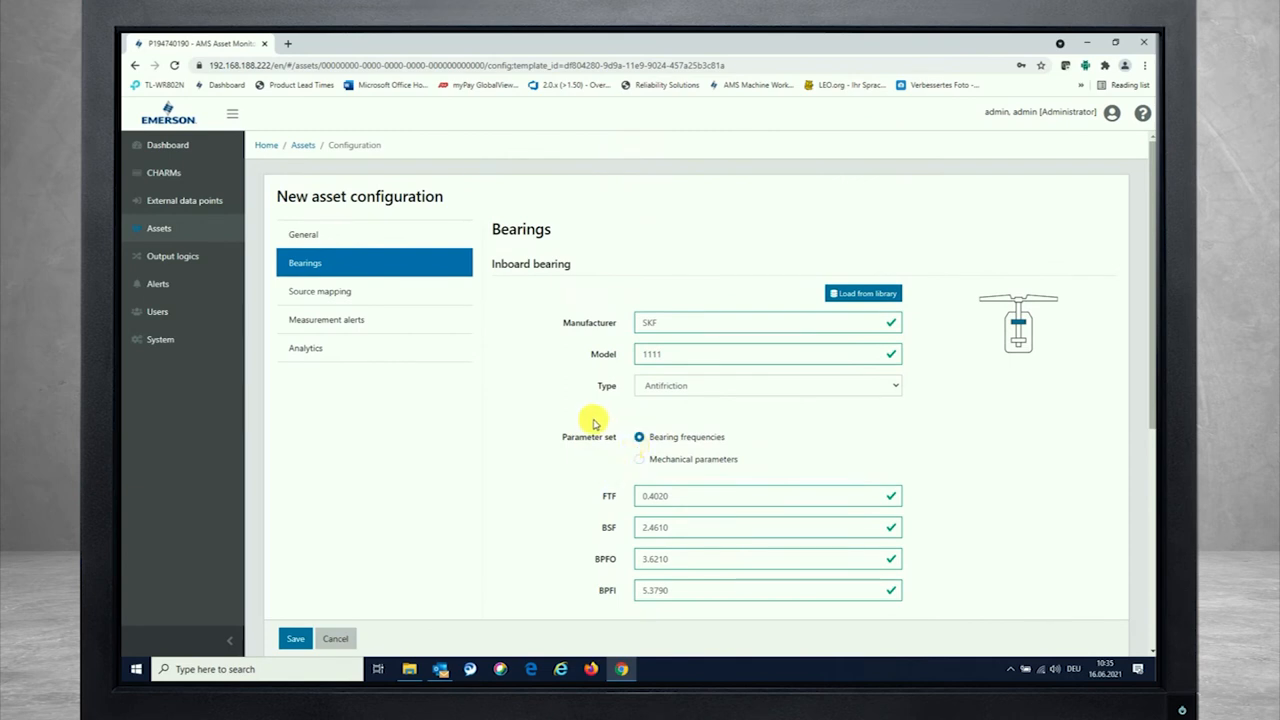
pyautogui.moveTo(232, 308)
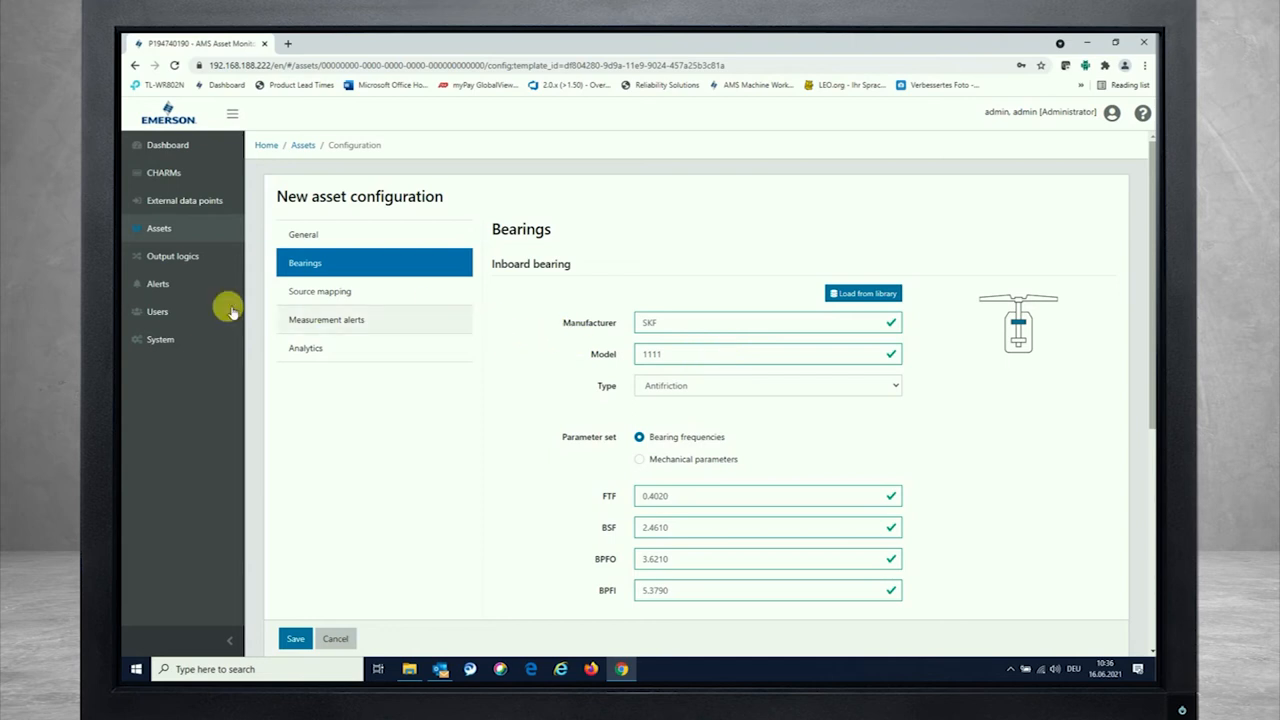
# - In Source mapping, assign Tach to Speed and CH03 - ACCEL1 to Inboard horizontal vib
pyautogui.click(320, 292)
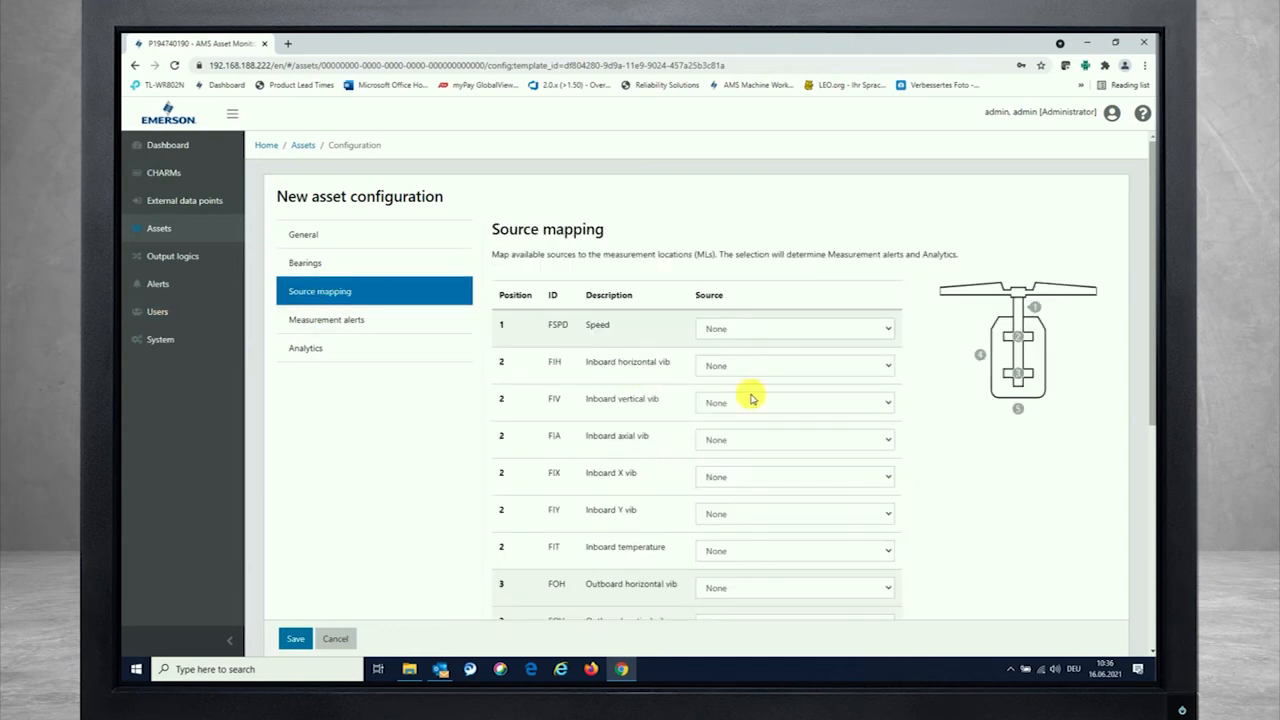
pyautogui.scroll(-3)
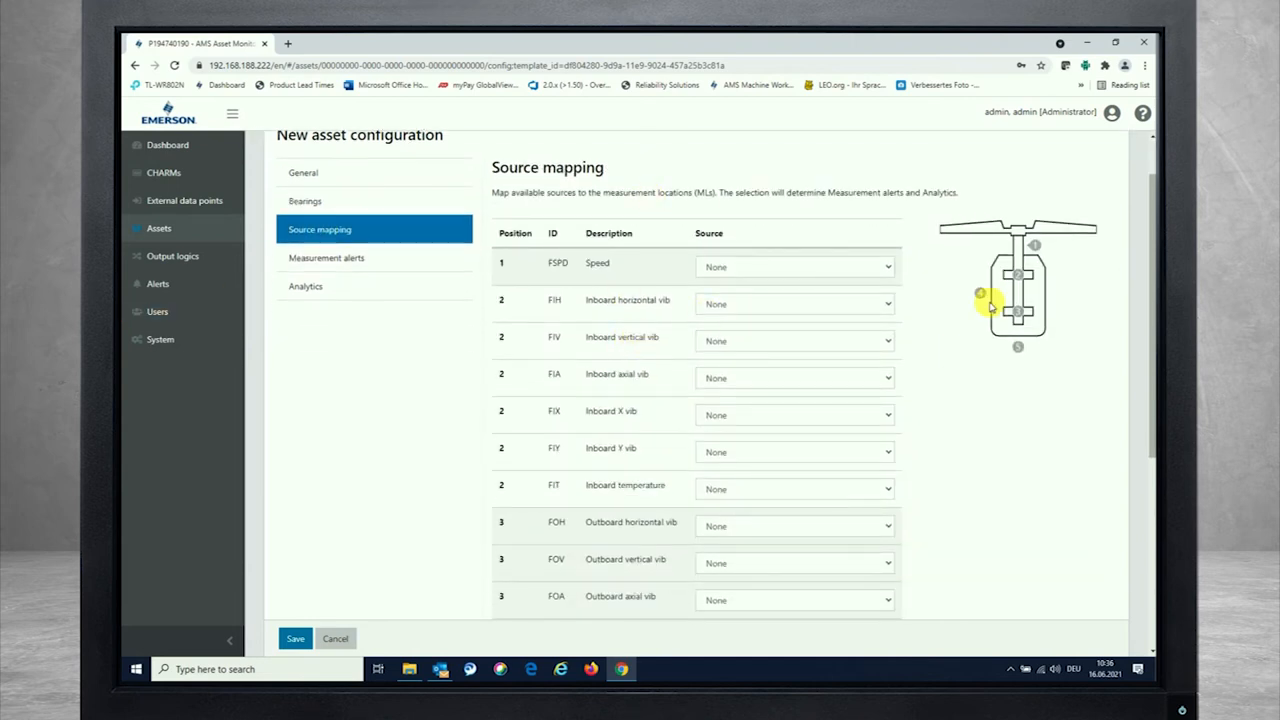
pyautogui.moveTo(520, 326)
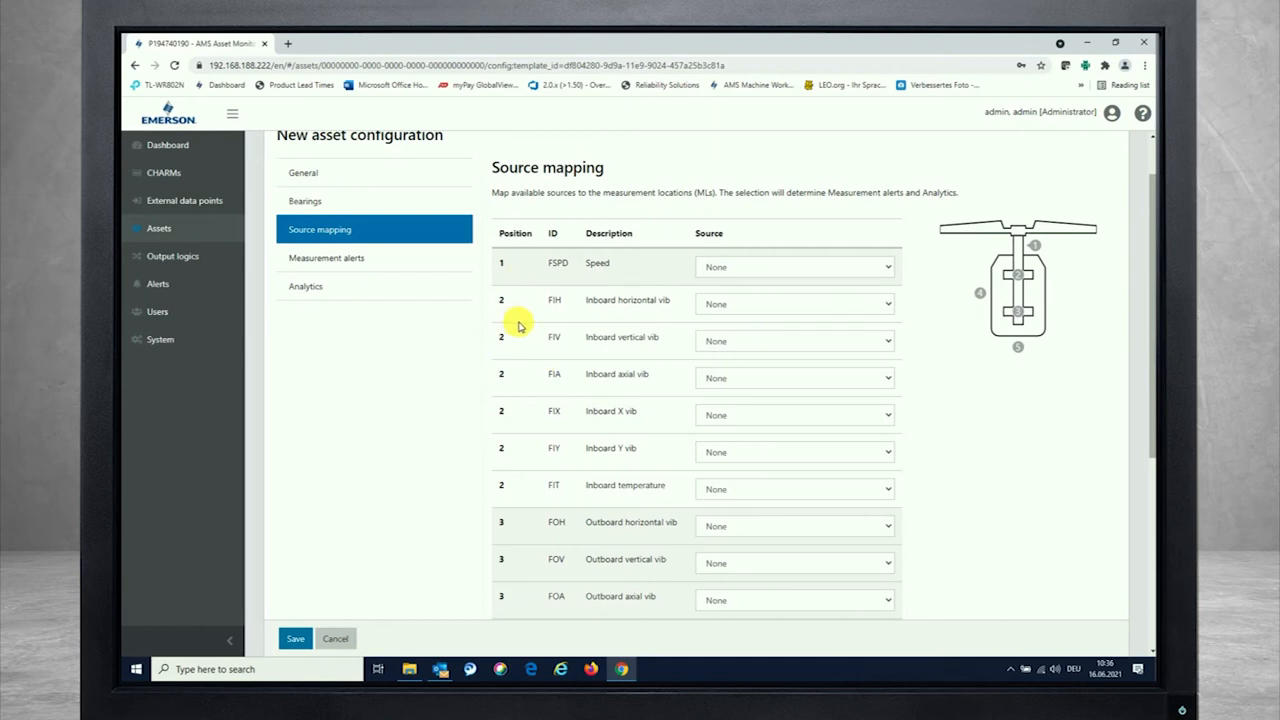
pyautogui.moveTo(660, 240)
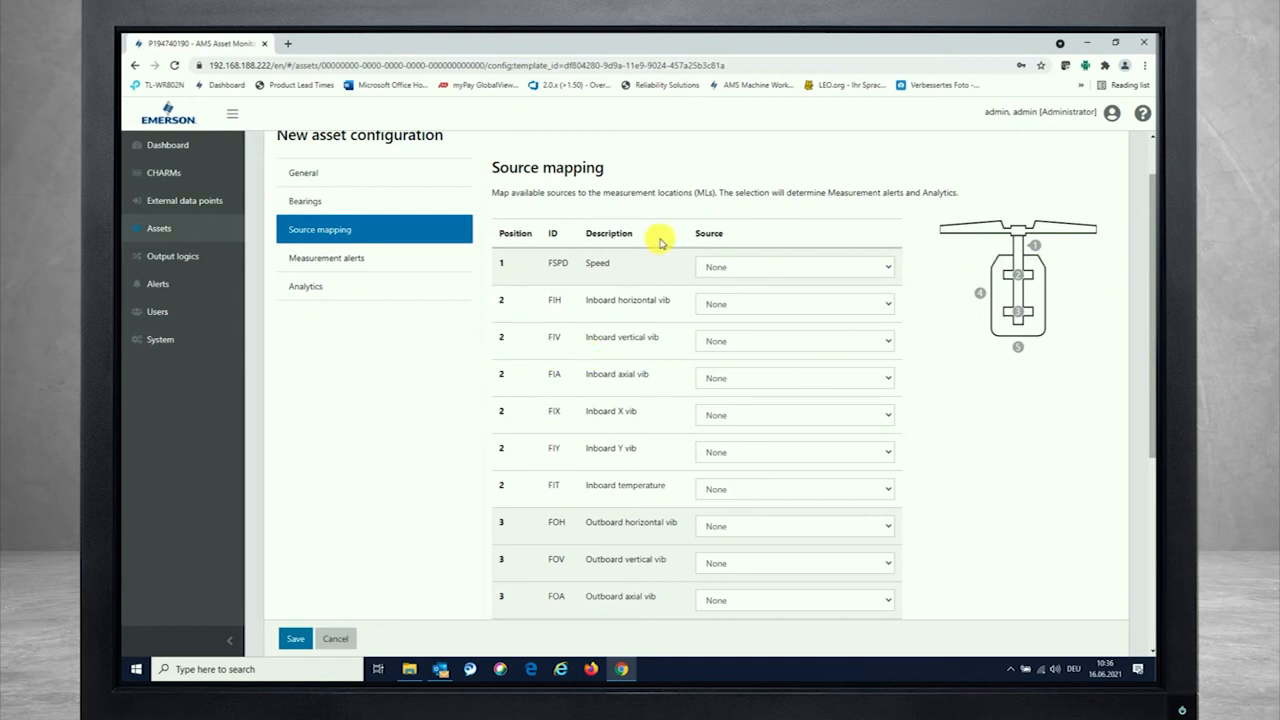
pyautogui.moveTo(552, 296)
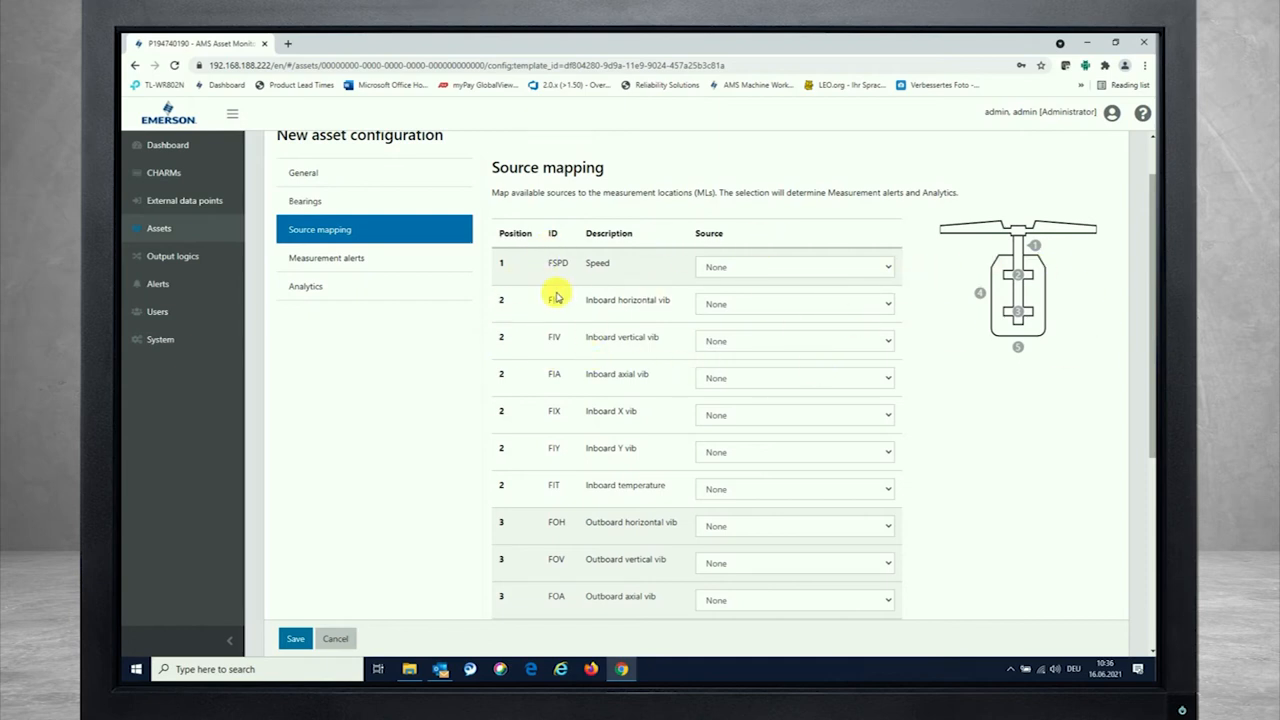
pyautogui.moveTo(704, 300)
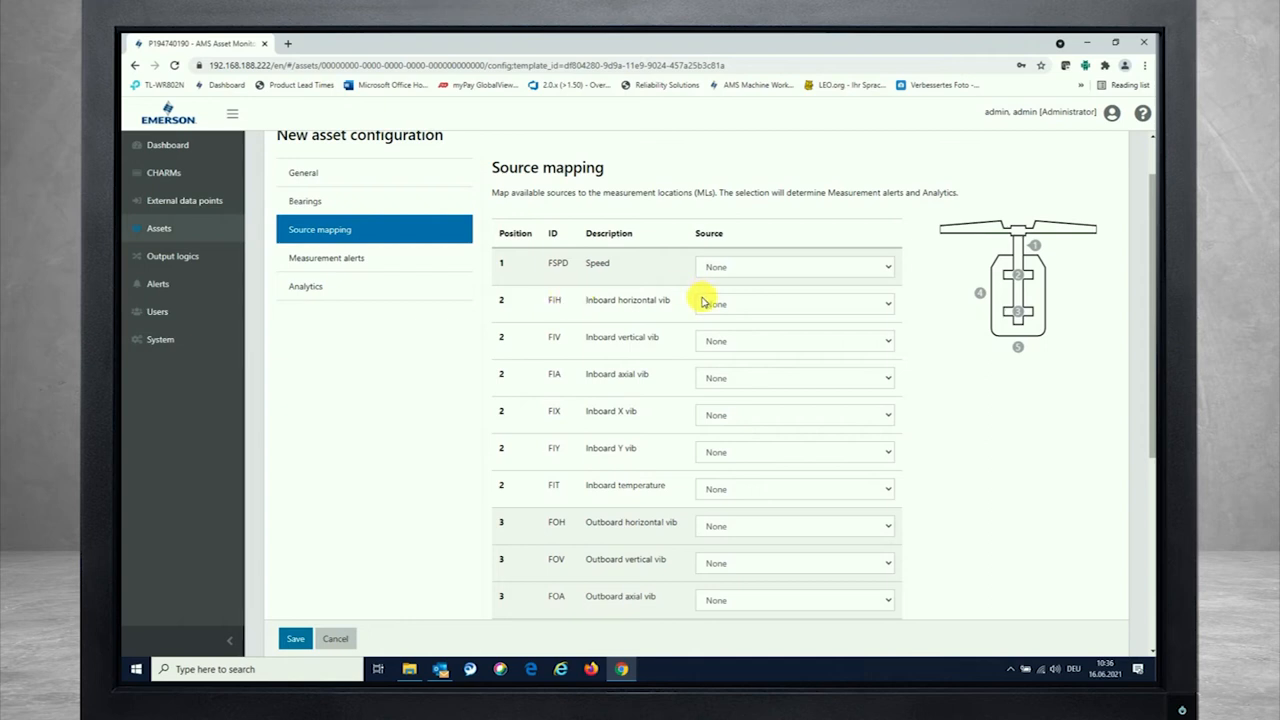
pyautogui.moveTo(750, 280)
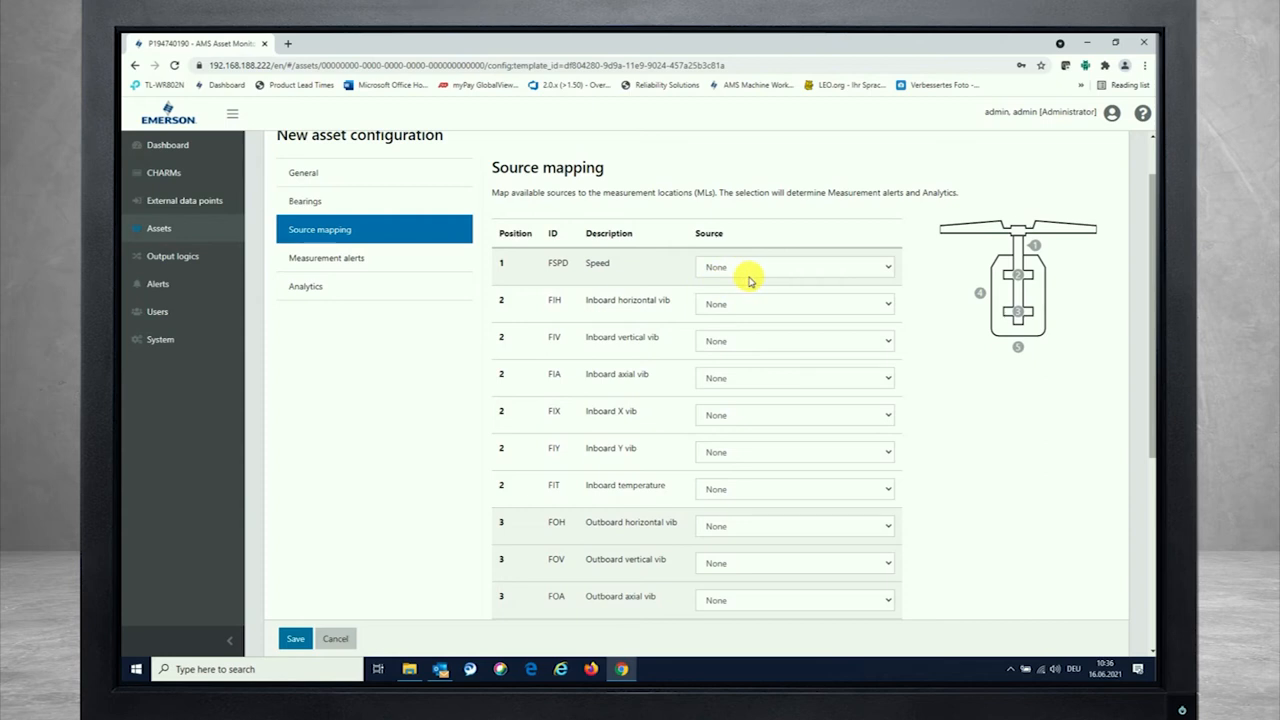
pyautogui.moveTo(736, 276)
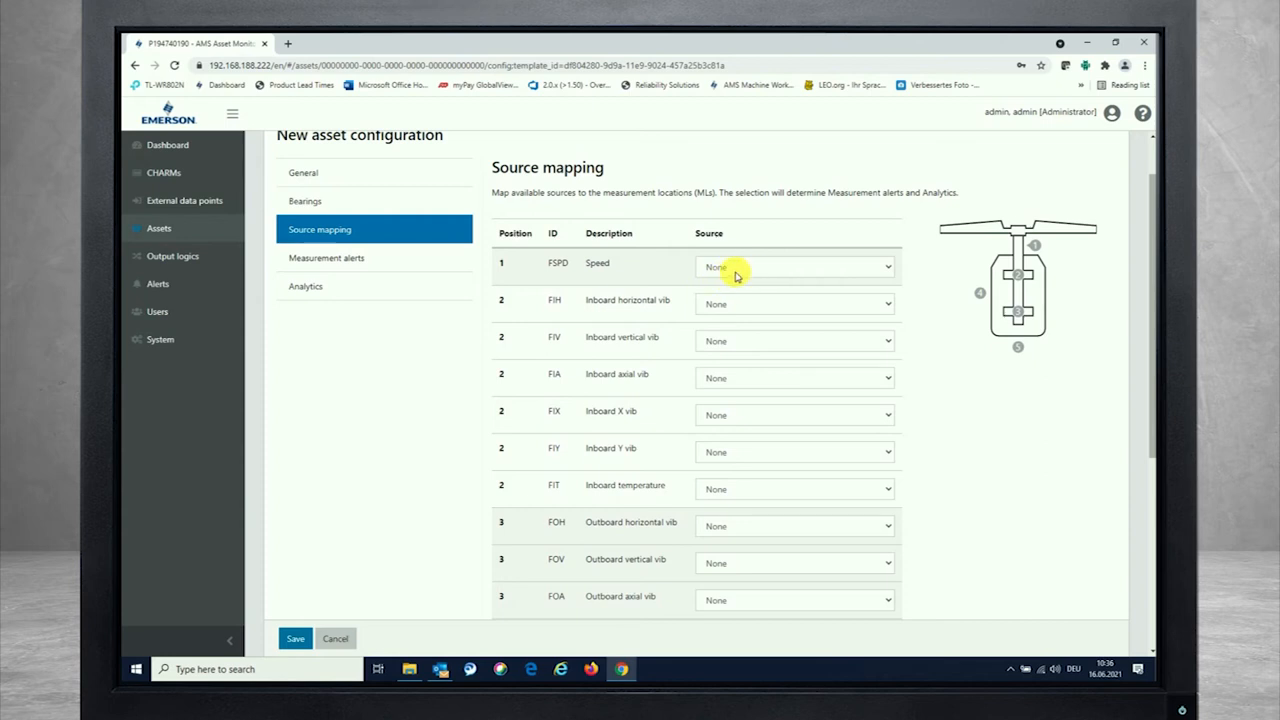
pyautogui.click(792, 266)
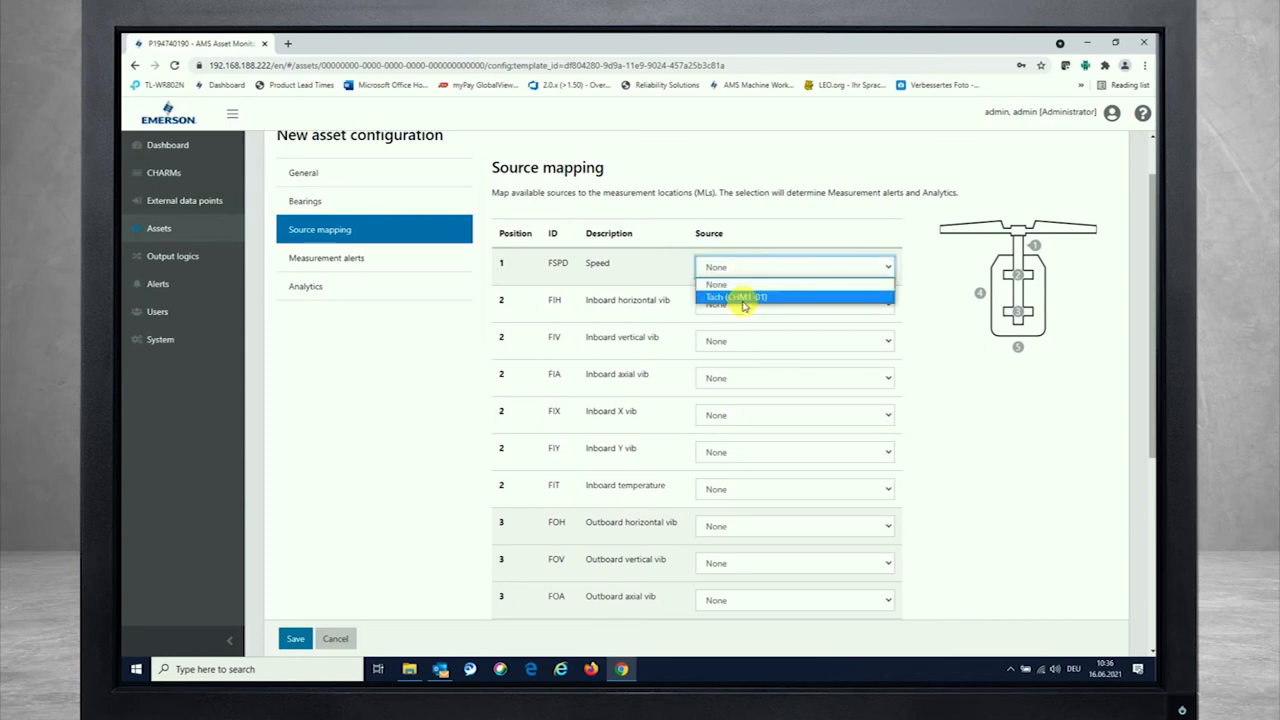
pyautogui.click(746, 296)
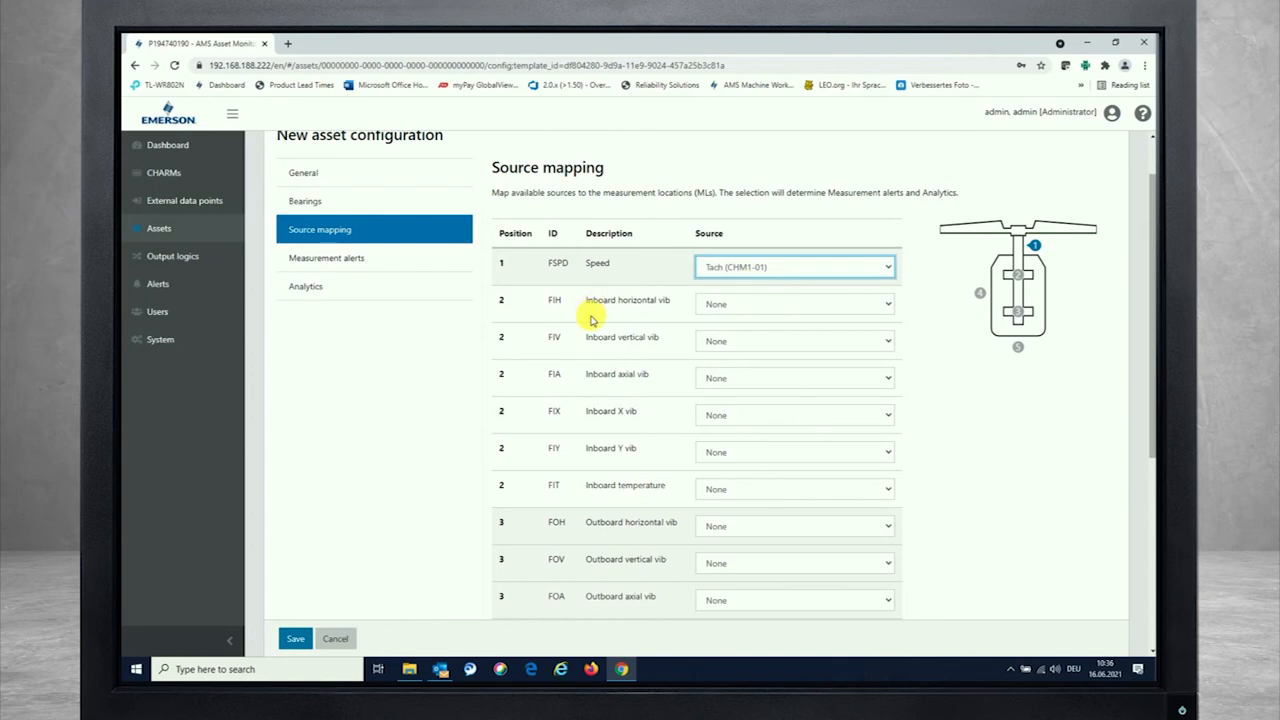
pyautogui.moveTo(732, 352)
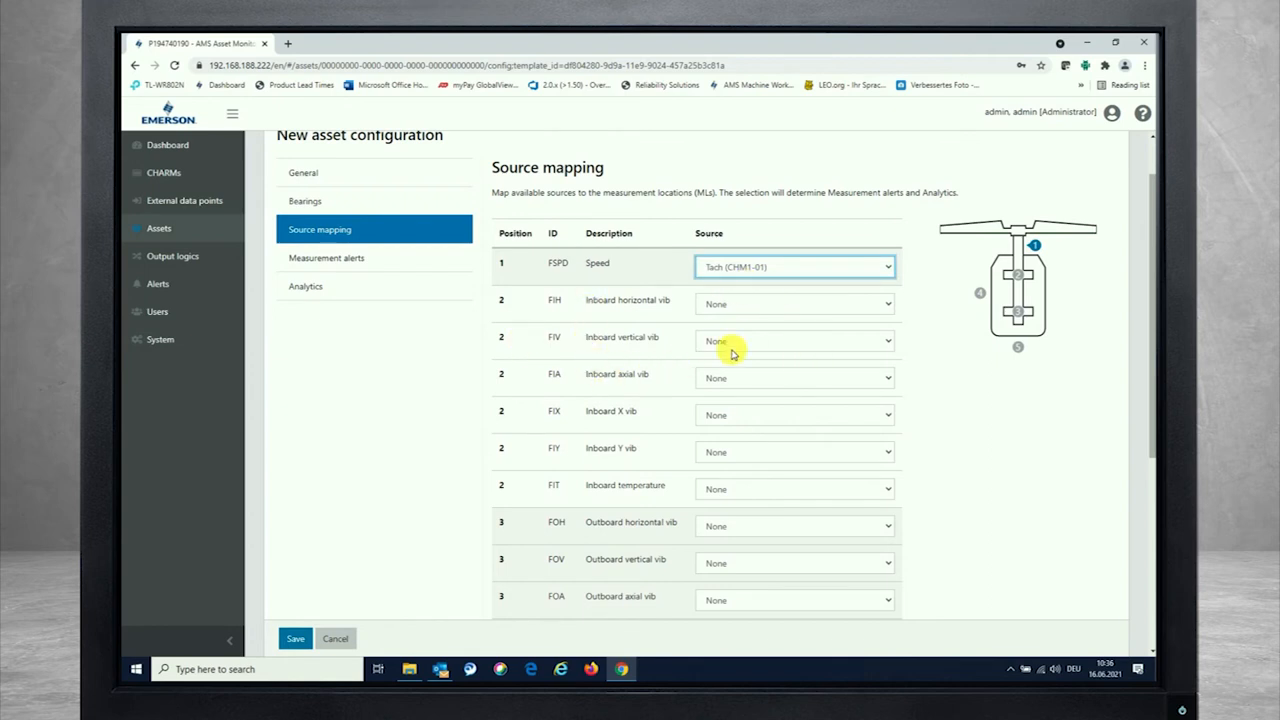
pyautogui.click(792, 304)
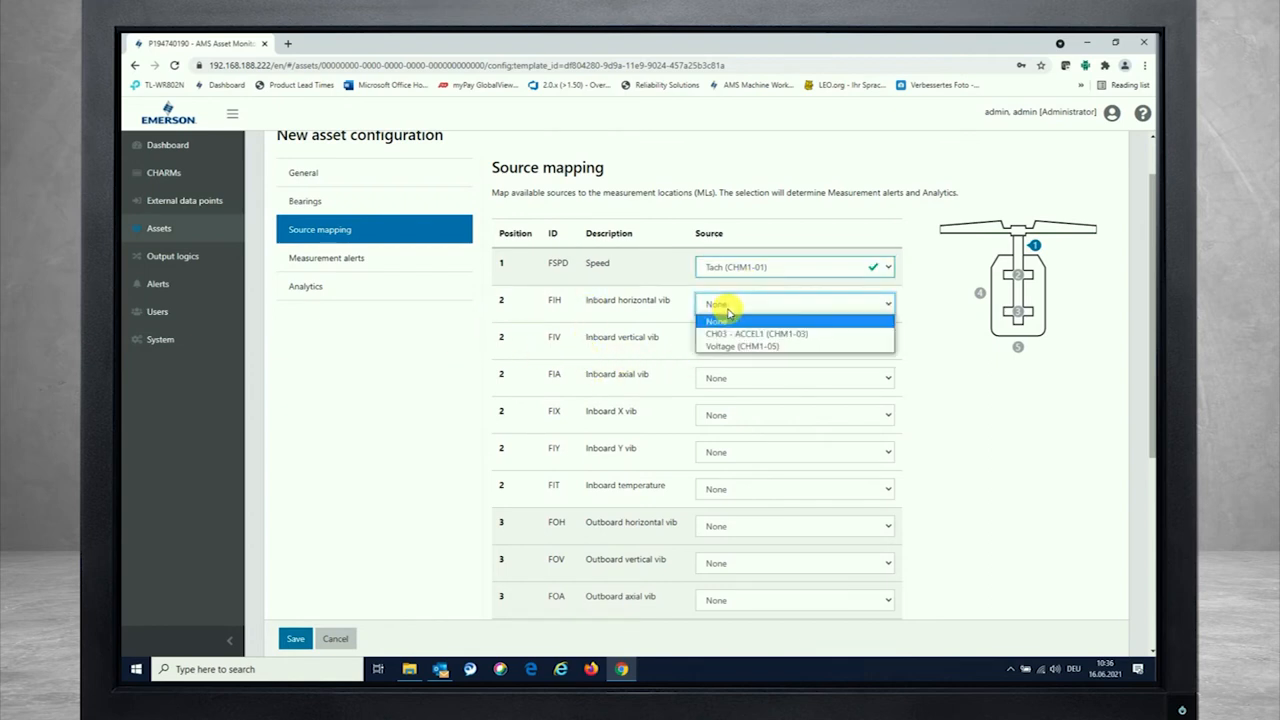
pyautogui.click(772, 332)
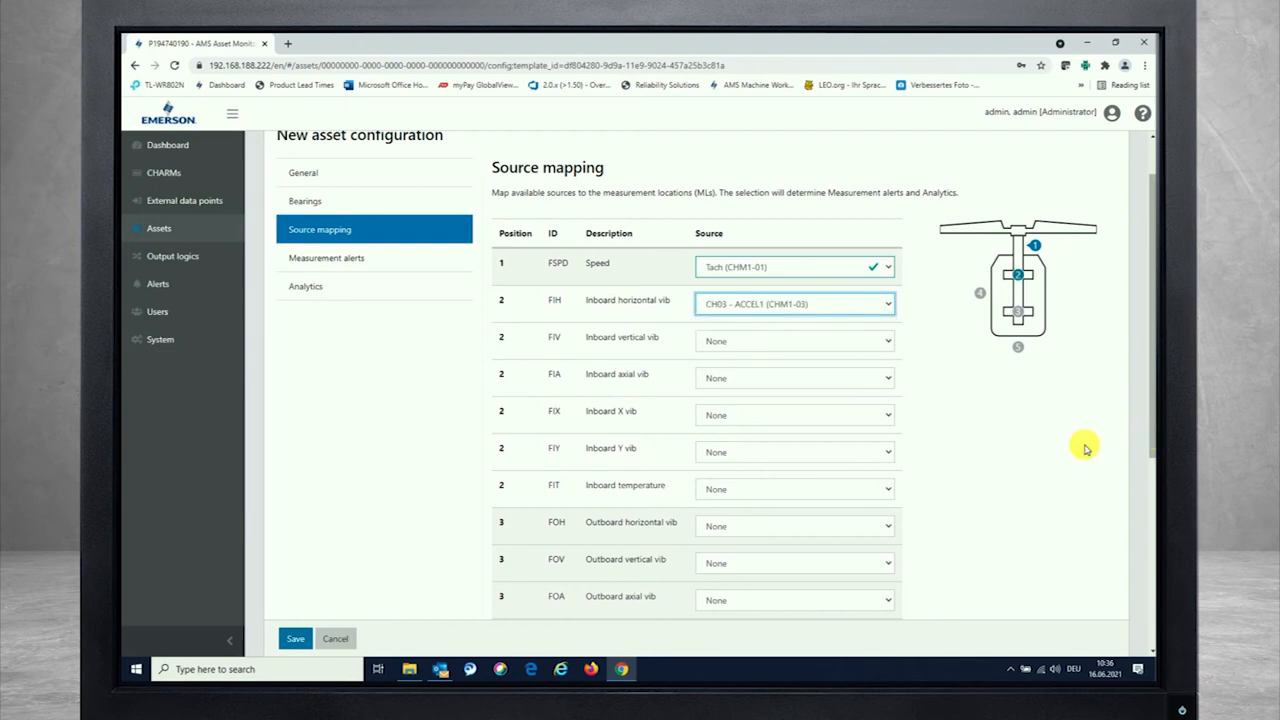
# - Map Winding 1 temperature to CH08 - TEMP (RTD) and choose a source for Auxiliary
pyautogui.scroll(-3)
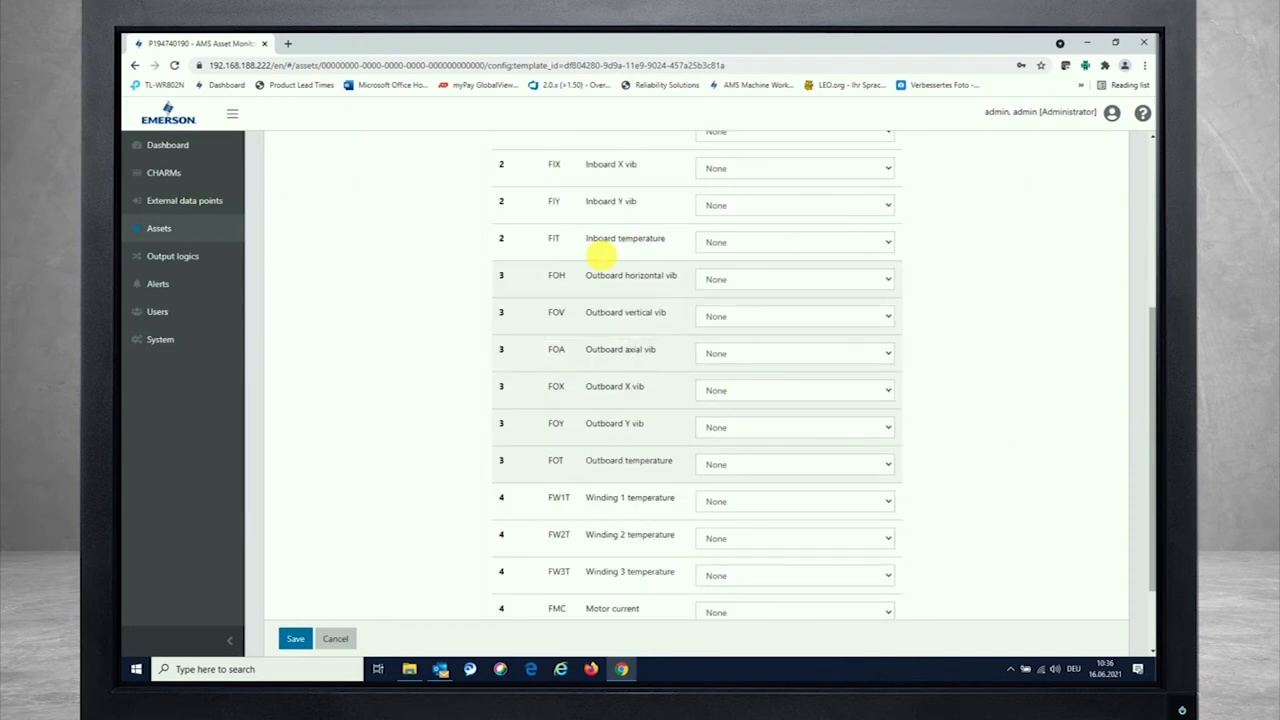
pyautogui.scroll(-3)
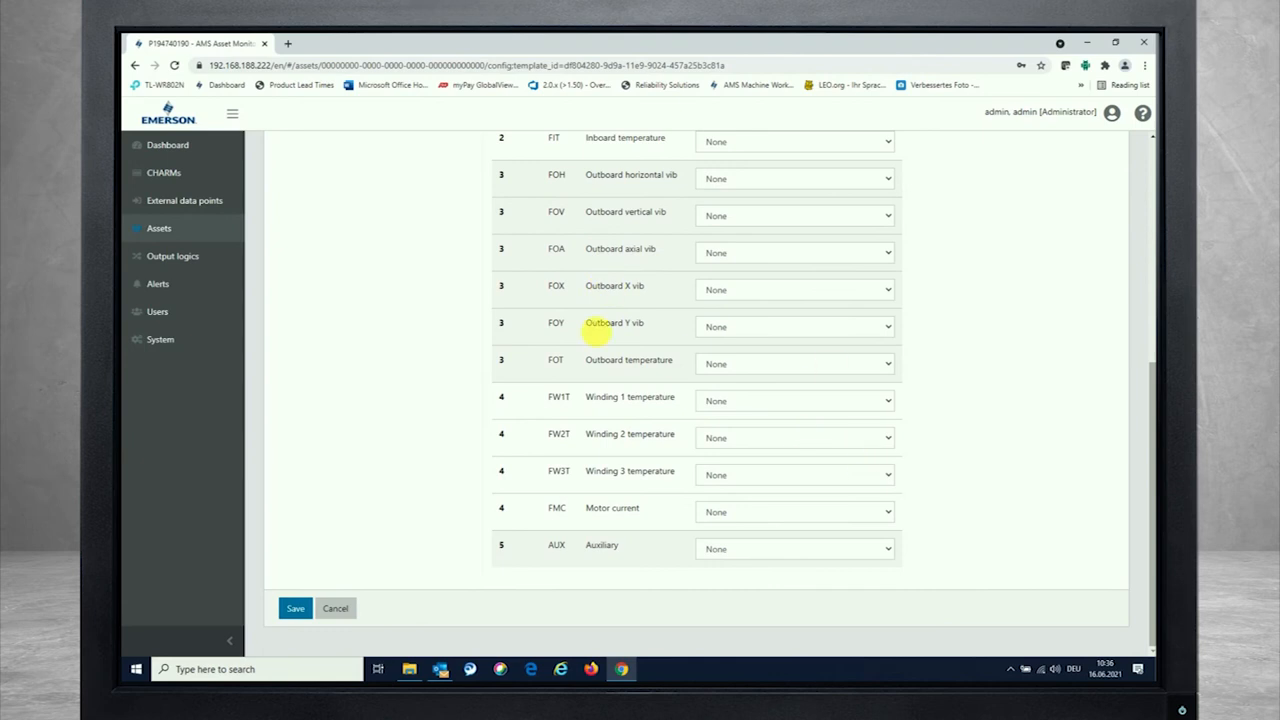
pyautogui.moveTo(504, 396)
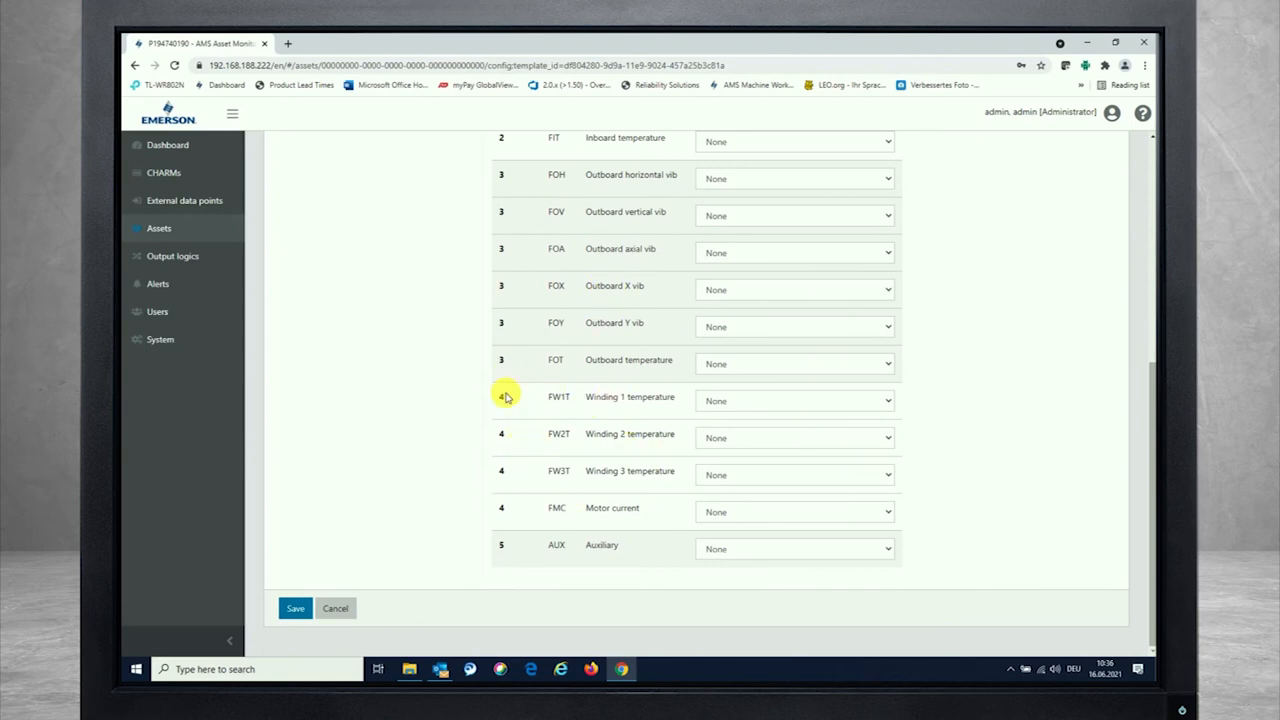
pyautogui.moveTo(564, 418)
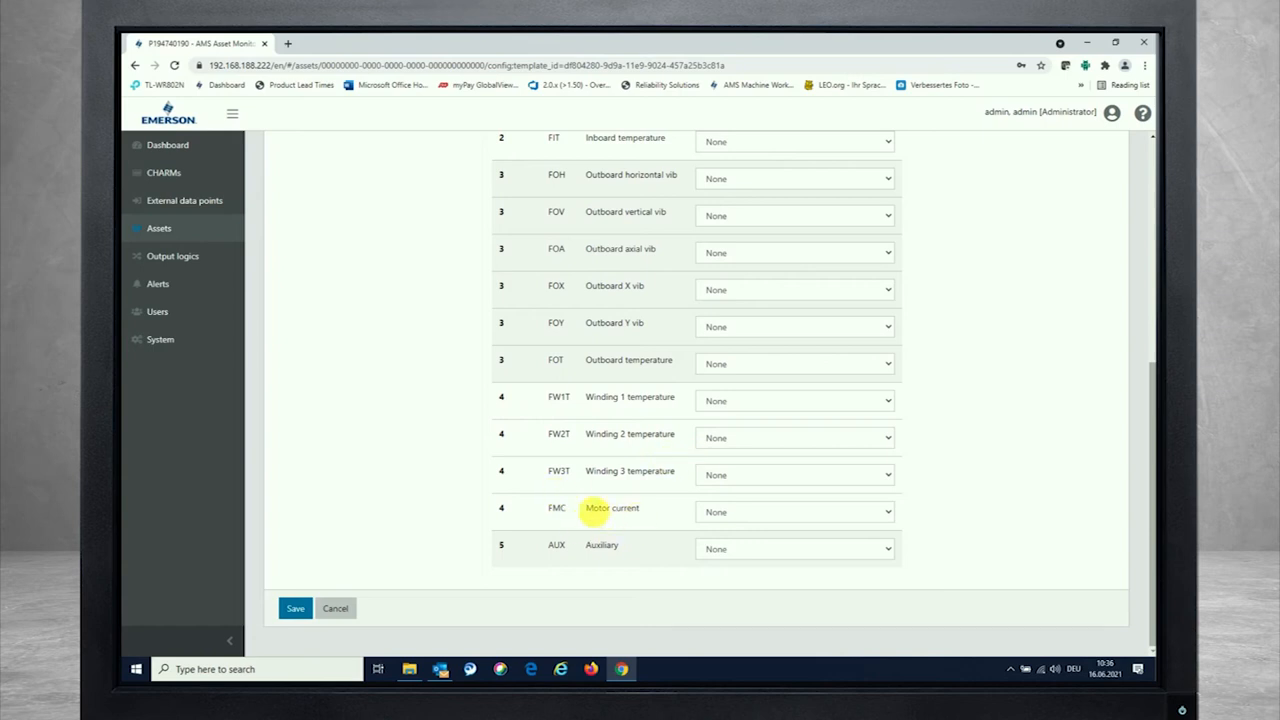
pyautogui.moveTo(616, 560)
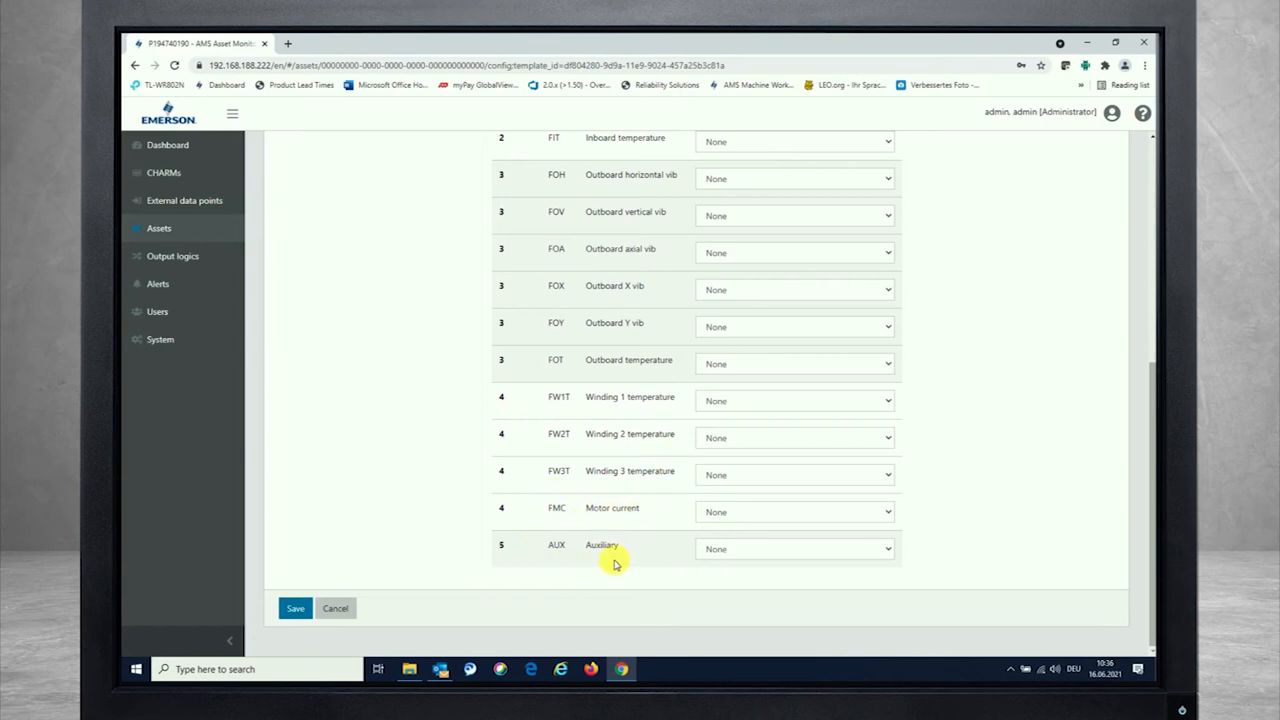
pyautogui.moveTo(568, 528)
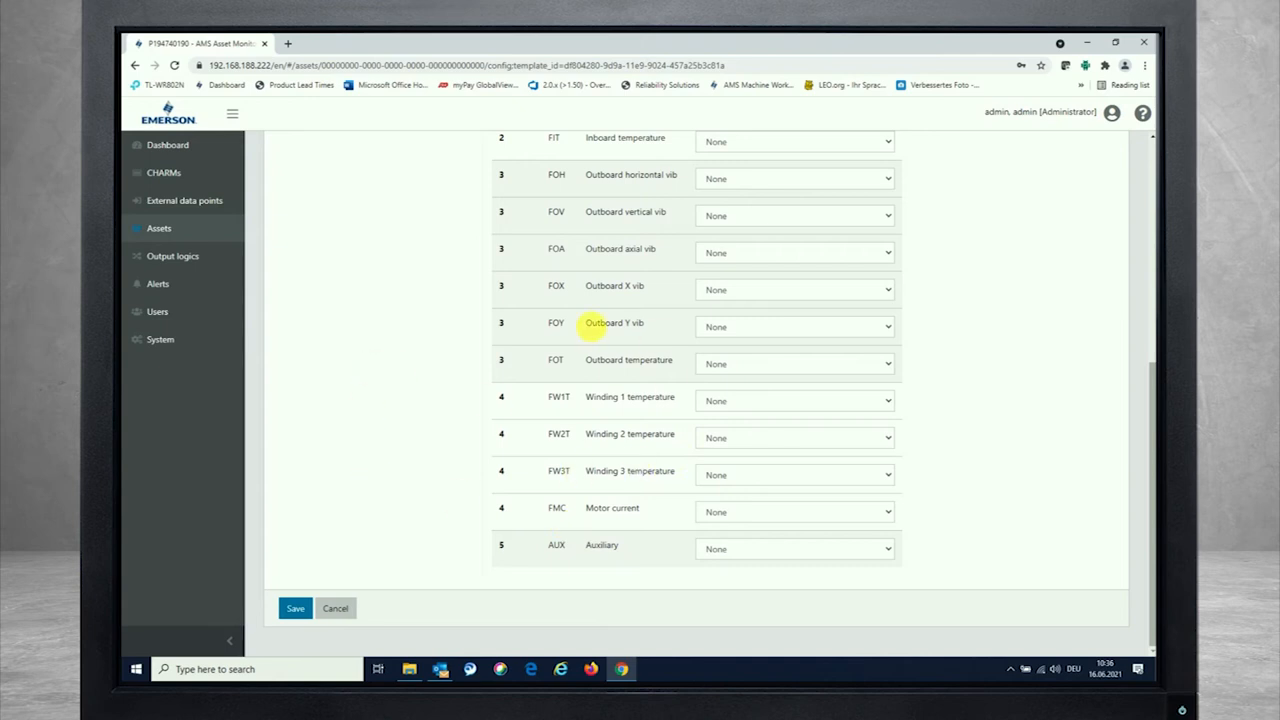
pyautogui.moveTo(526, 534)
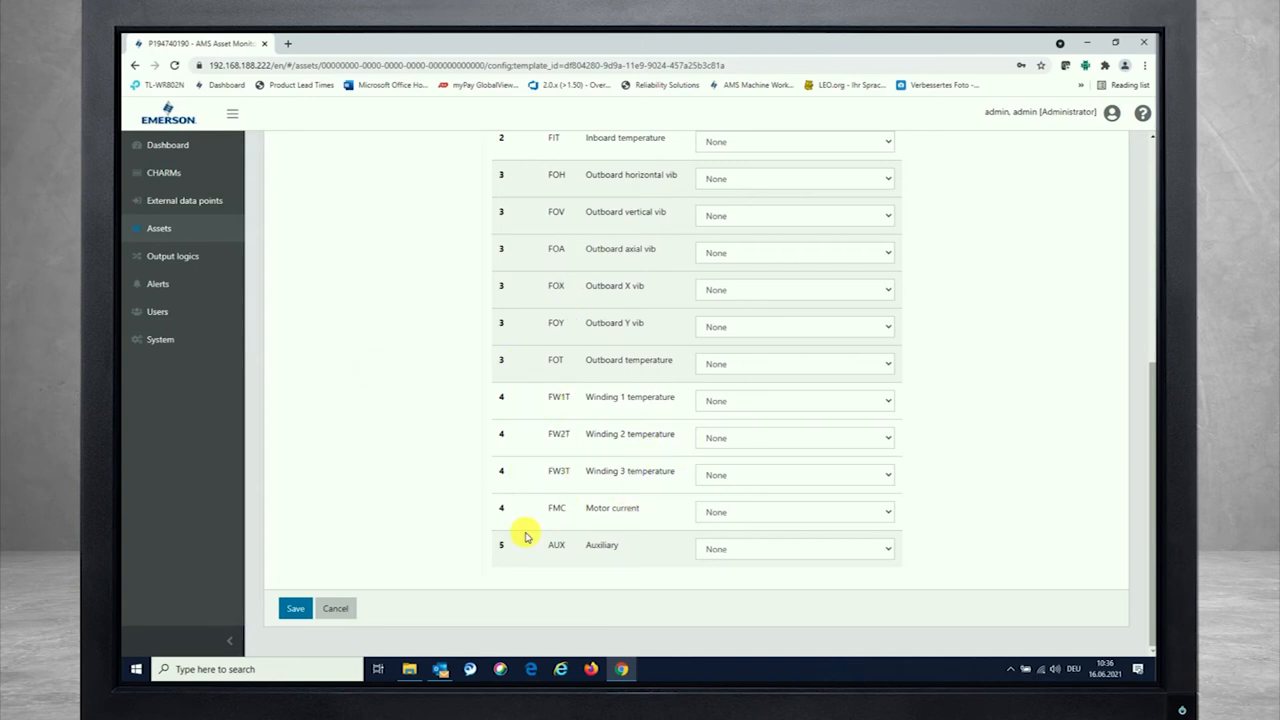
pyautogui.moveTo(762, 532)
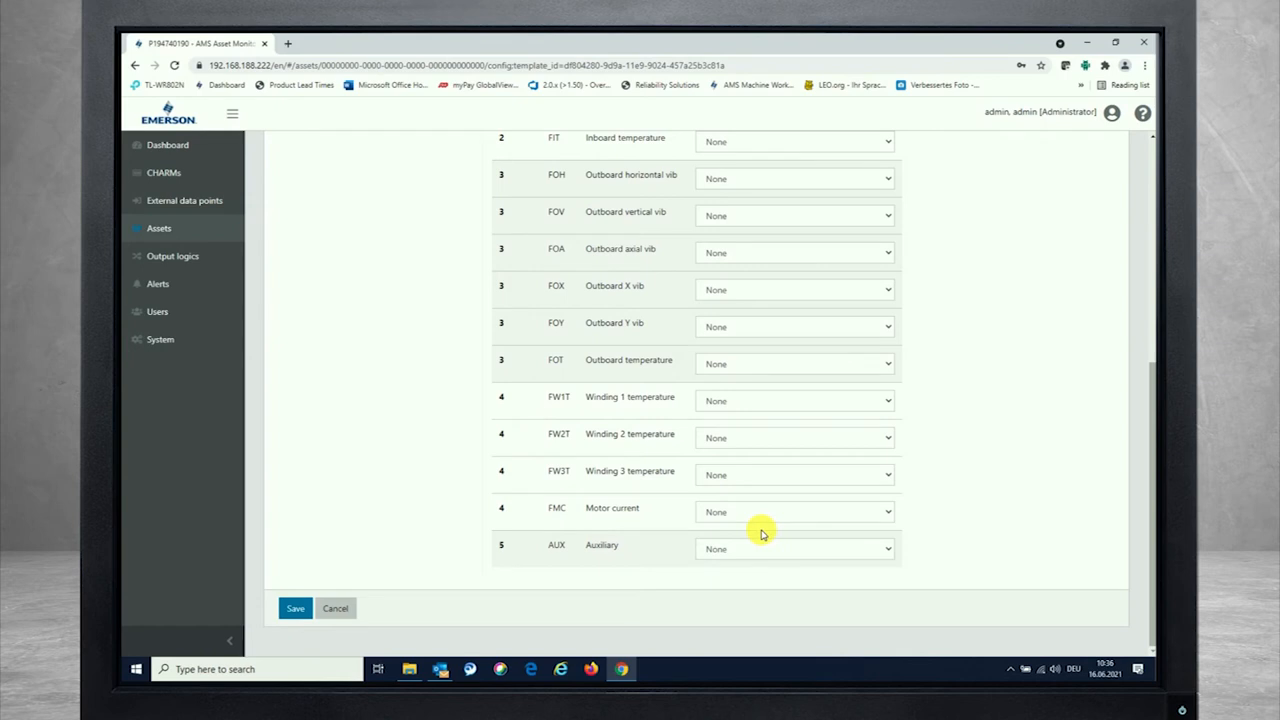
pyautogui.moveTo(758, 524)
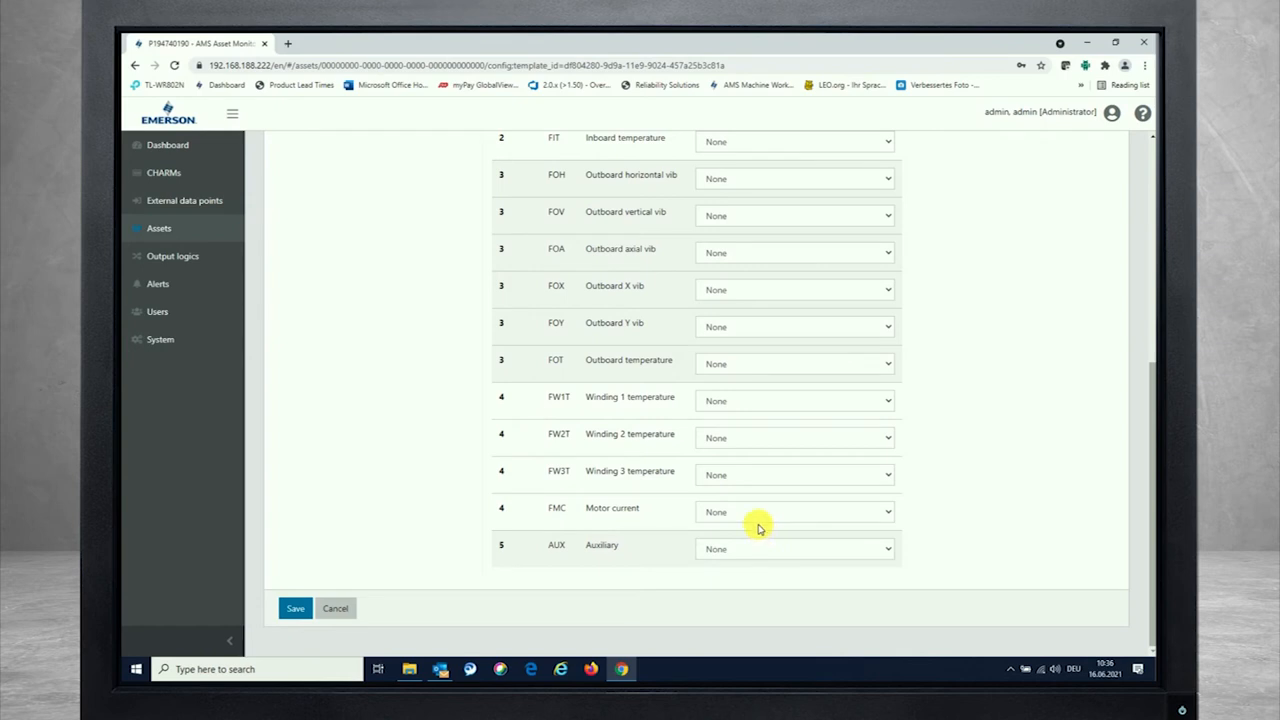
pyautogui.moveTo(476, 404)
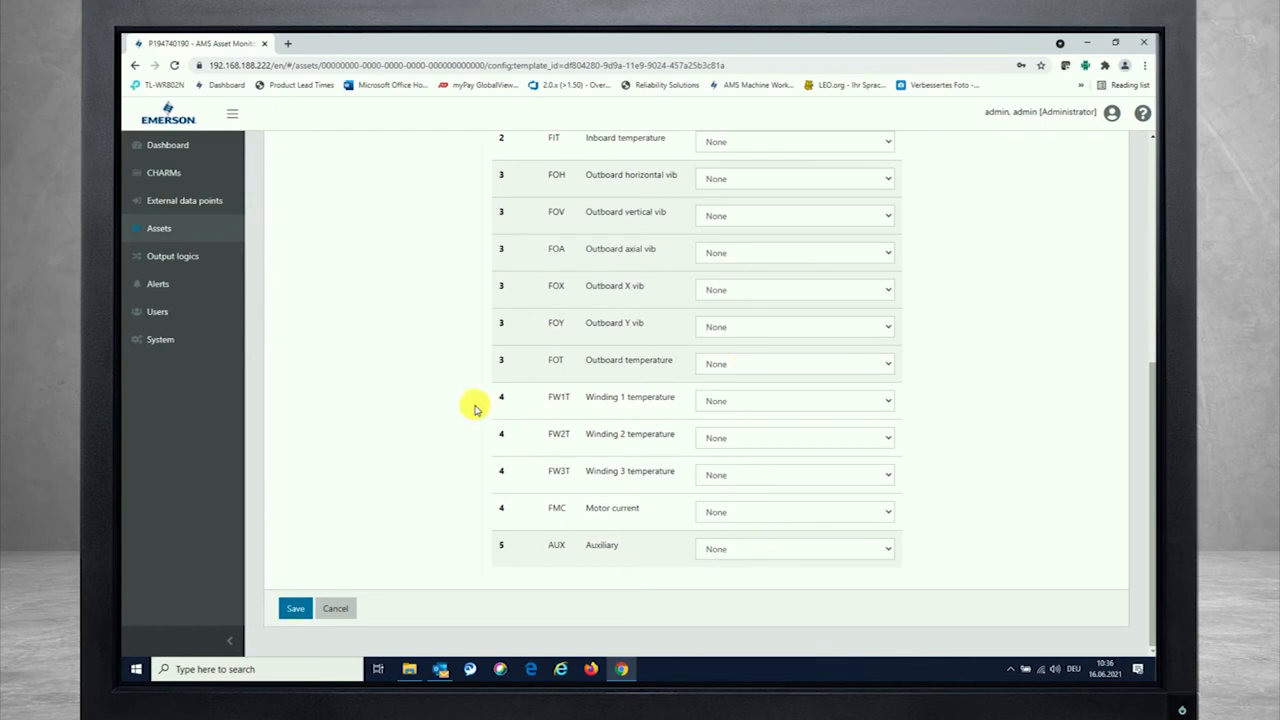
pyautogui.click(792, 400)
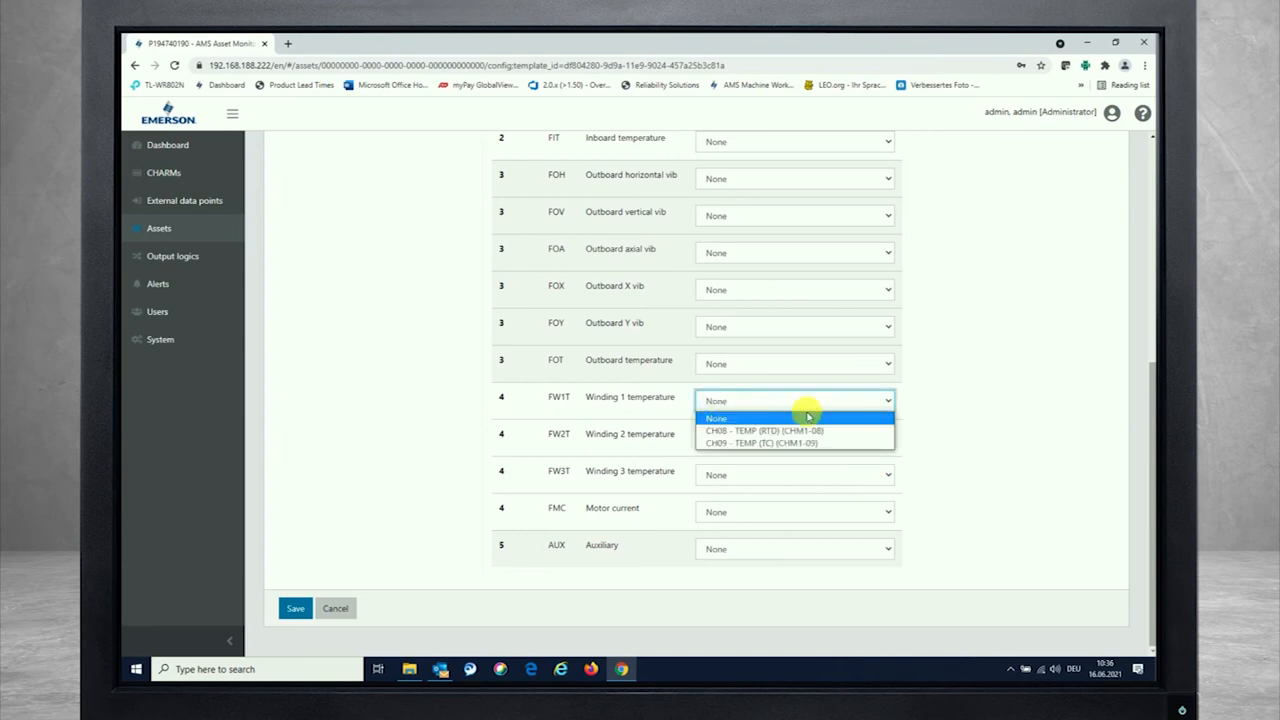
pyautogui.click(770, 430)
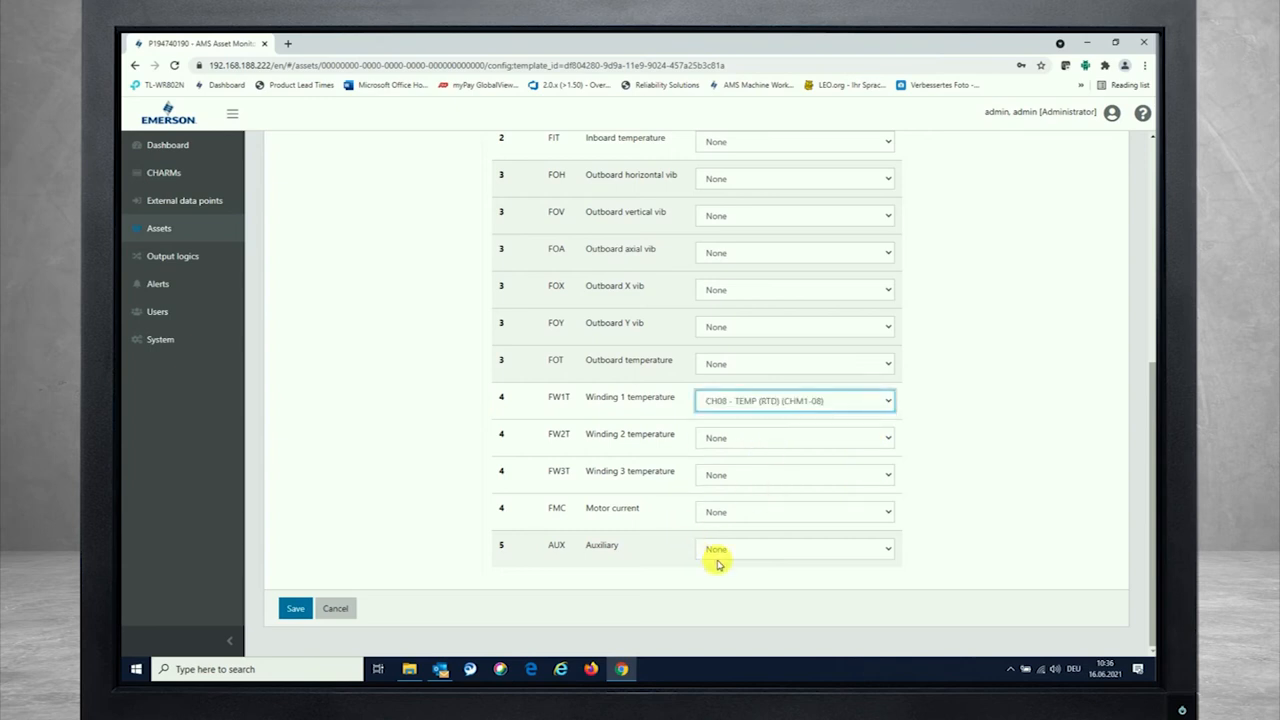
pyautogui.click(792, 548)
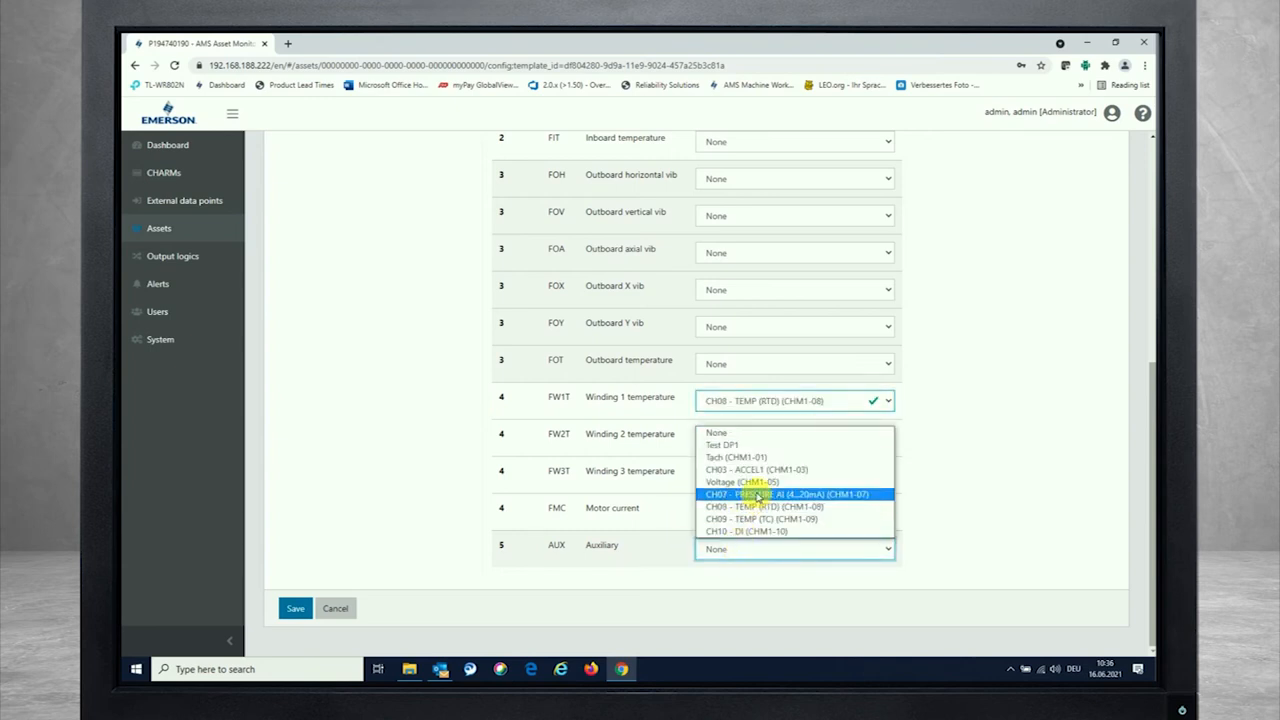
pyautogui.click(764, 494)
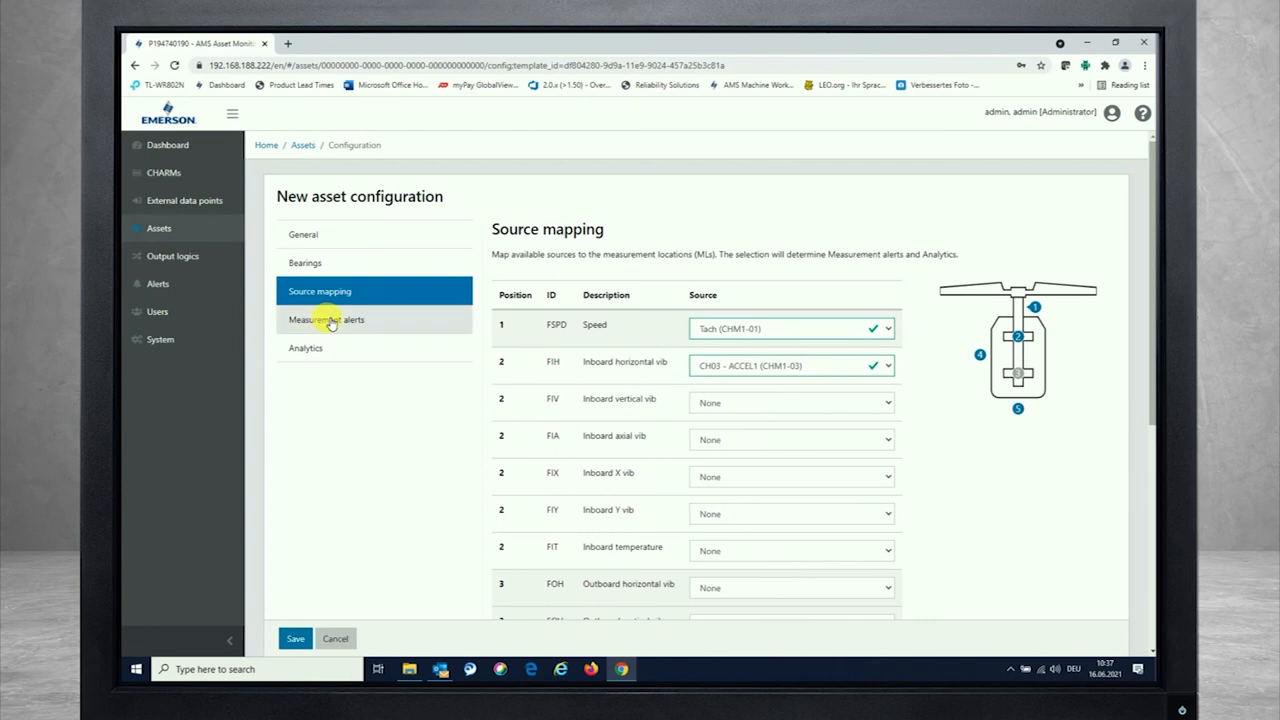
# - Enable speed alert limits with Hi at 3050 RPM and HiHi at 3100 RPM
pyautogui.click(326, 320)
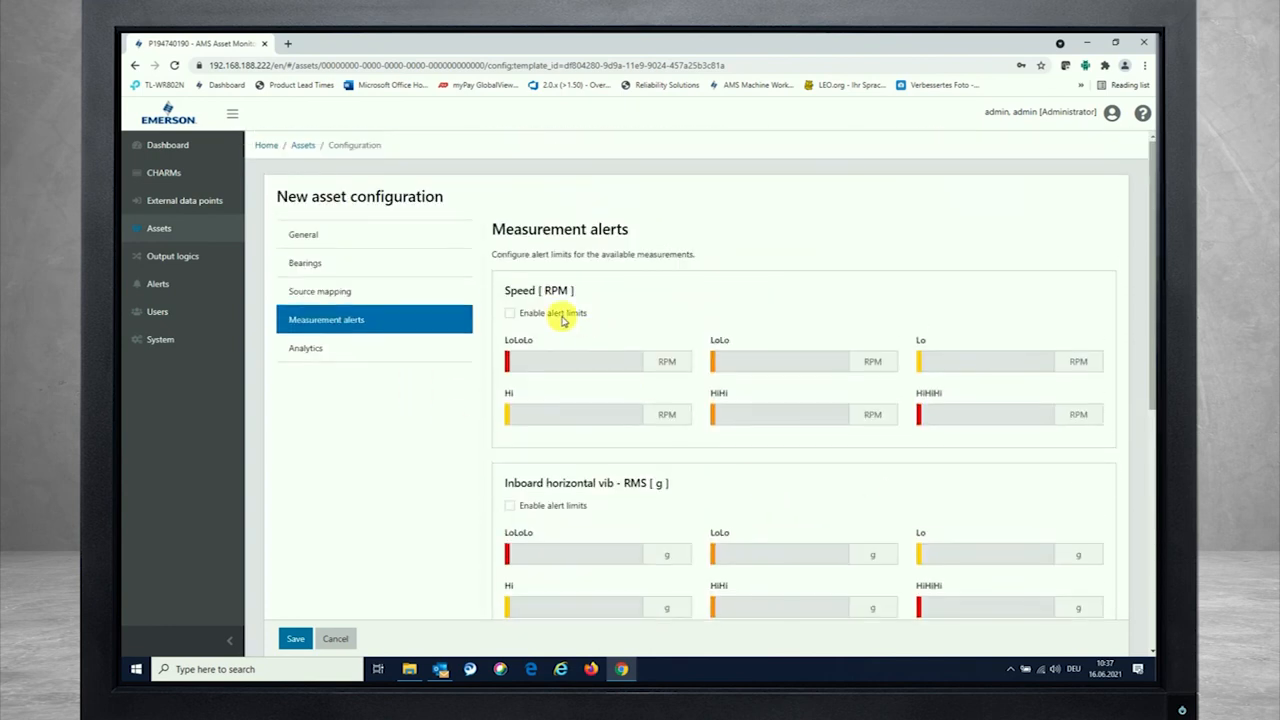
pyautogui.click(510, 312)
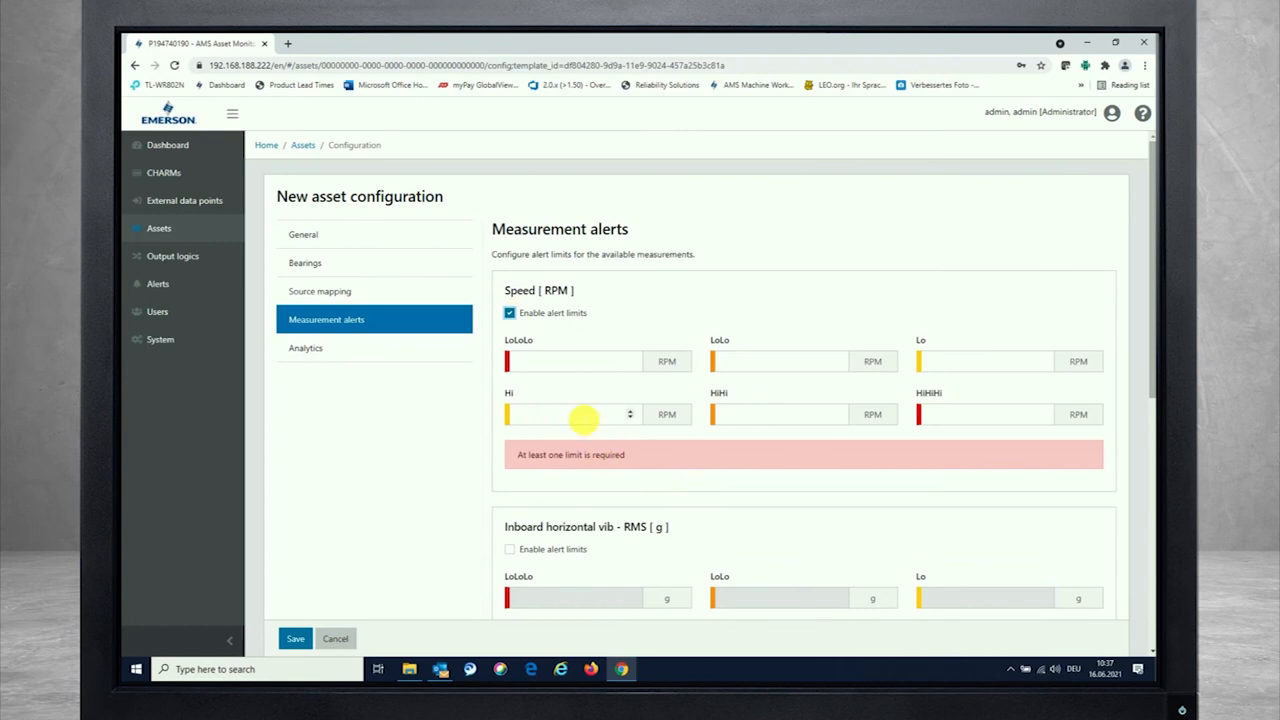
pyautogui.write('3')
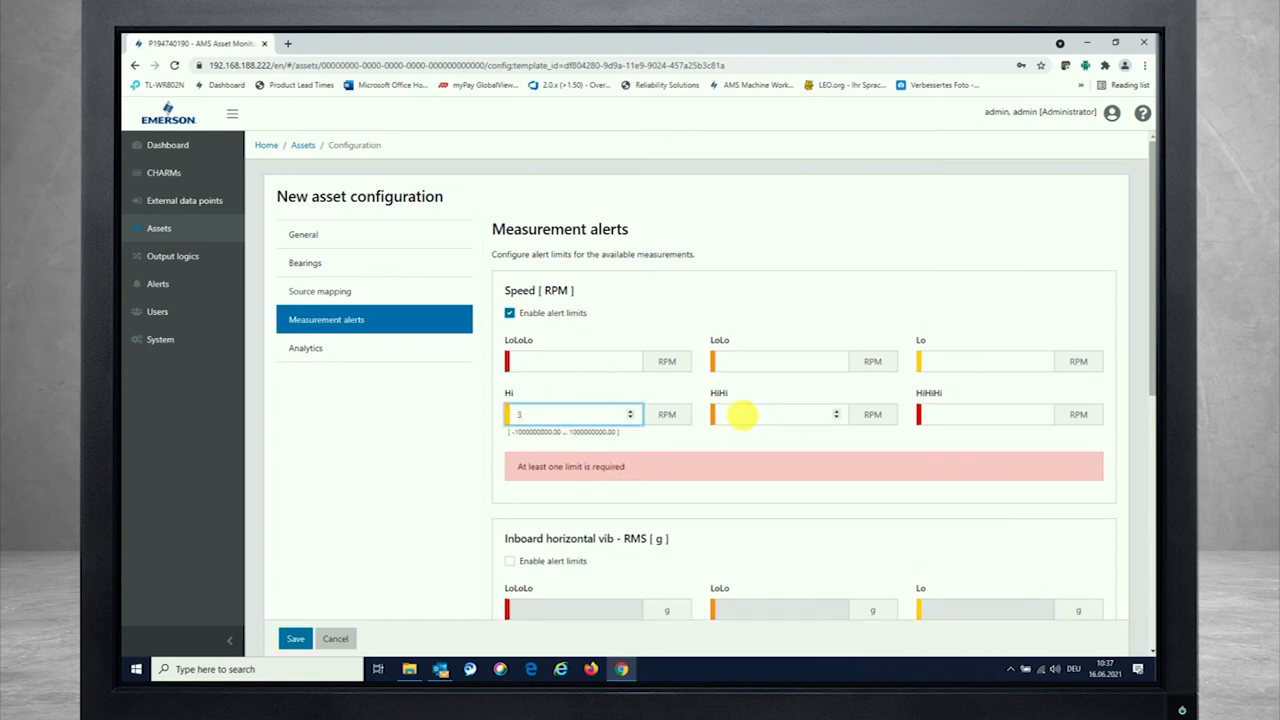
pyautogui.write('3050')
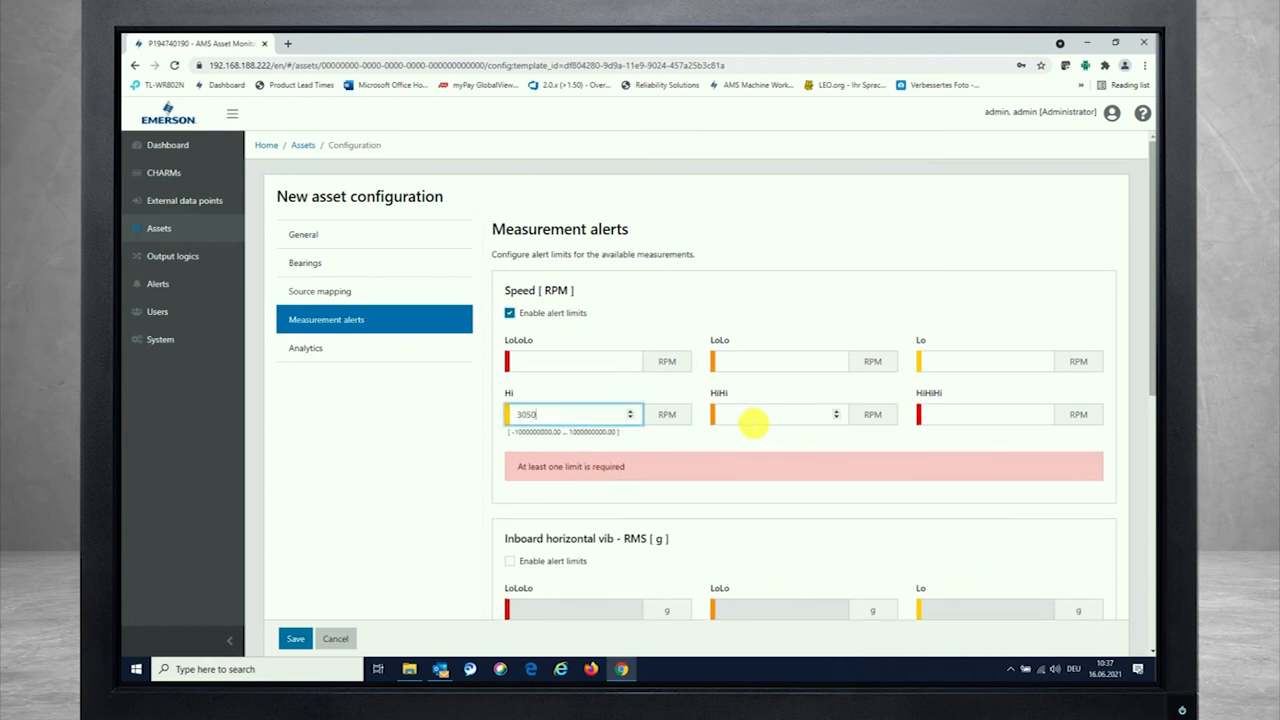
pyautogui.write('3100')
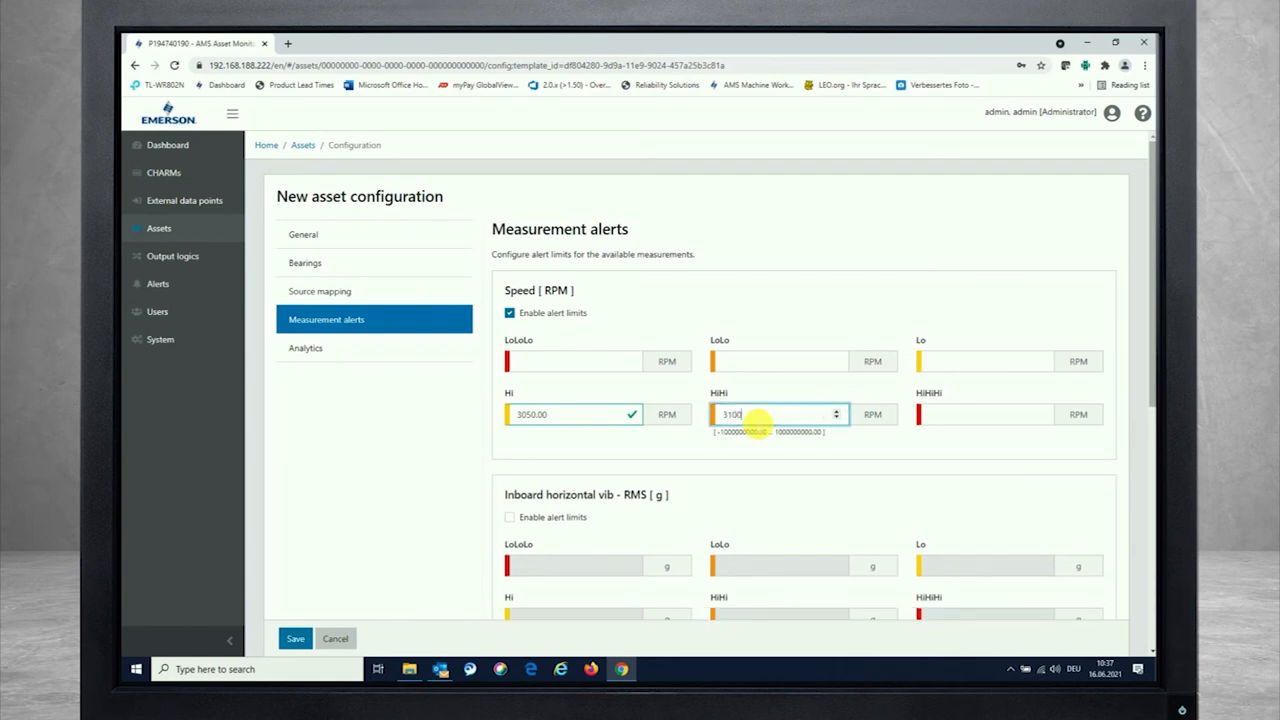
pyautogui.scroll(-3)
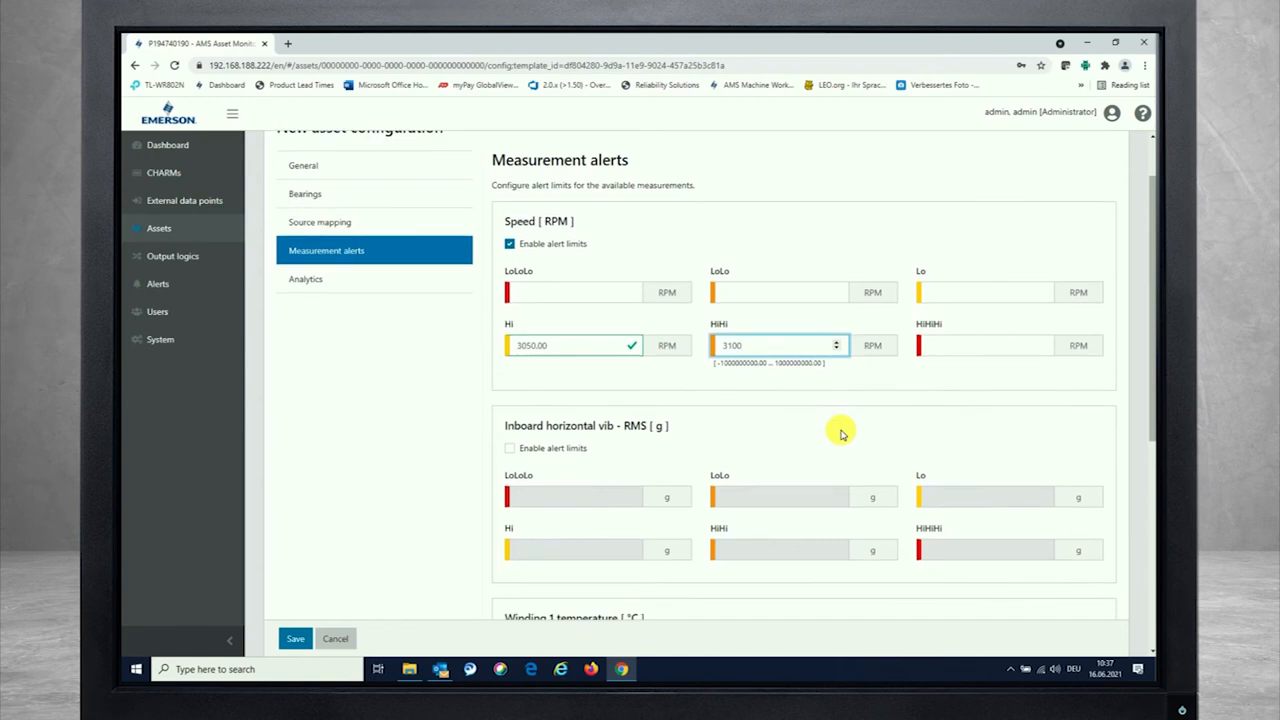
pyautogui.scroll(-3)
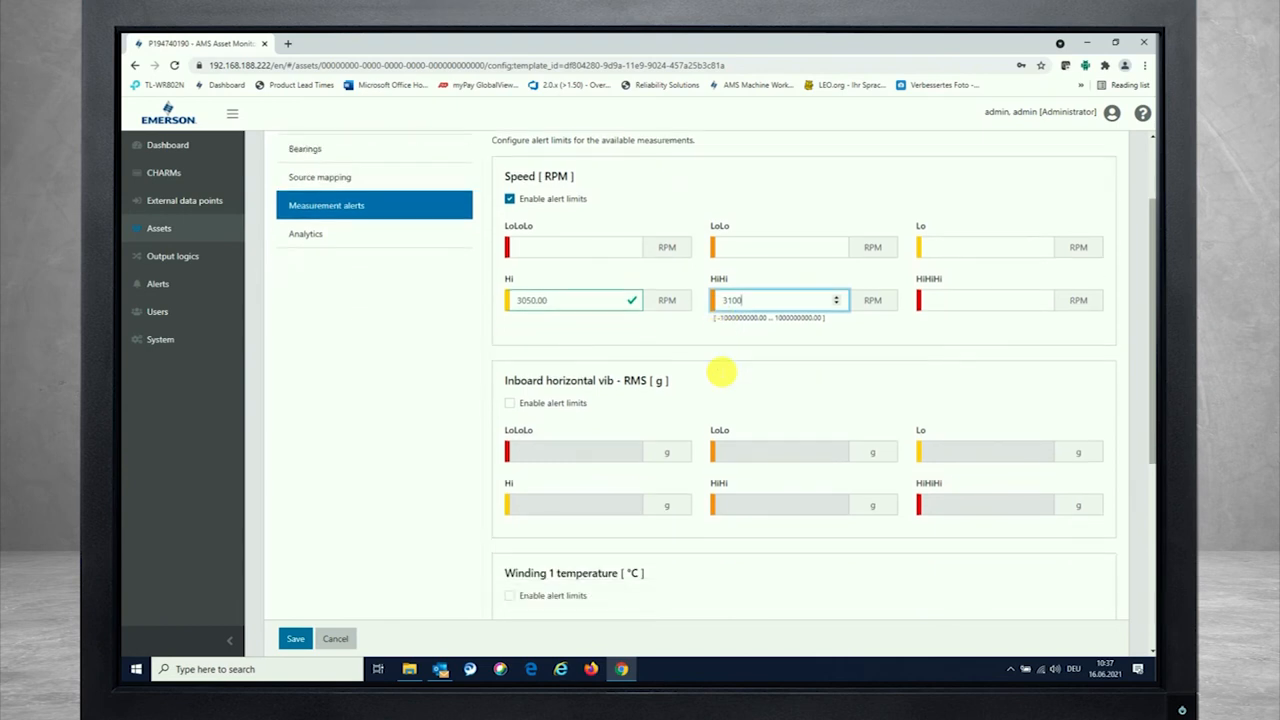
pyautogui.scroll(-3)
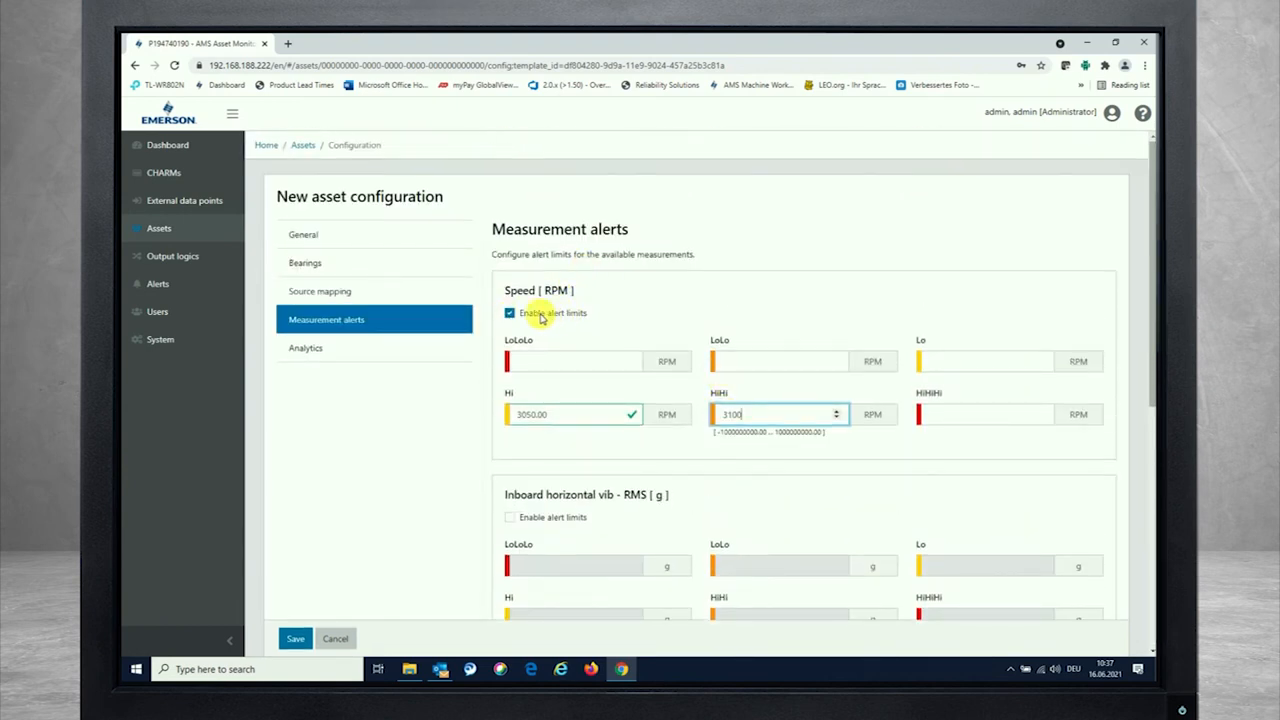
pyautogui.scroll(-3)
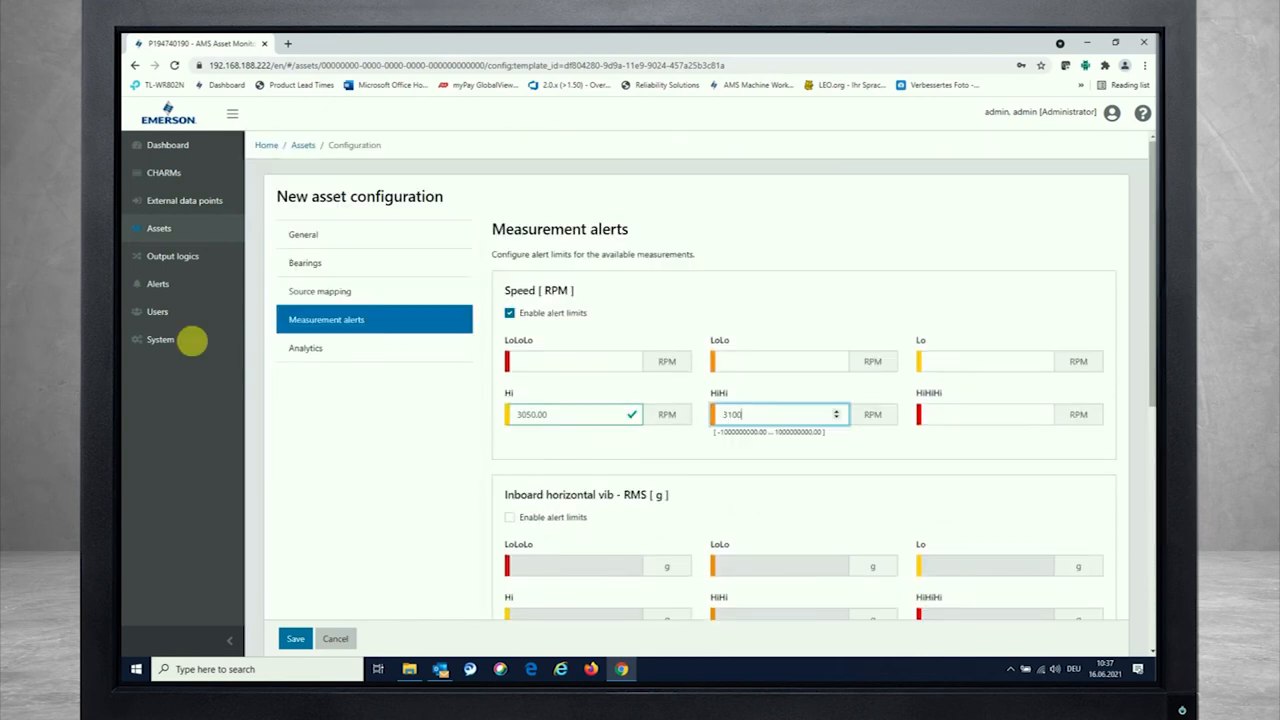
# - Review Analytics settings: Class I - small machines sensitivity with all diagnoses enabled
pyautogui.click(308, 348)
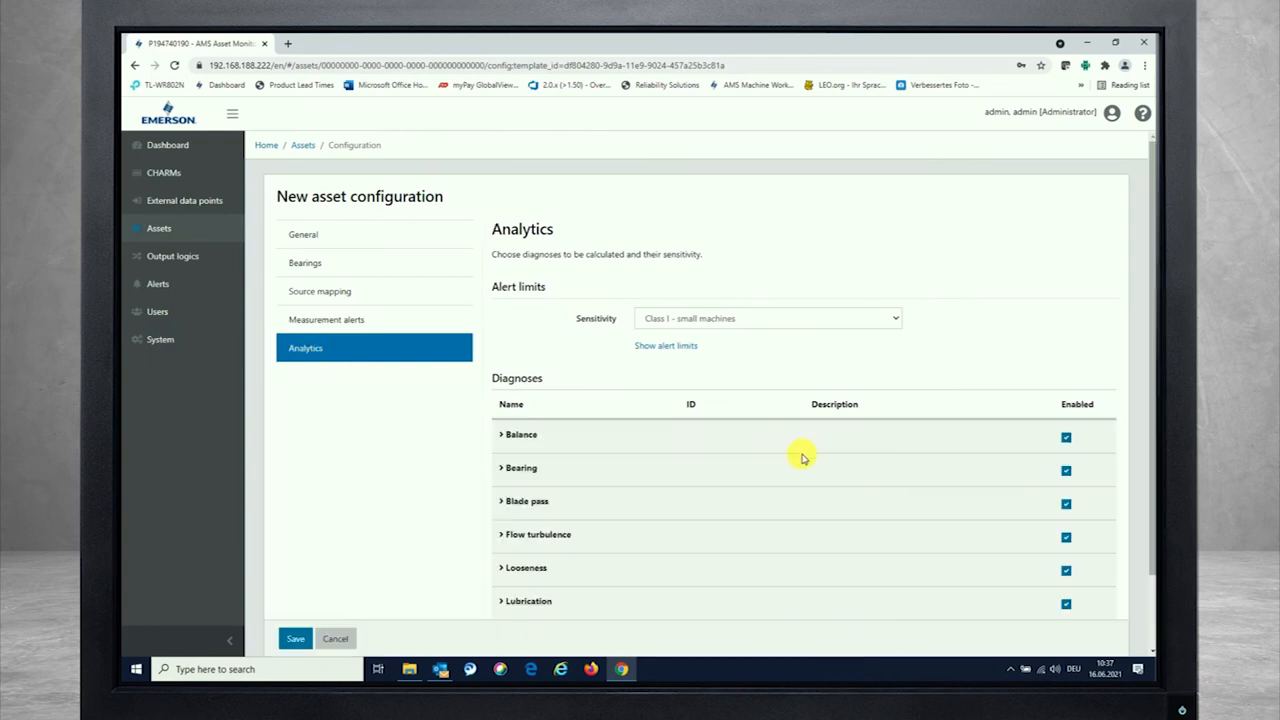
pyautogui.scroll(-3)
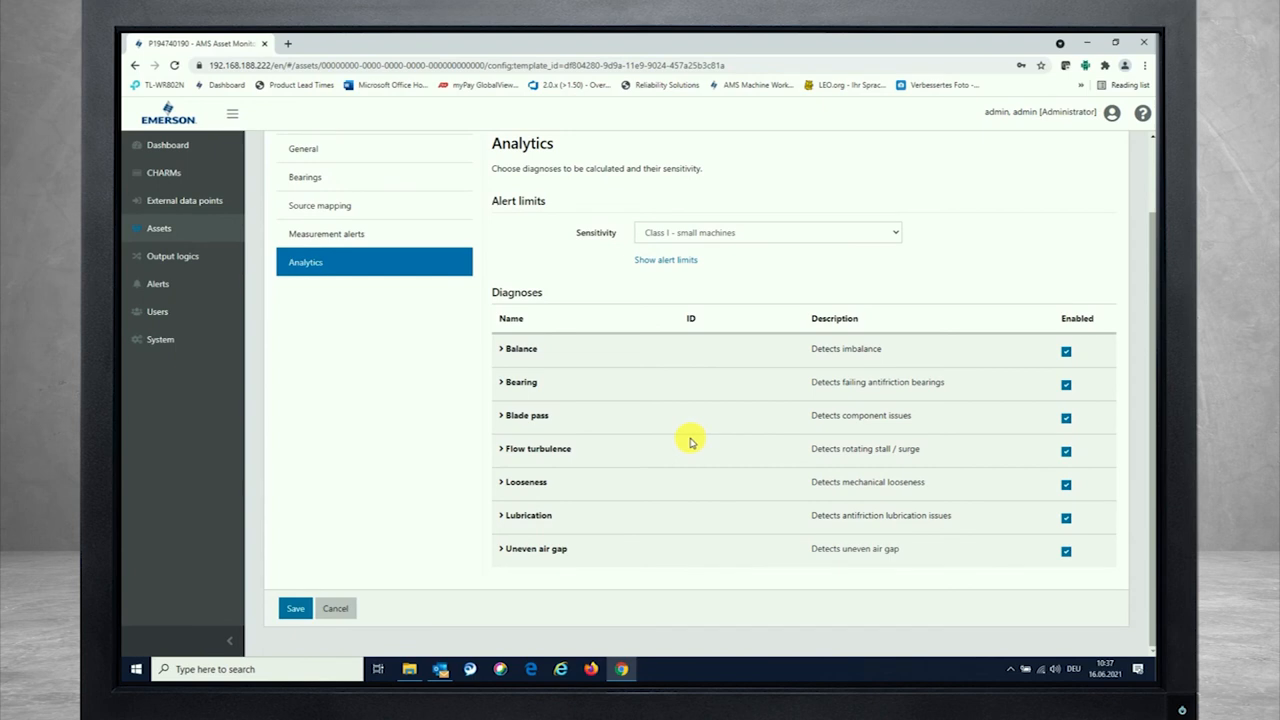
pyautogui.moveTo(696, 452)
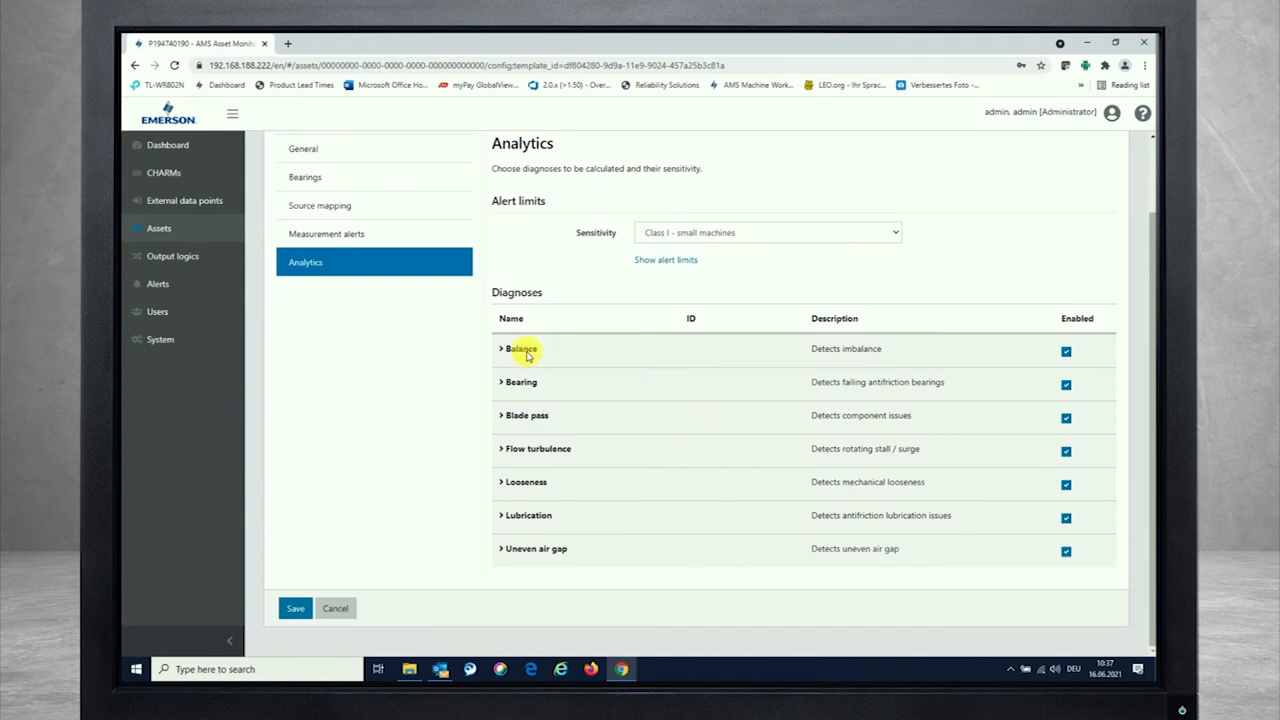
pyautogui.moveTo(348, 388)
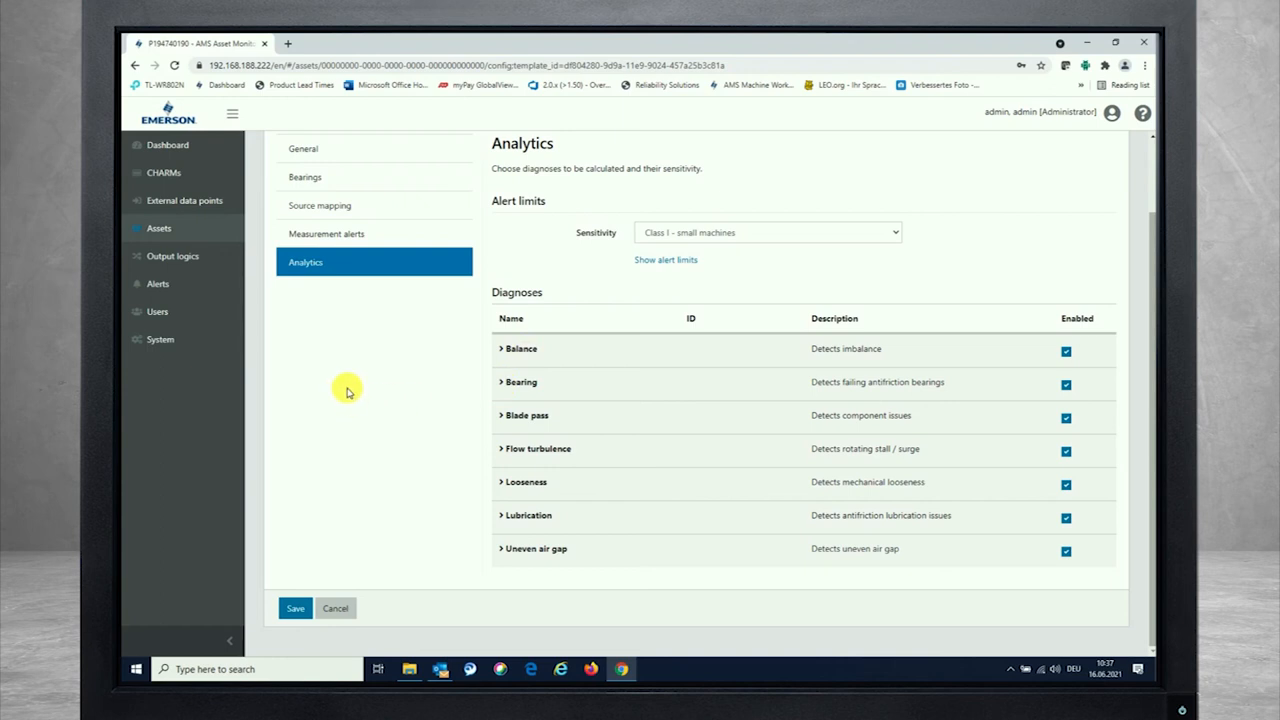
pyautogui.moveTo(358, 410)
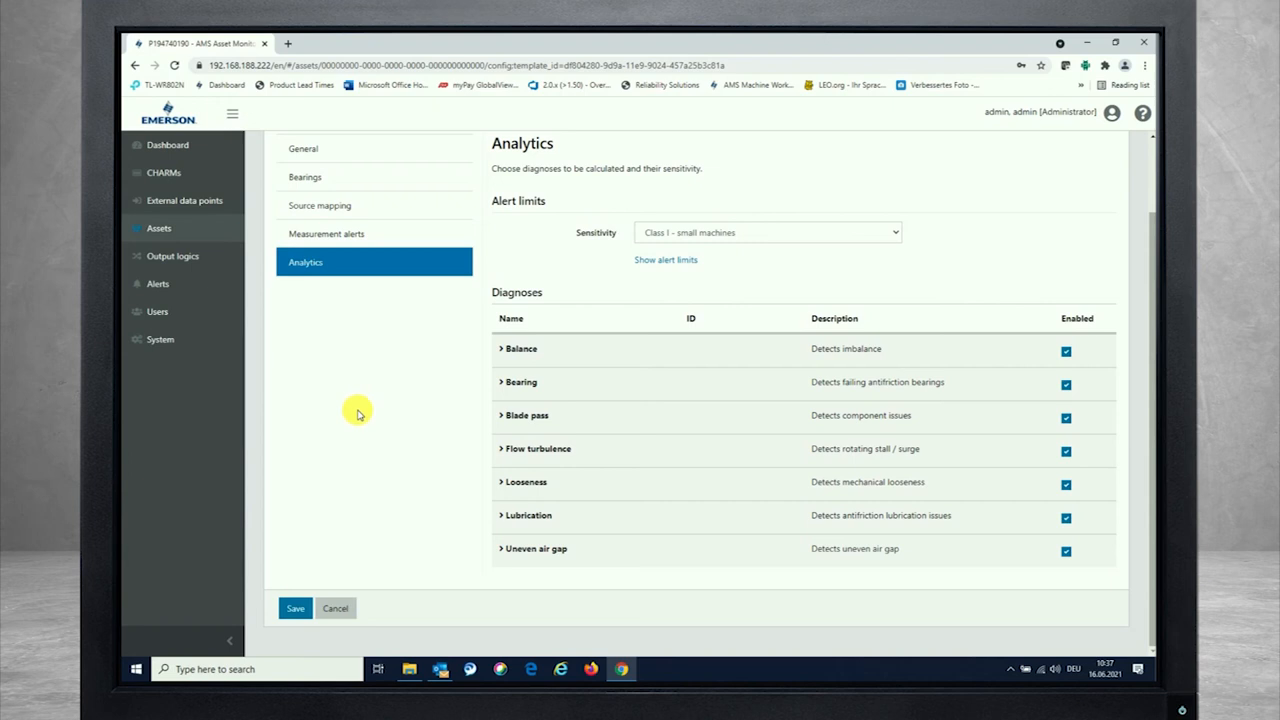
pyautogui.moveTo(844, 382)
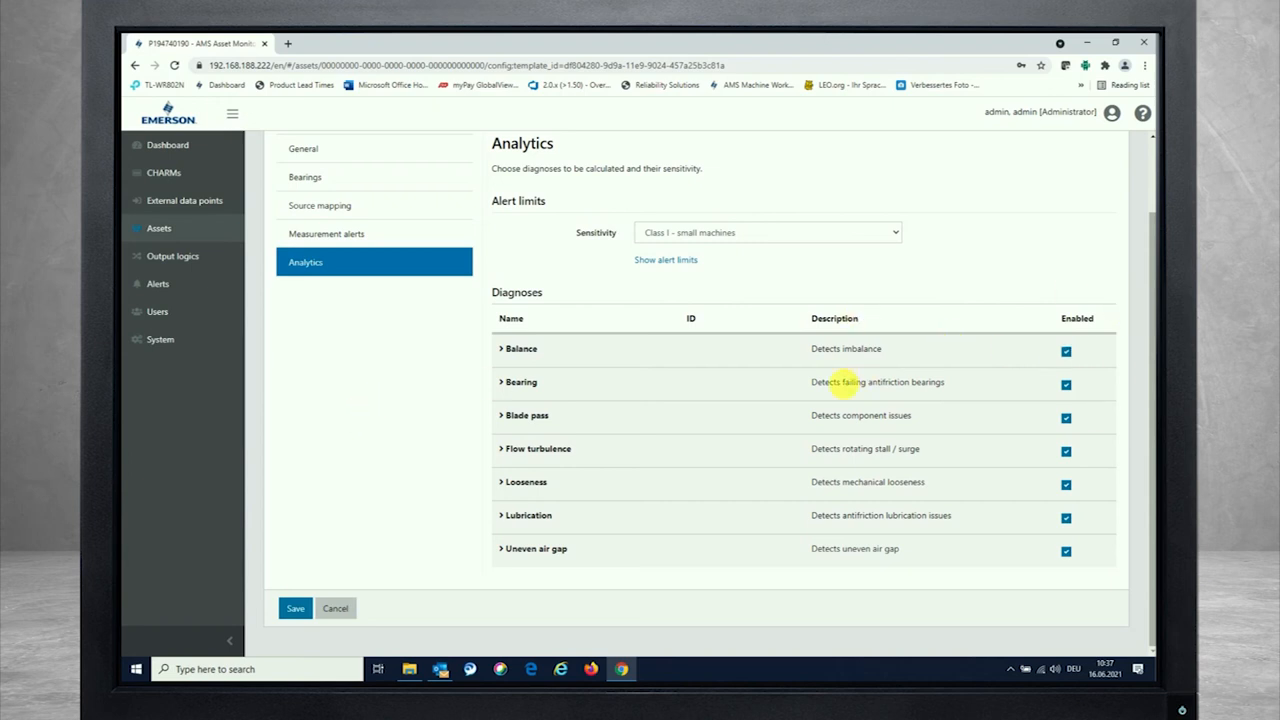
pyautogui.moveTo(538, 336)
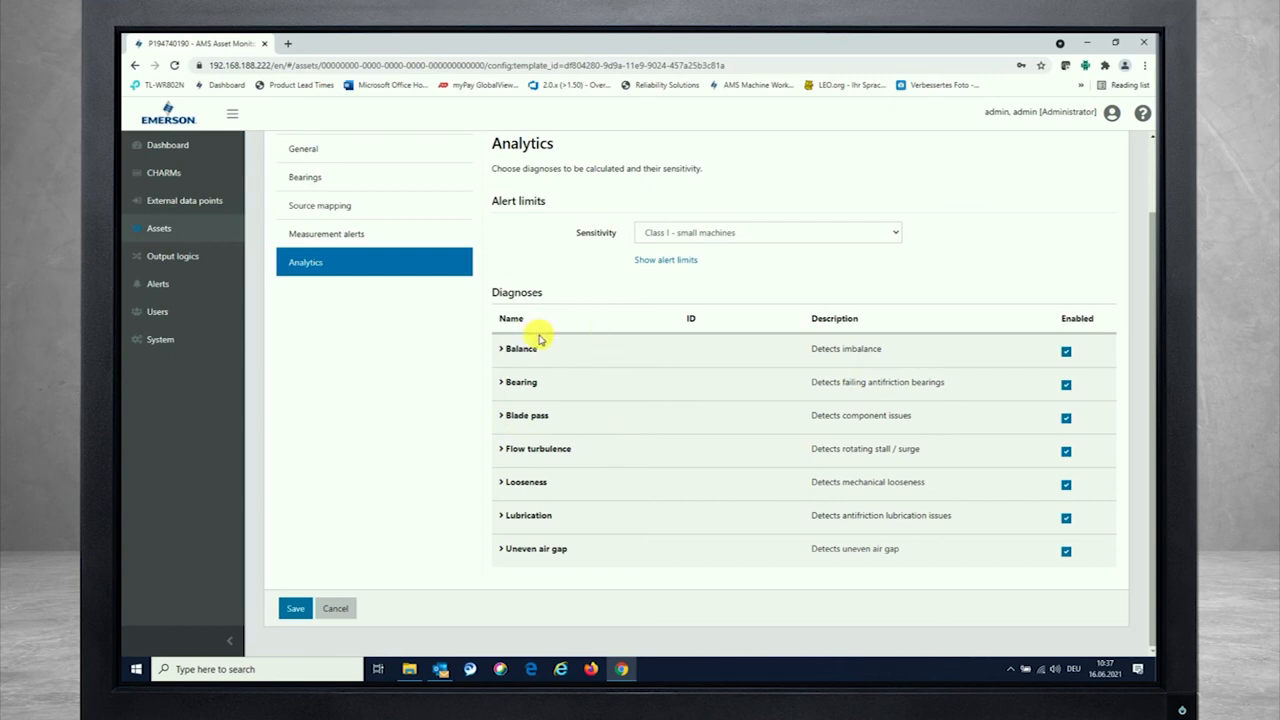
pyautogui.moveTo(676, 496)
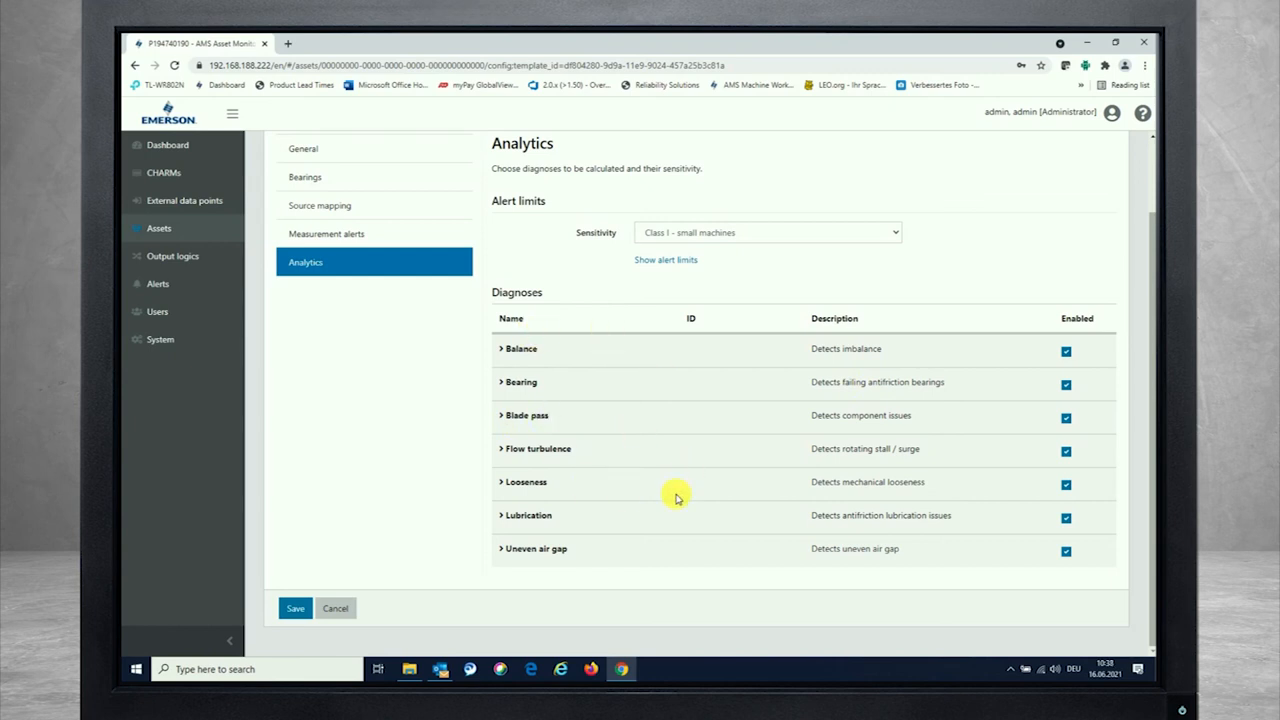
pyautogui.moveTo(560, 276)
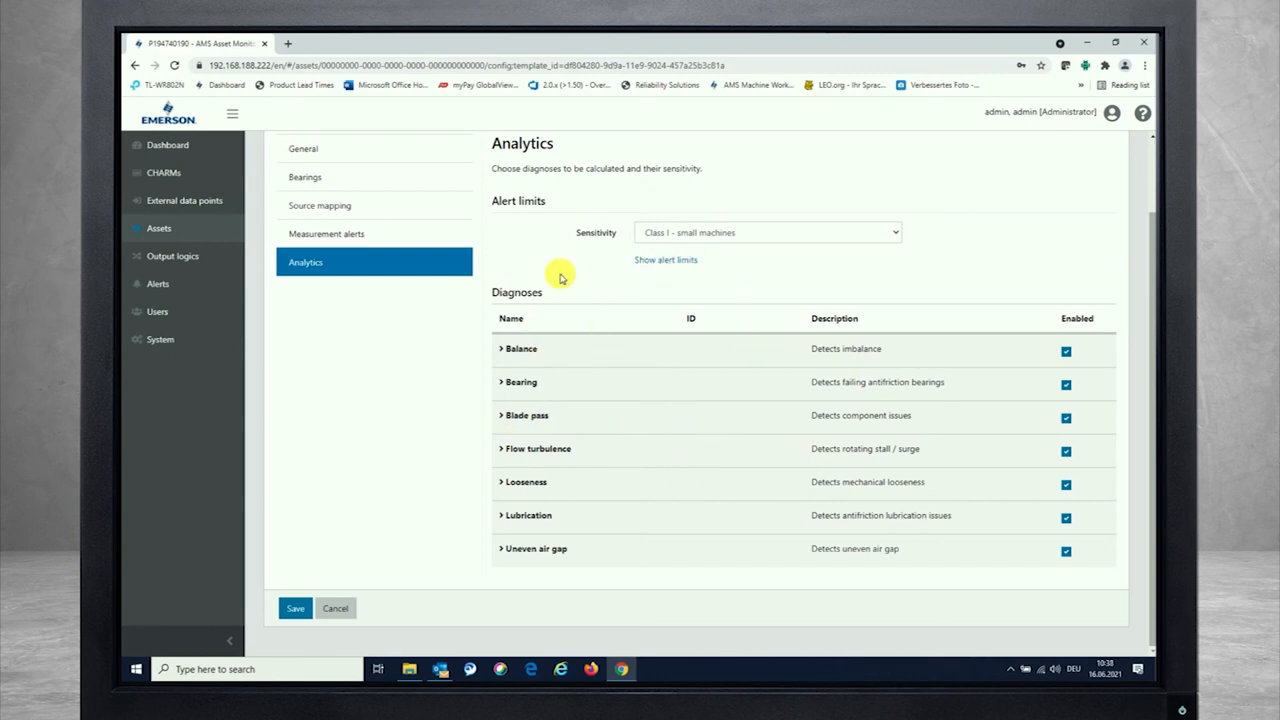
pyautogui.moveTo(796, 240)
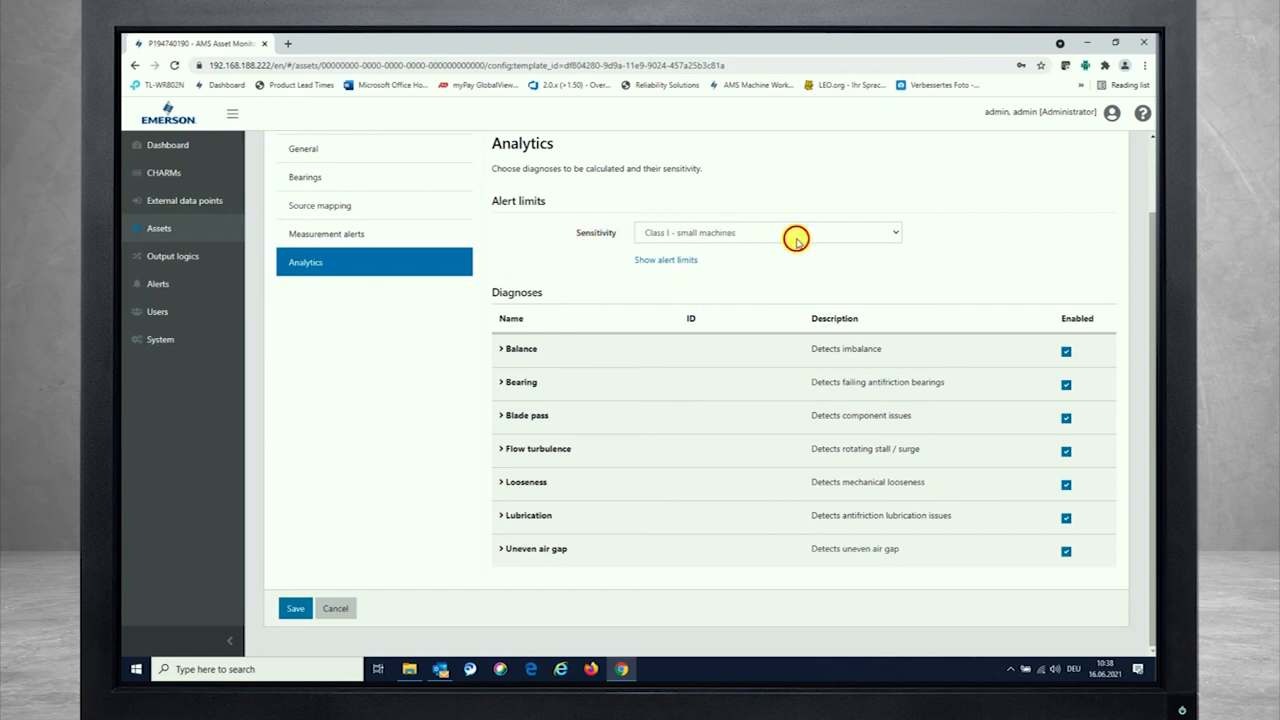
pyautogui.click(796, 232)
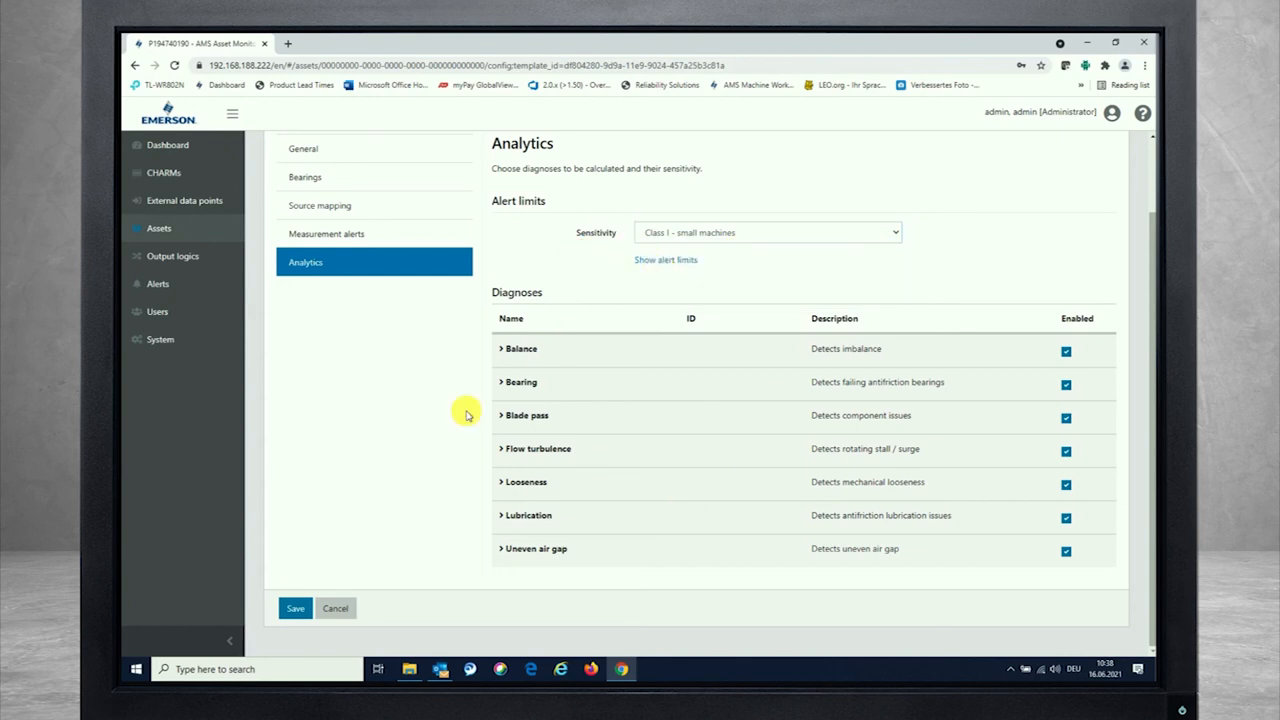
pyautogui.moveTo(688, 512)
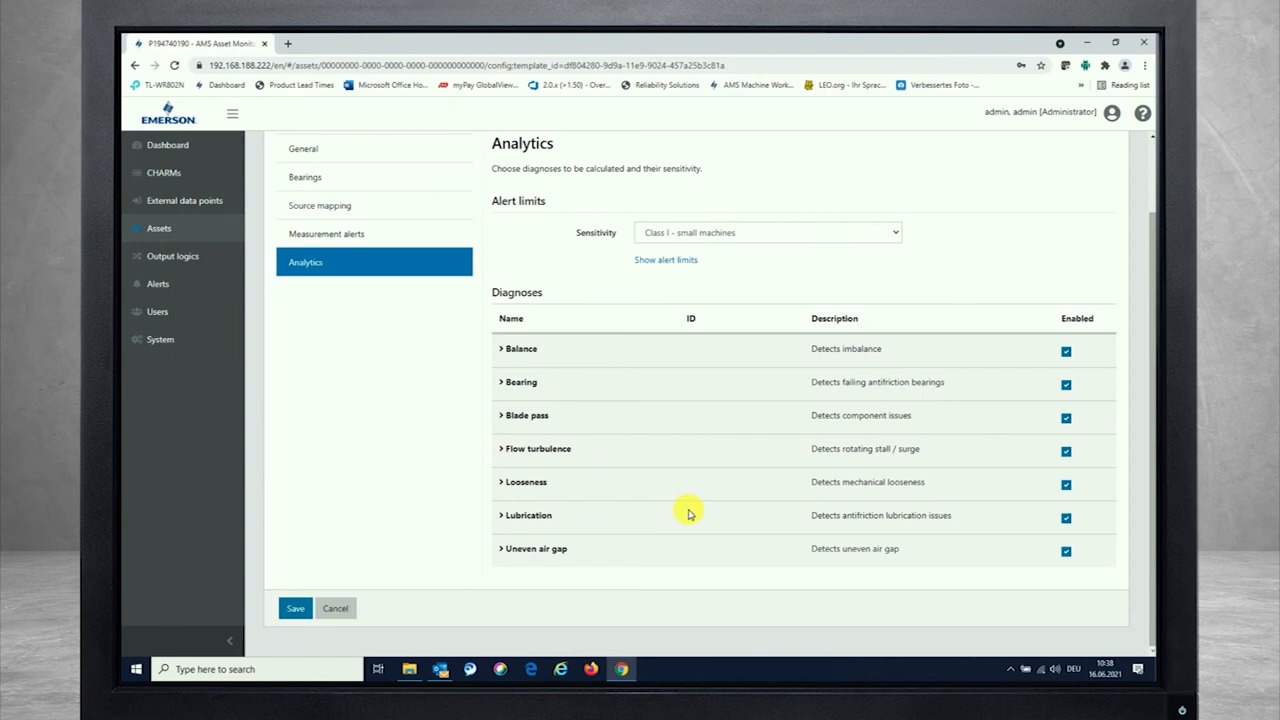
pyautogui.moveTo(670, 520)
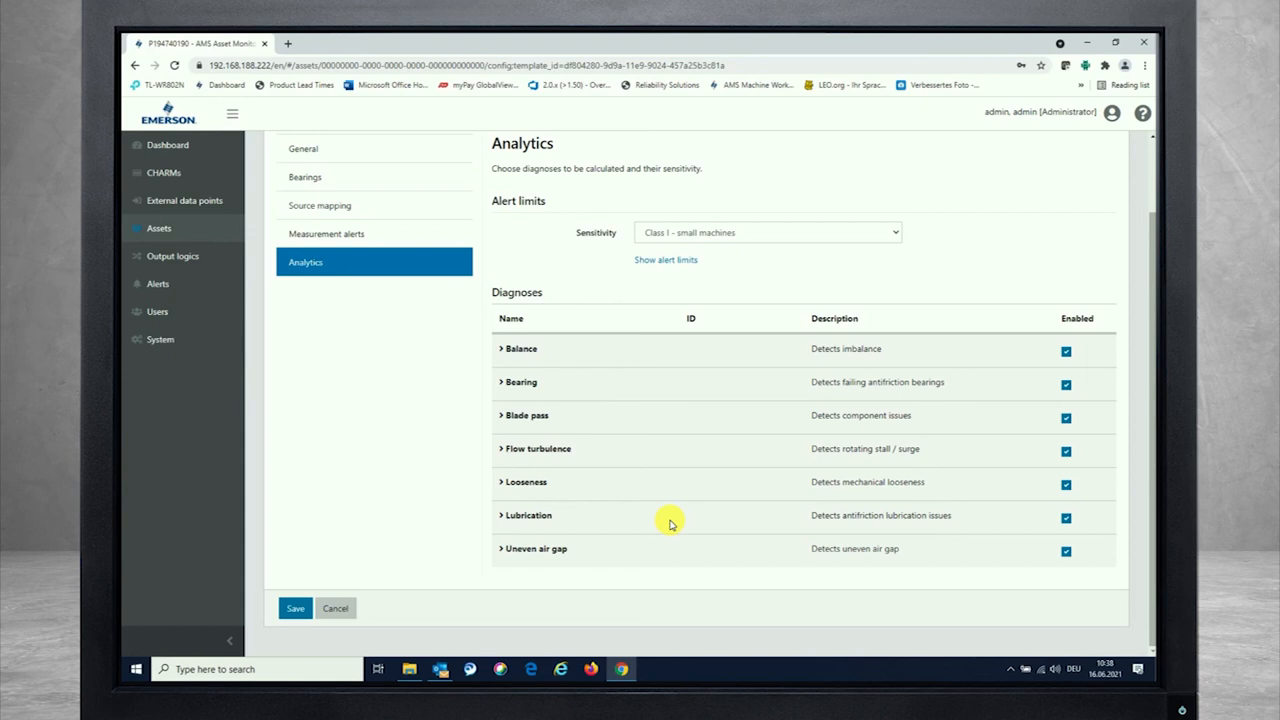
pyautogui.moveTo(656, 436)
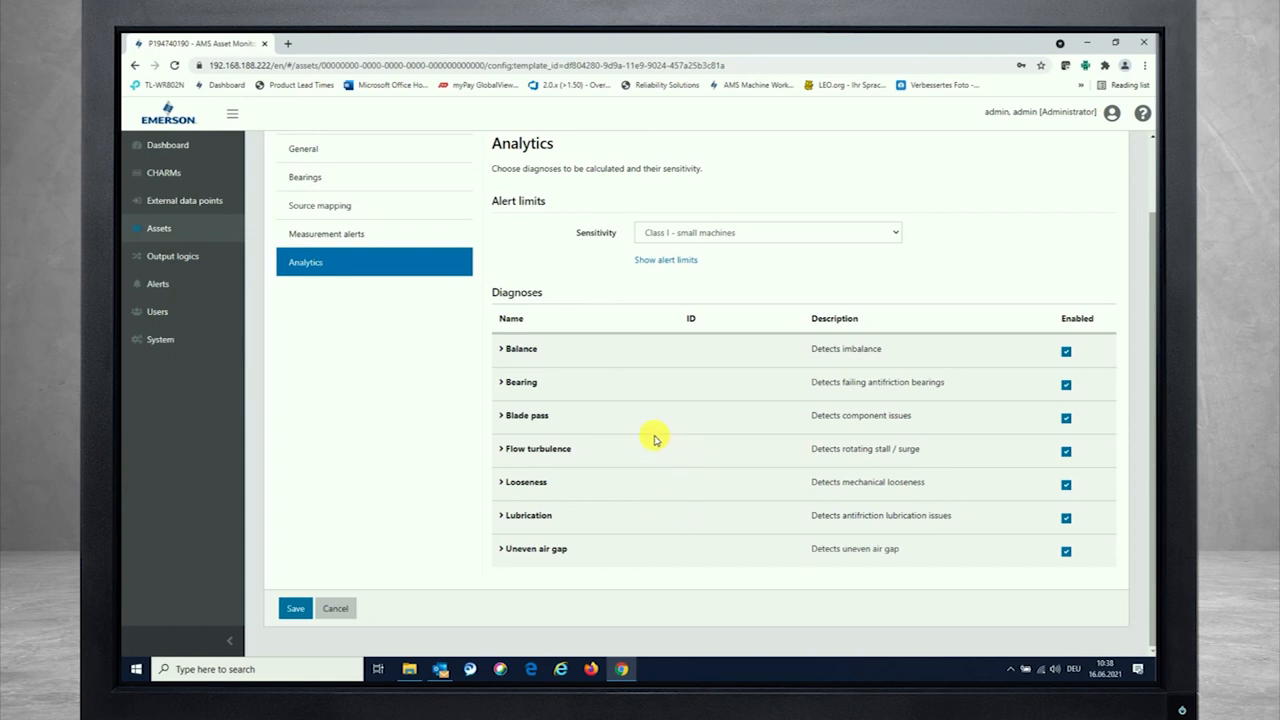
pyautogui.moveTo(572, 282)
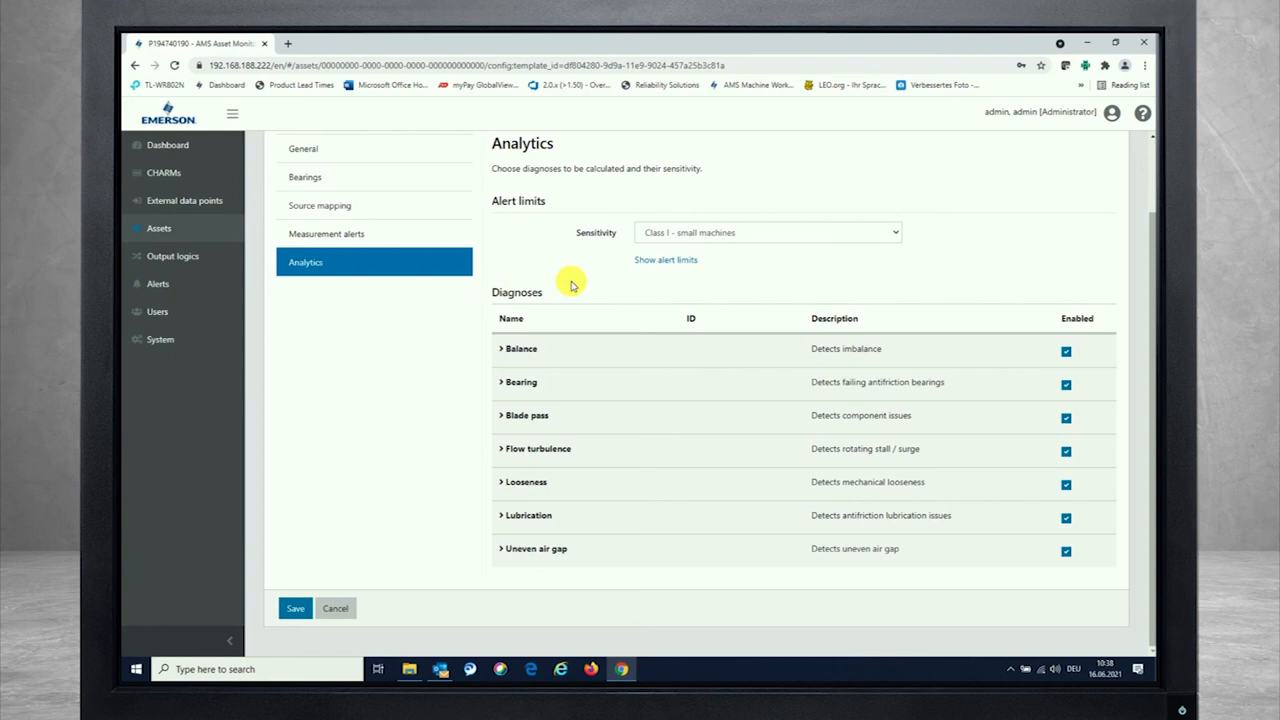
pyautogui.moveTo(580, 292)
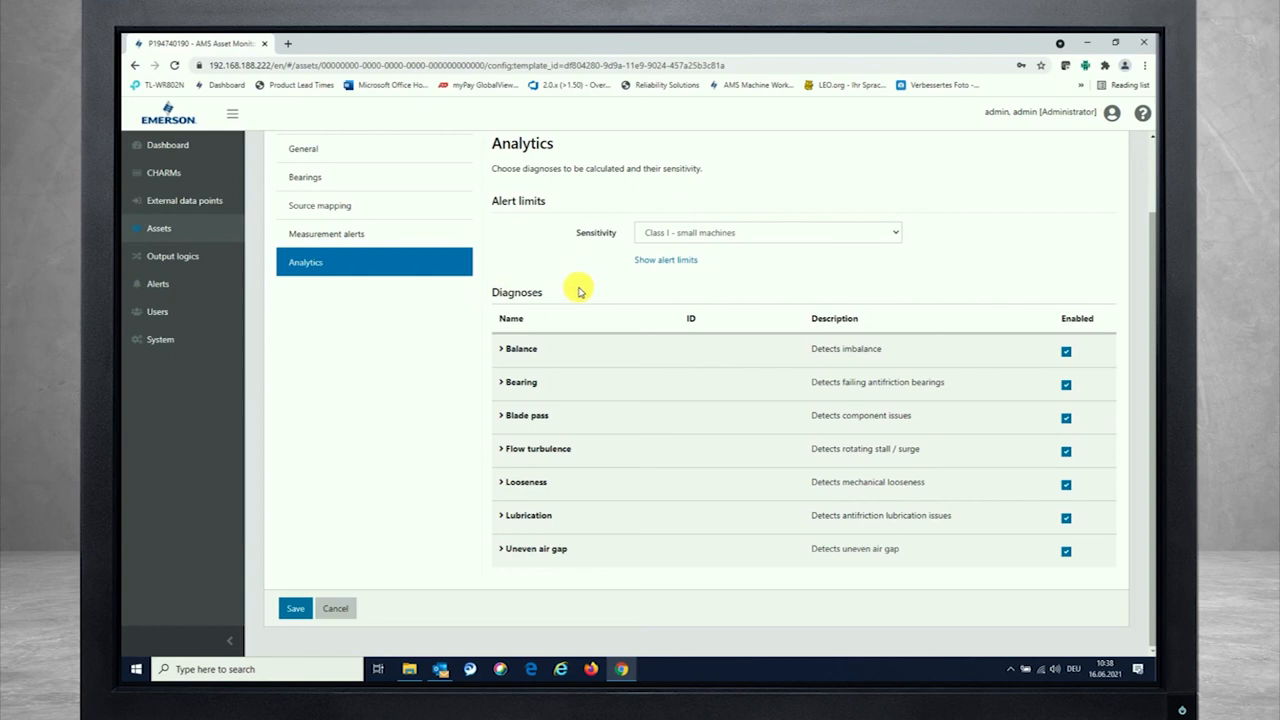
# - Save the new Fan asset configuration so it appears in the asset list
pyautogui.click(292, 608)
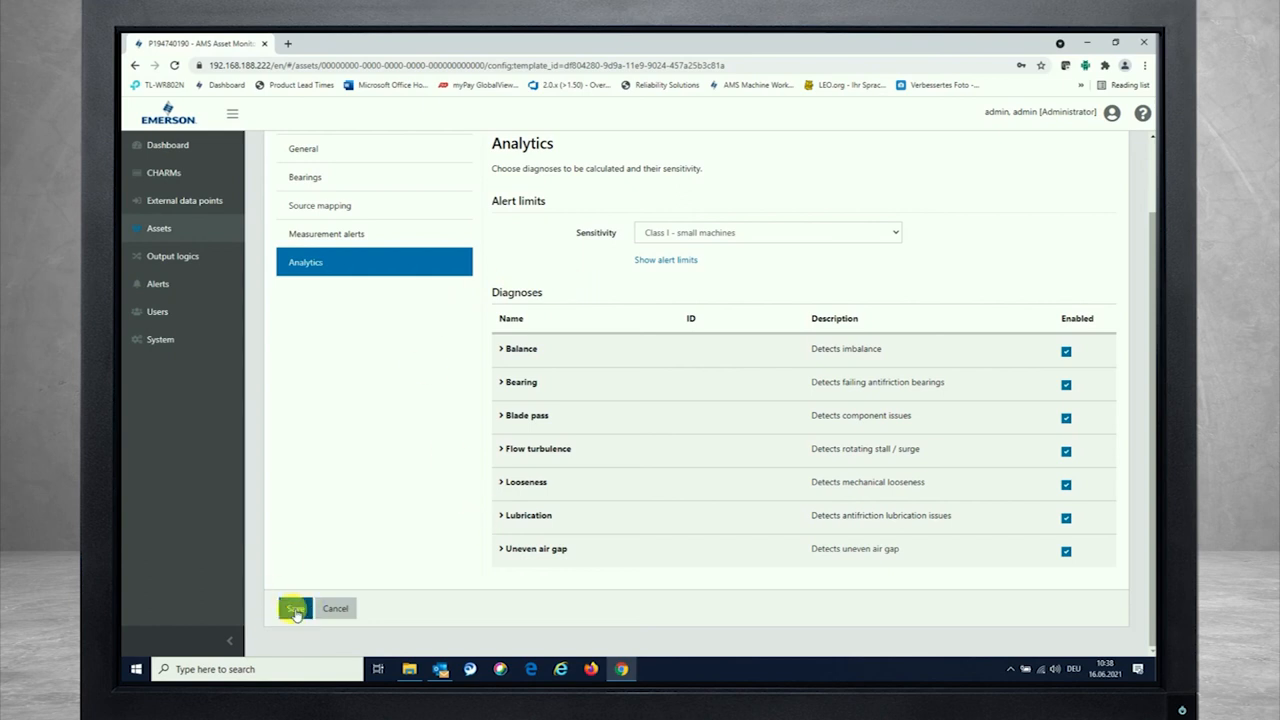
pyautogui.click(298, 608)
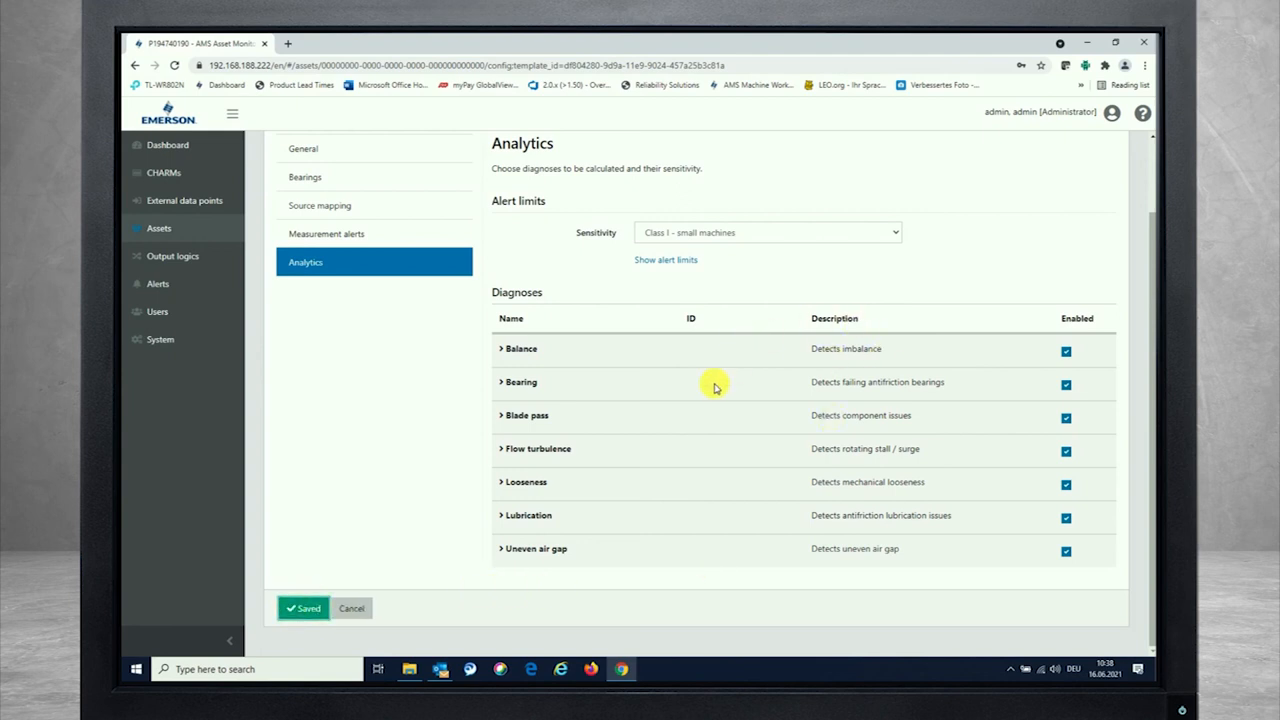
pyautogui.click(304, 608)
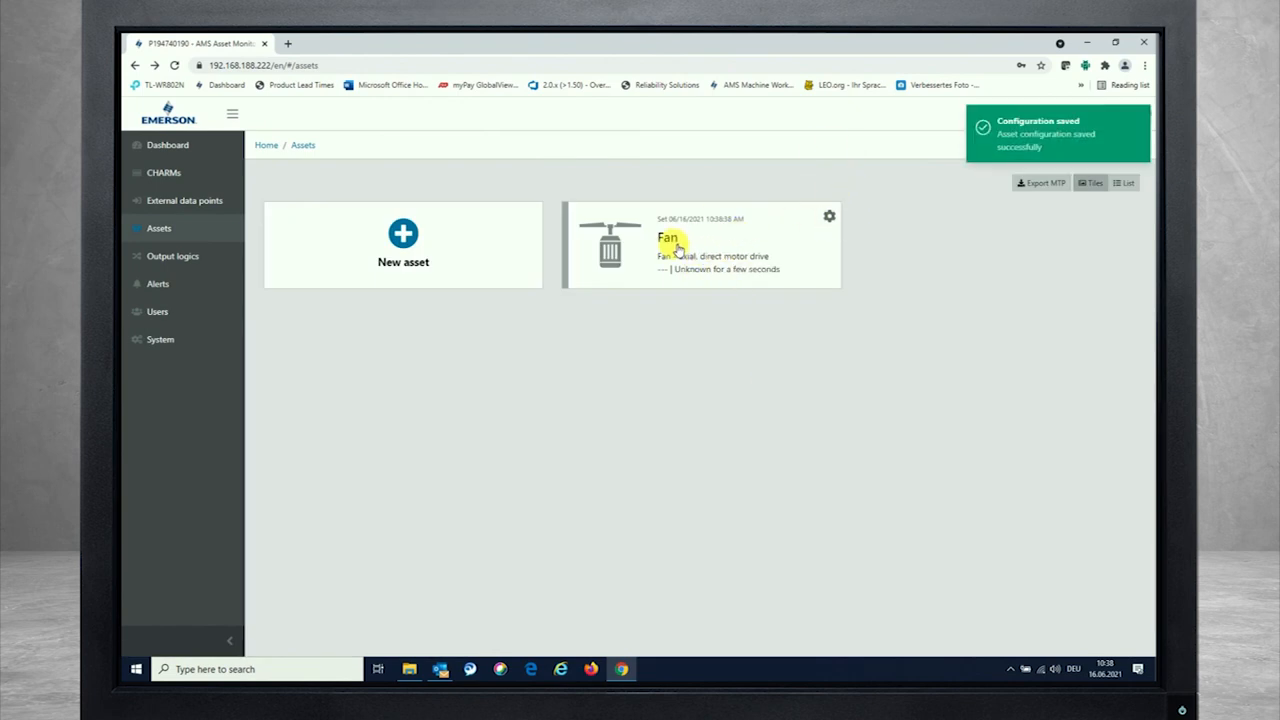
# - View the Fan dashboard's analytics and live measurements as speed rises past 1290 RPM
pyautogui.click(664, 240)
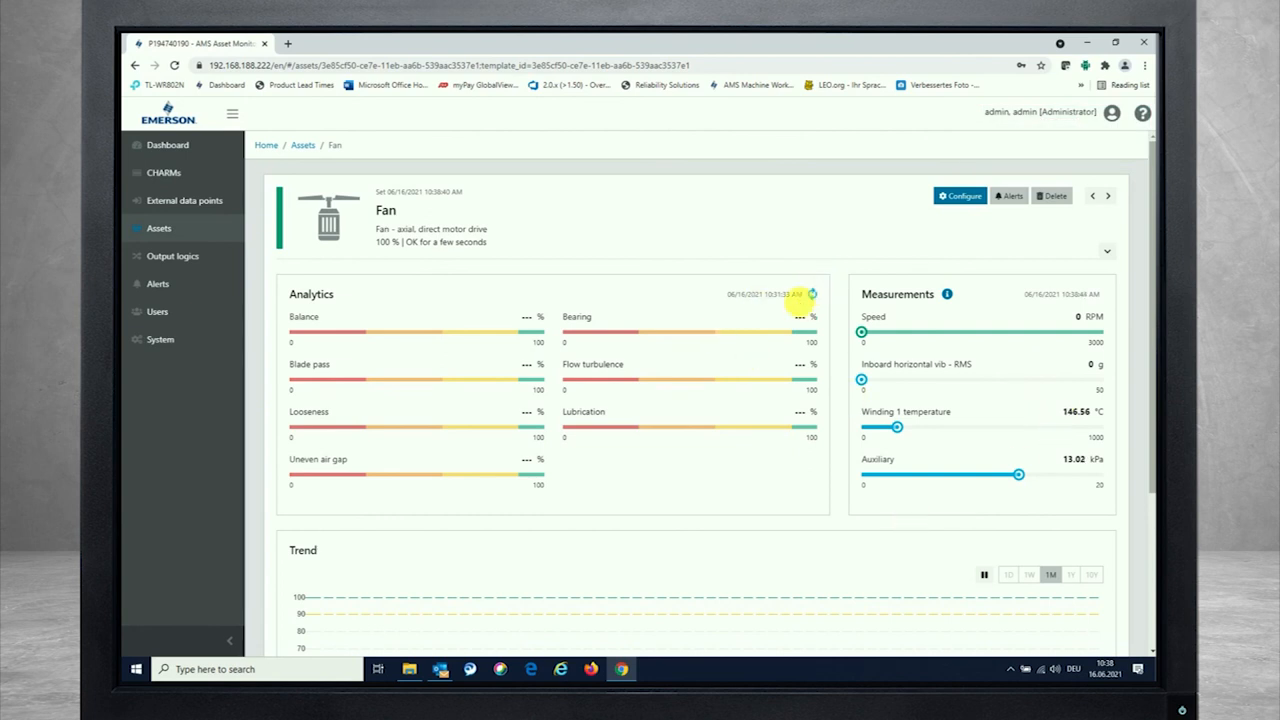
pyautogui.moveTo(760, 328)
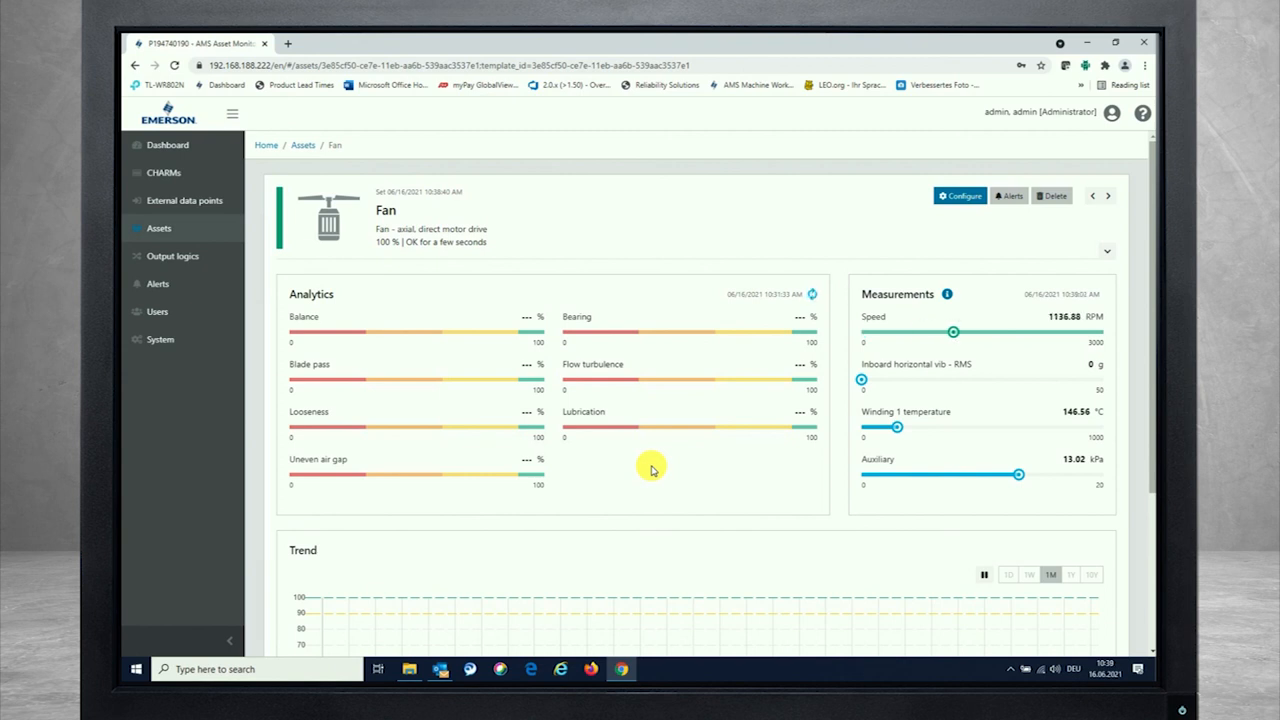
pyautogui.moveTo(982, 252)
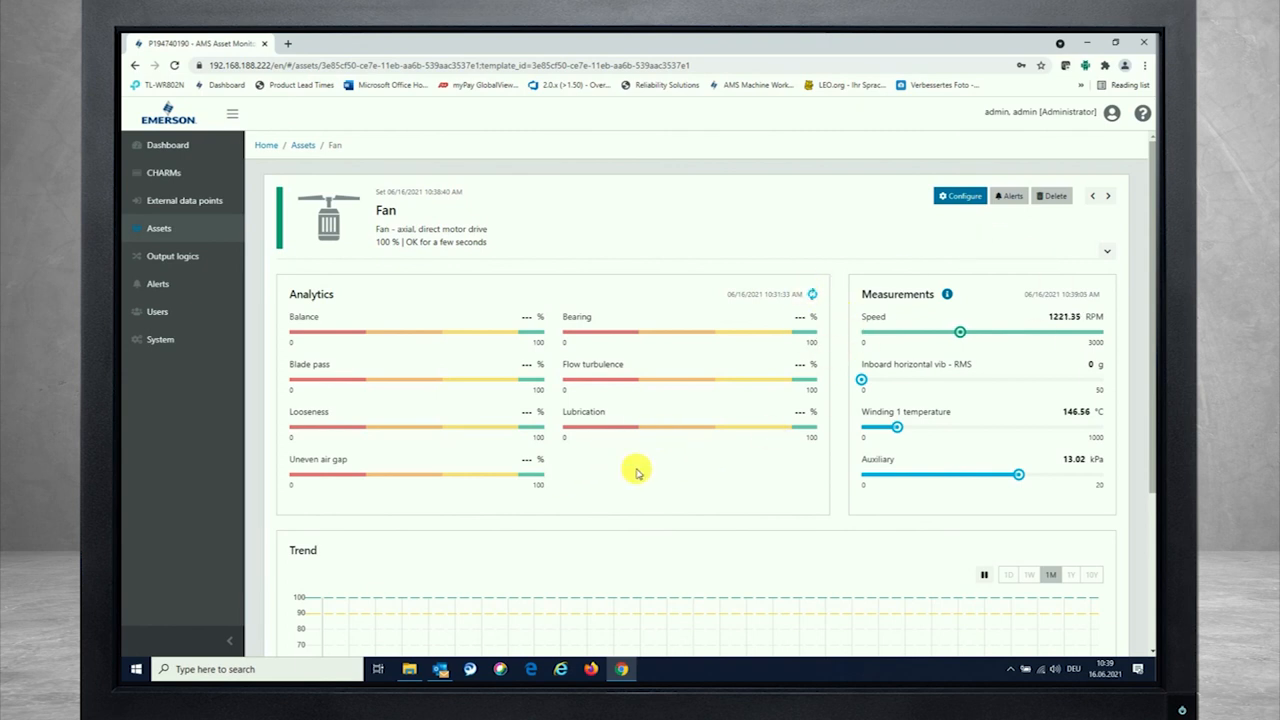
pyautogui.moveTo(668, 524)
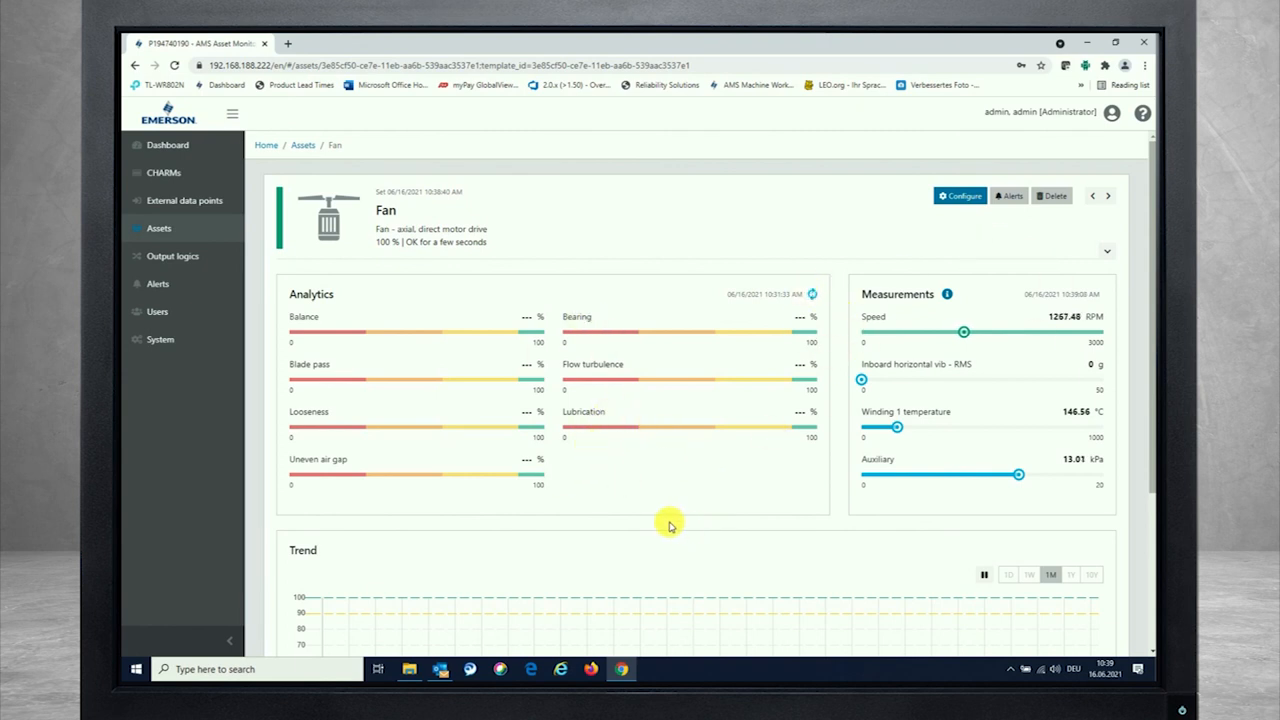
pyautogui.moveTo(676, 552)
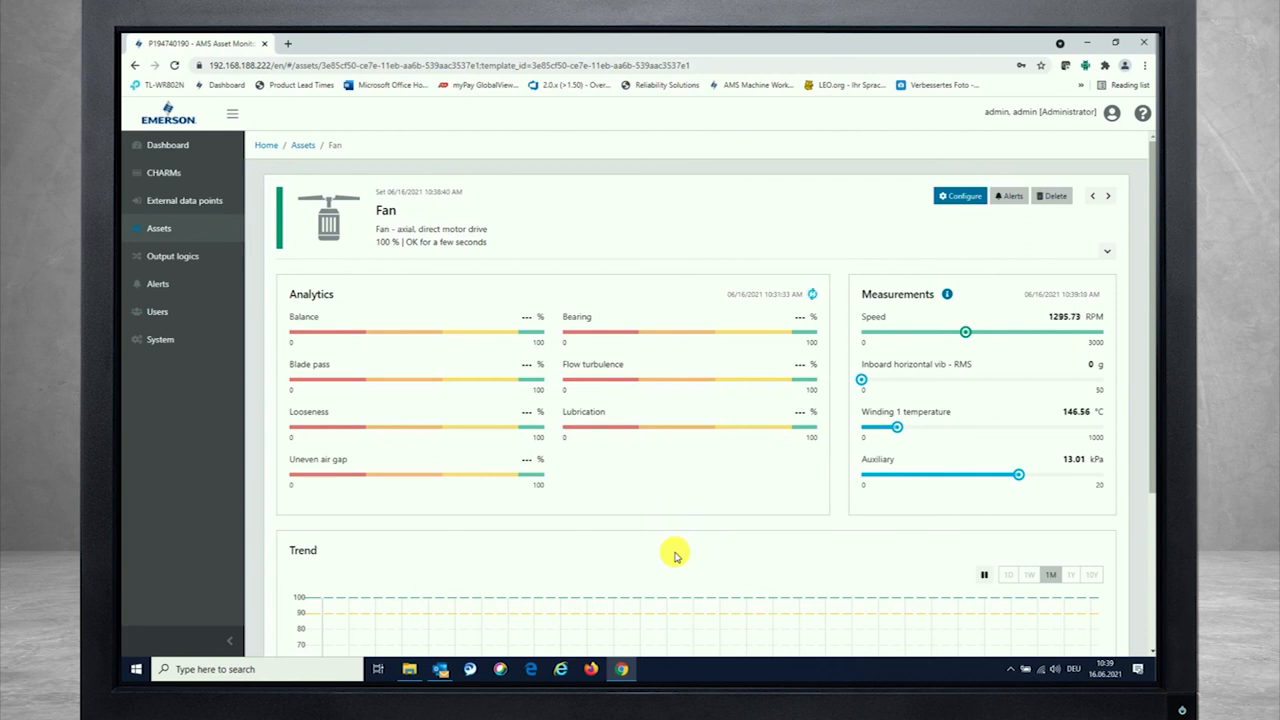